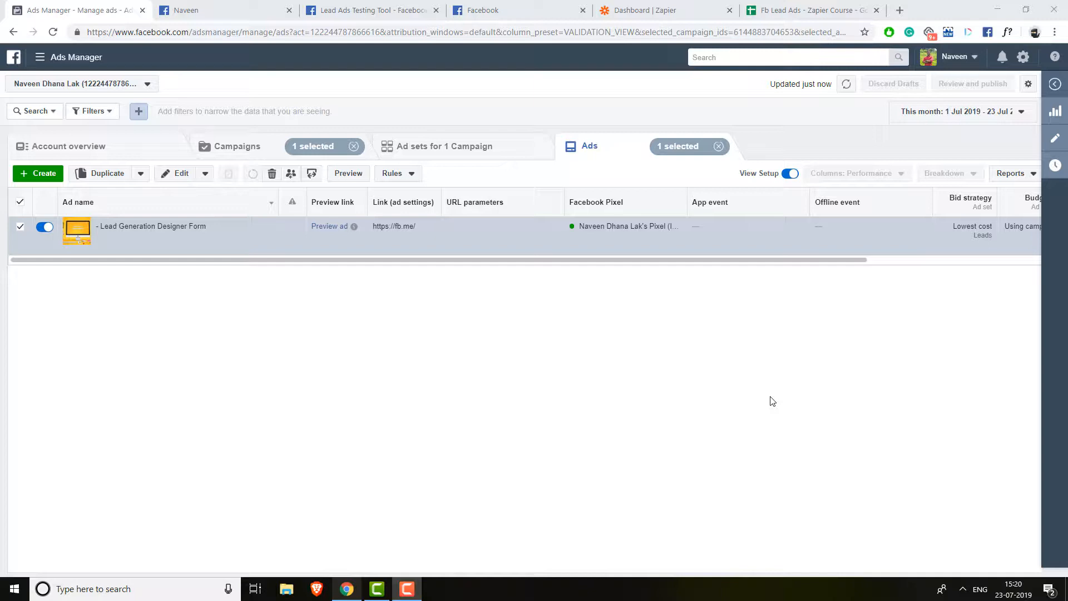
{"action": "mouse_move", "coordinate": [581, 370]}
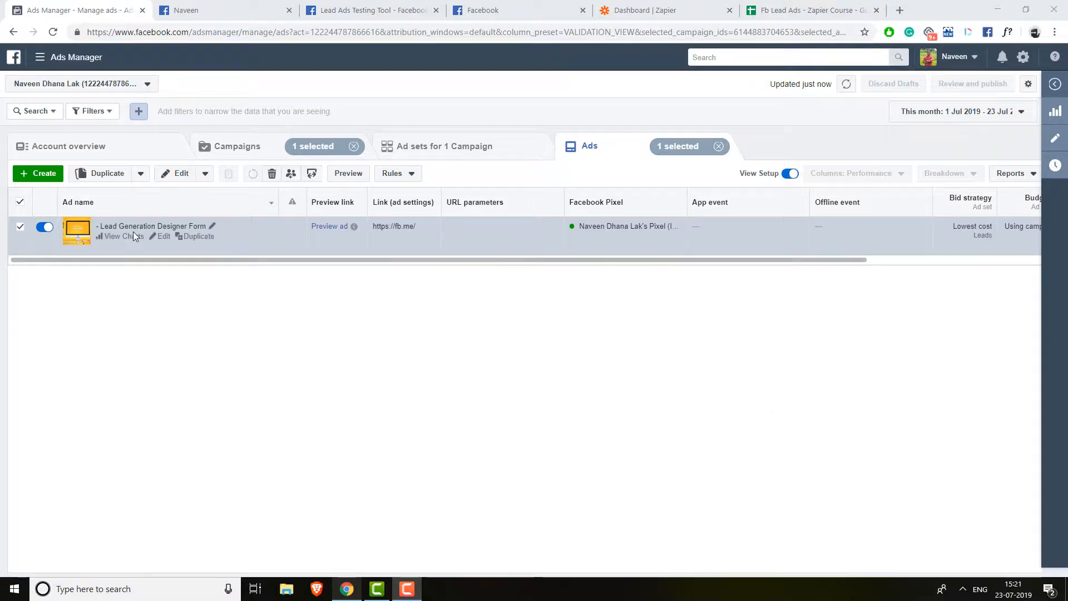
{"action": "mouse_move", "coordinate": [733, 387]}
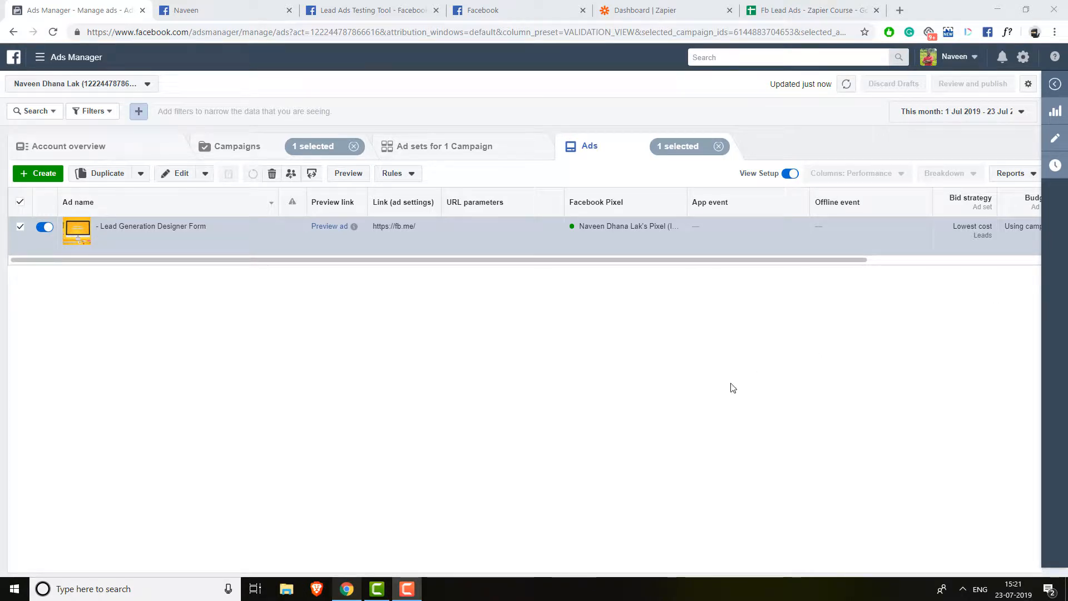
{"action": "mouse_move", "coordinate": [29, 360]}
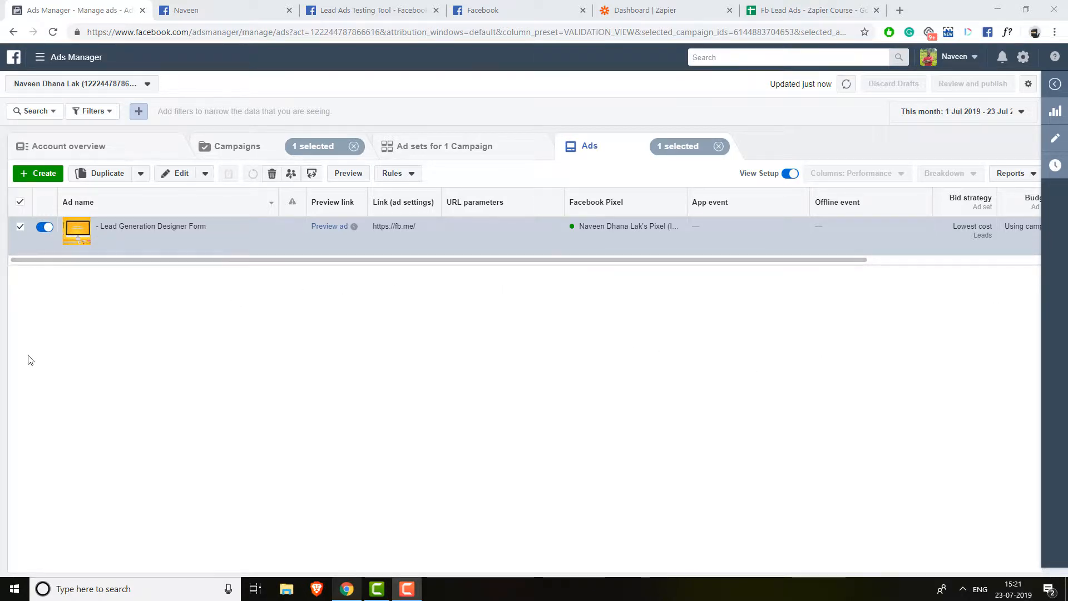
{"action": "mouse_move", "coordinate": [545, 280]}
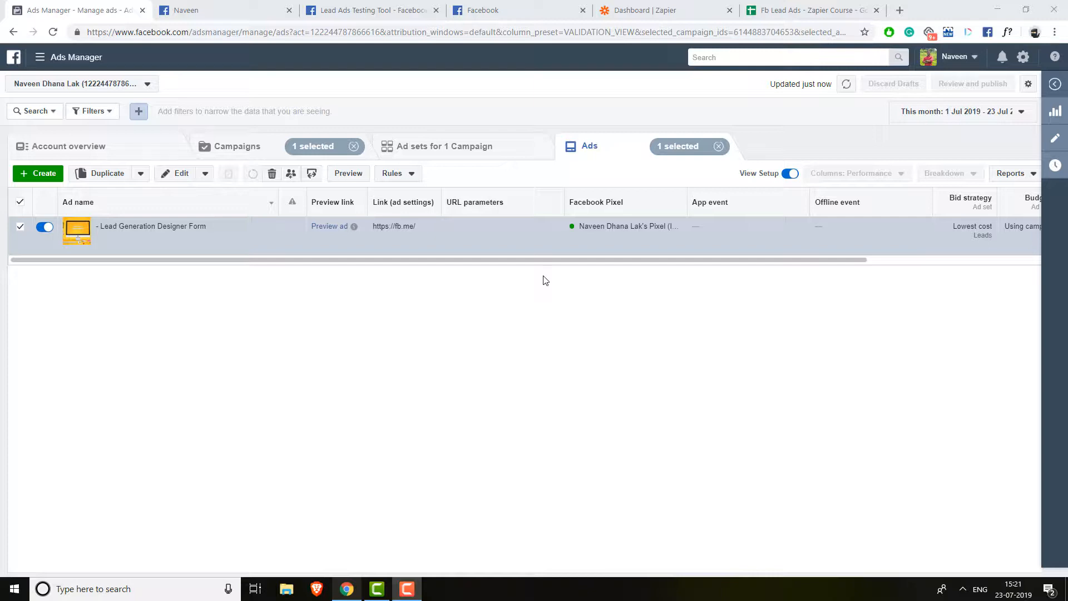
{"action": "mouse_move", "coordinate": [333, 231]}
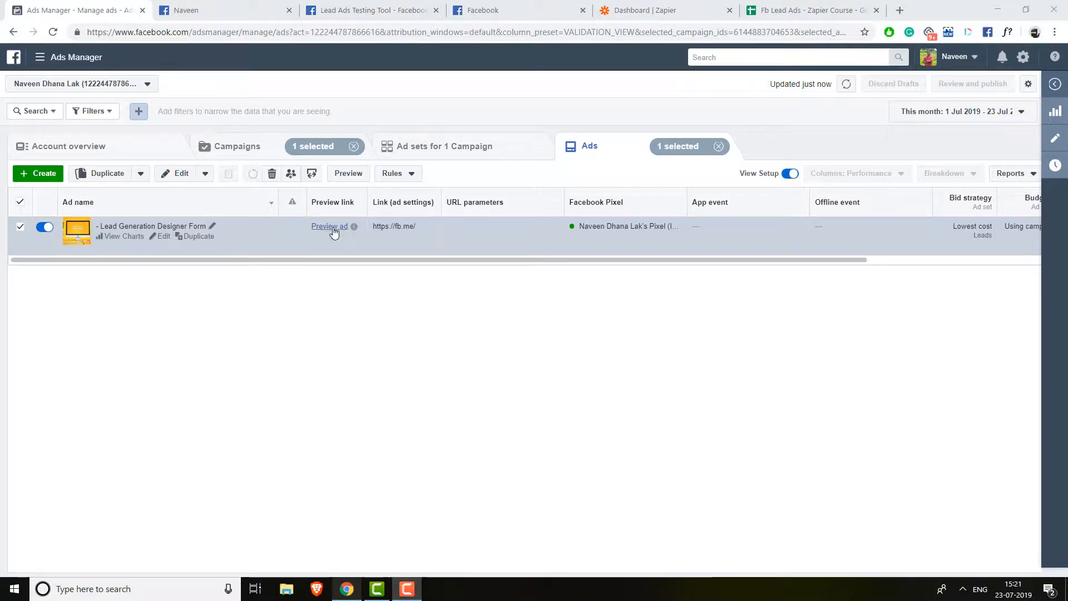
Step: Preview the designer ad, submit its lead form via Apply Now, then return to Ads Manager
{"action": "left_click", "coordinate": [329, 226]}
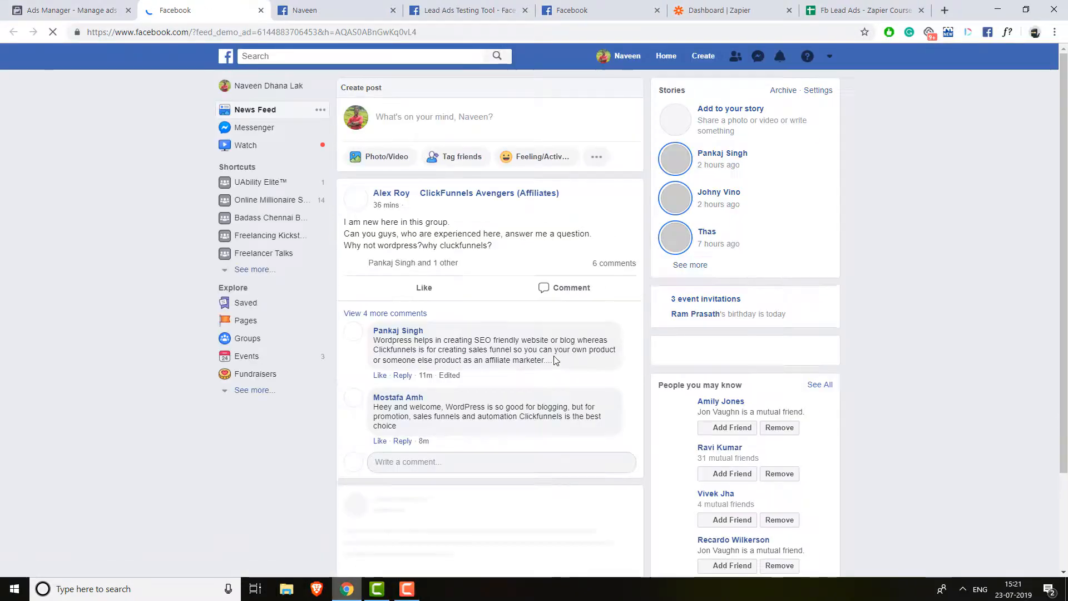
{"action": "scroll", "scroll_direction": "down", "scroll_amount": 3}
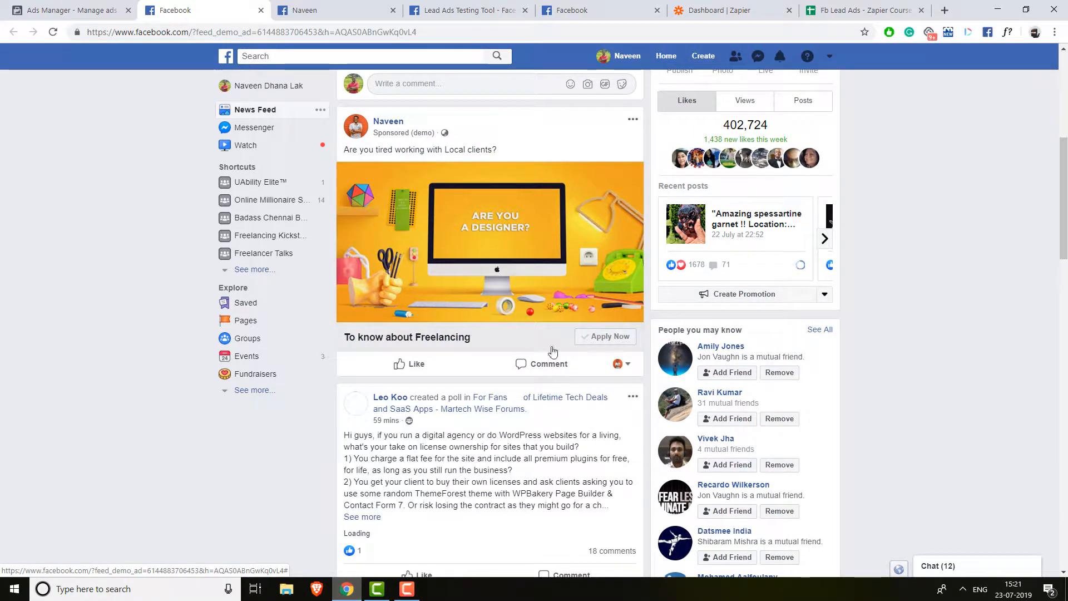
{"action": "left_click", "coordinate": [606, 336]}
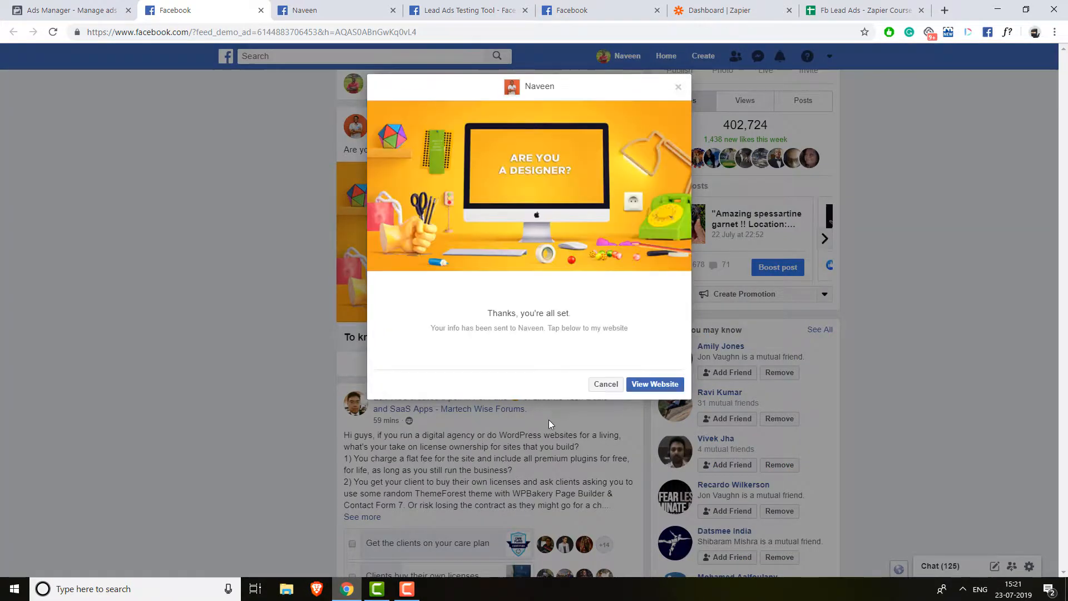
{"action": "mouse_move", "coordinate": [144, 240]}
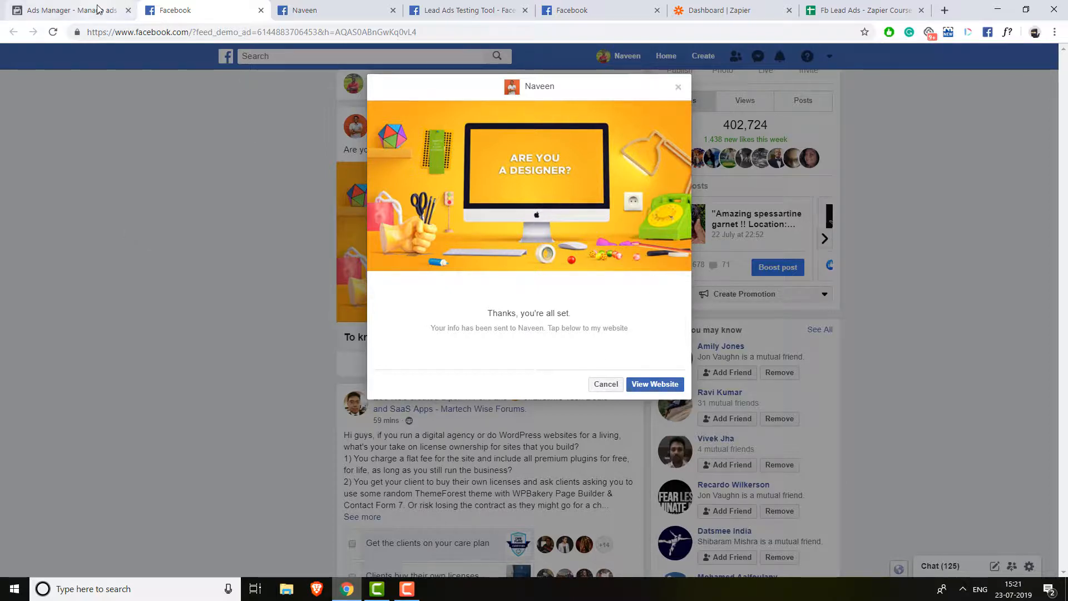
{"action": "left_click", "coordinate": [68, 10]}
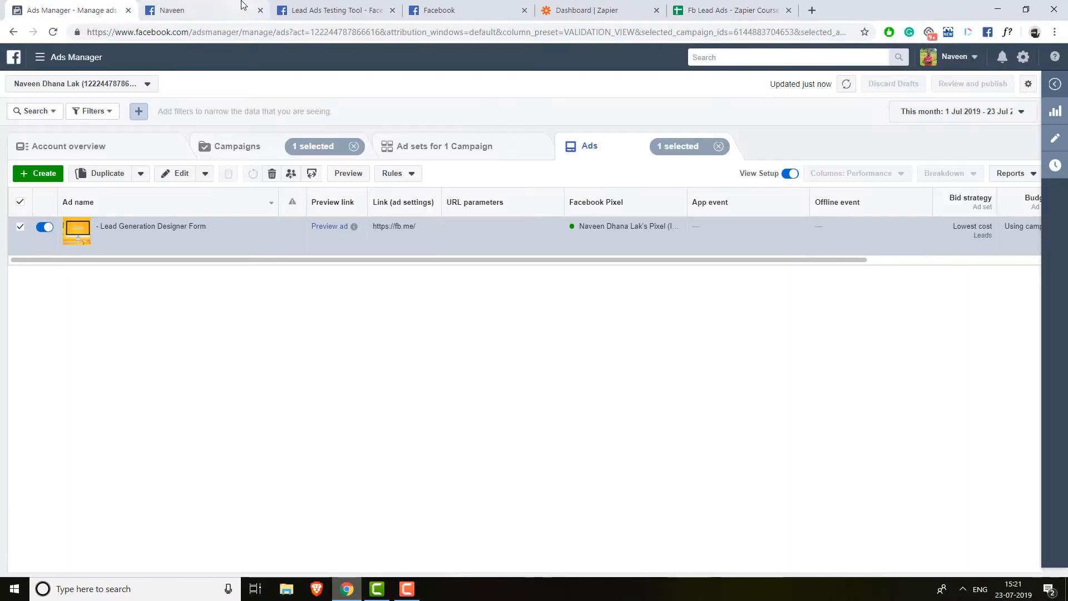
Step: Go to the page's Forms Library and preview the Designer course Lead Form
{"action": "left_click", "coordinate": [173, 10]}
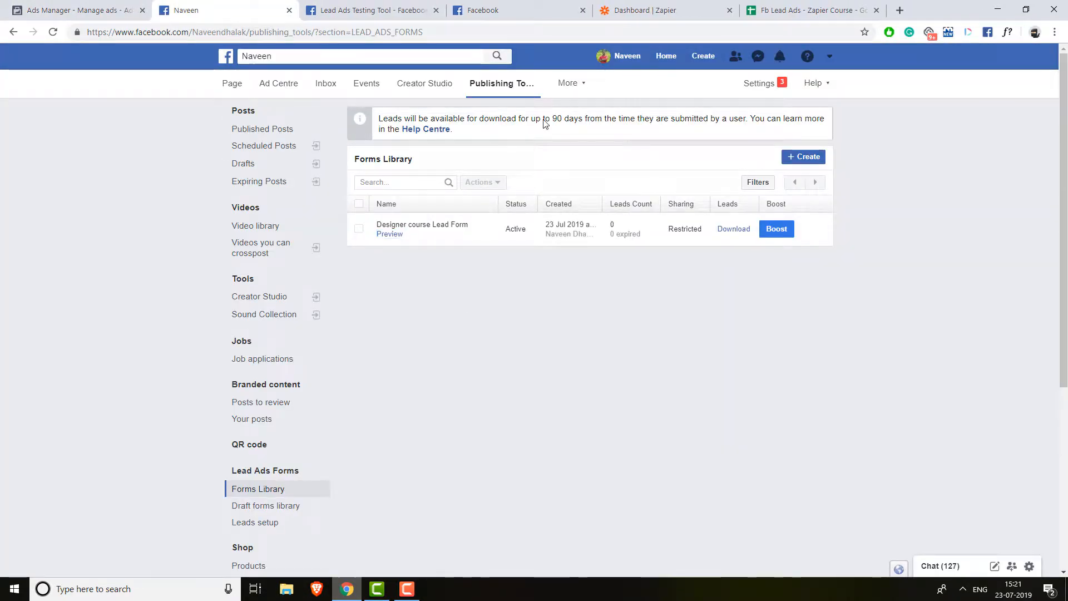
{"action": "mouse_move", "coordinate": [286, 393]}
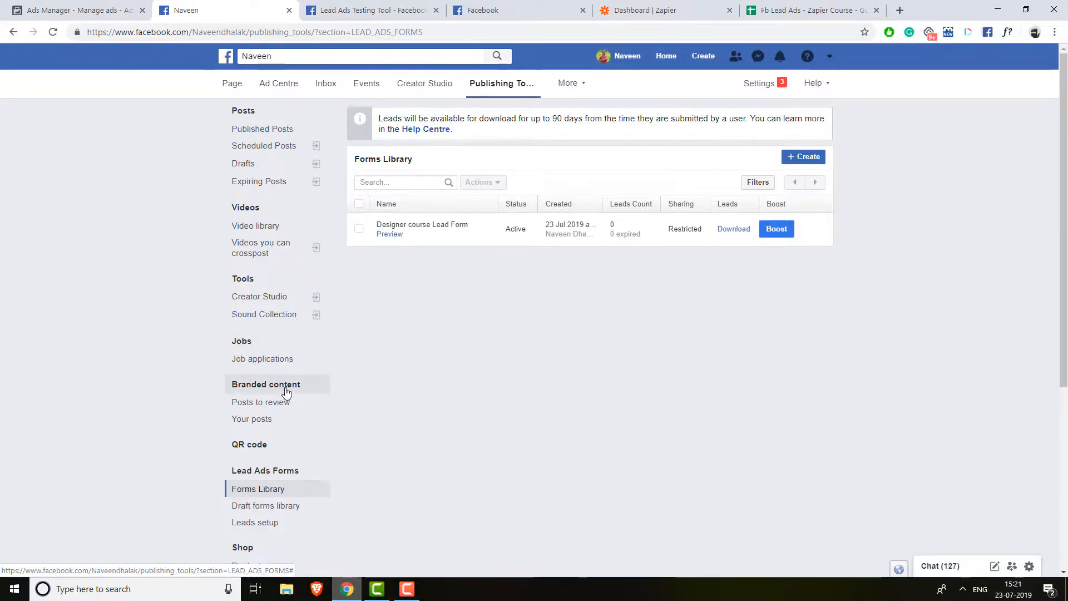
{"action": "scroll", "scroll_direction": "down", "scroll_amount": 3}
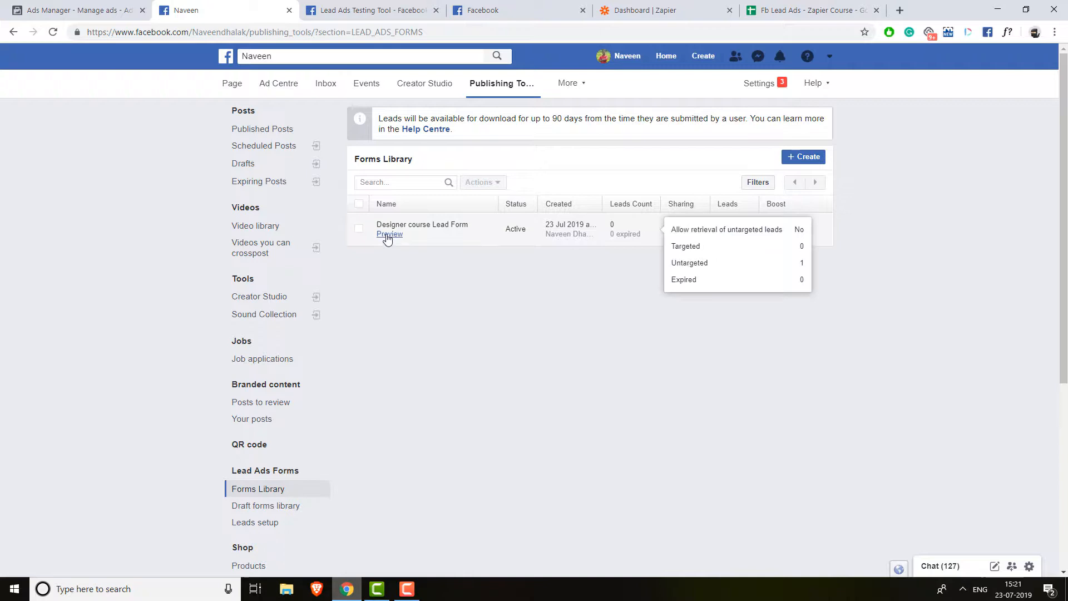
{"action": "mouse_move", "coordinate": [420, 267]}
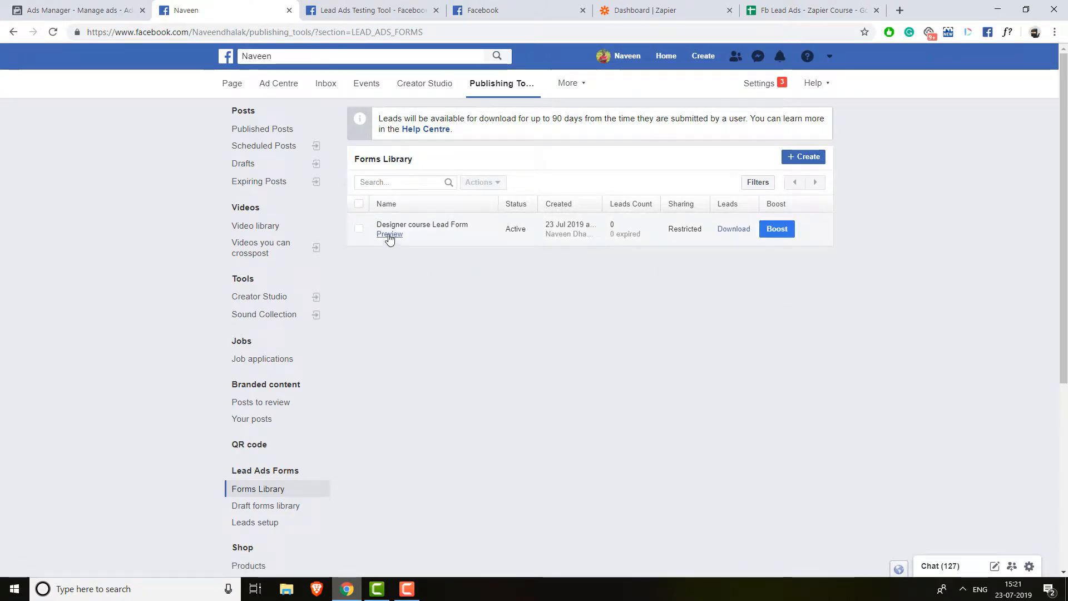
{"action": "left_click", "coordinate": [390, 234]}
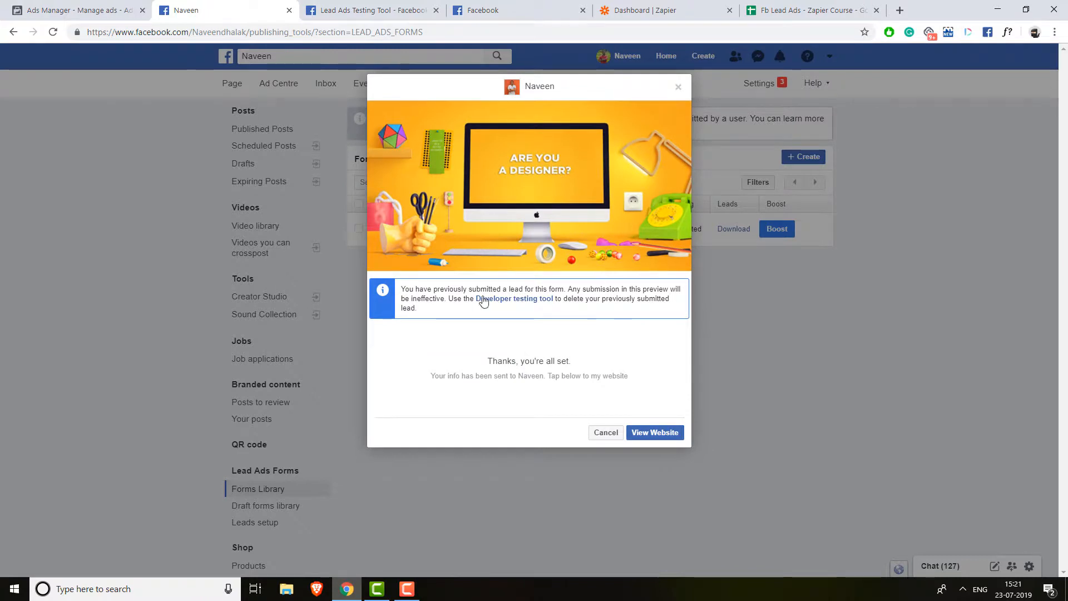
{"action": "mouse_move", "coordinate": [448, 315]}
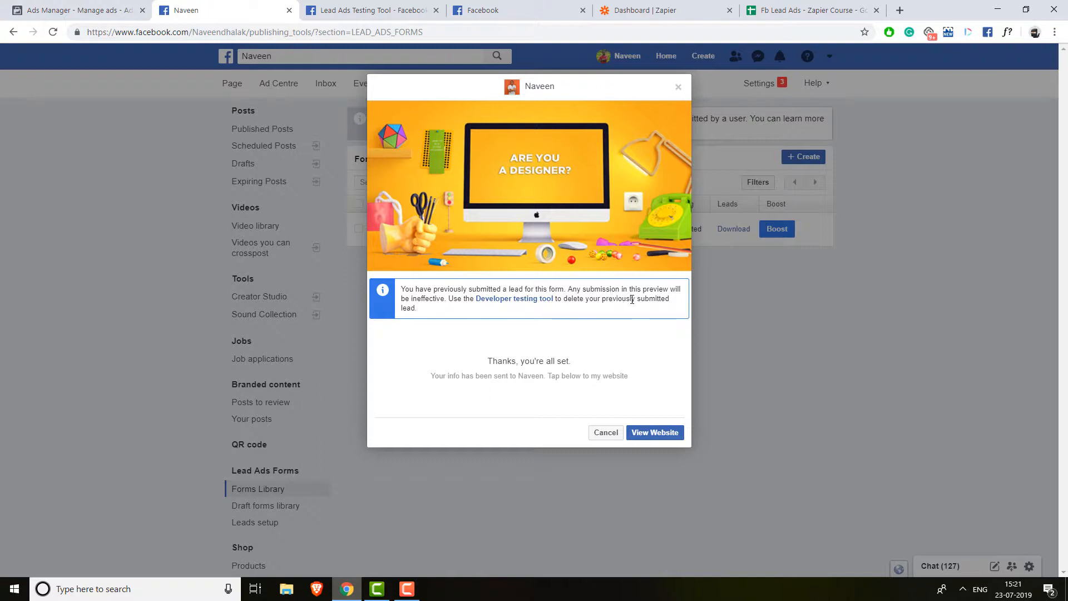
{"action": "mouse_move", "coordinate": [527, 320]}
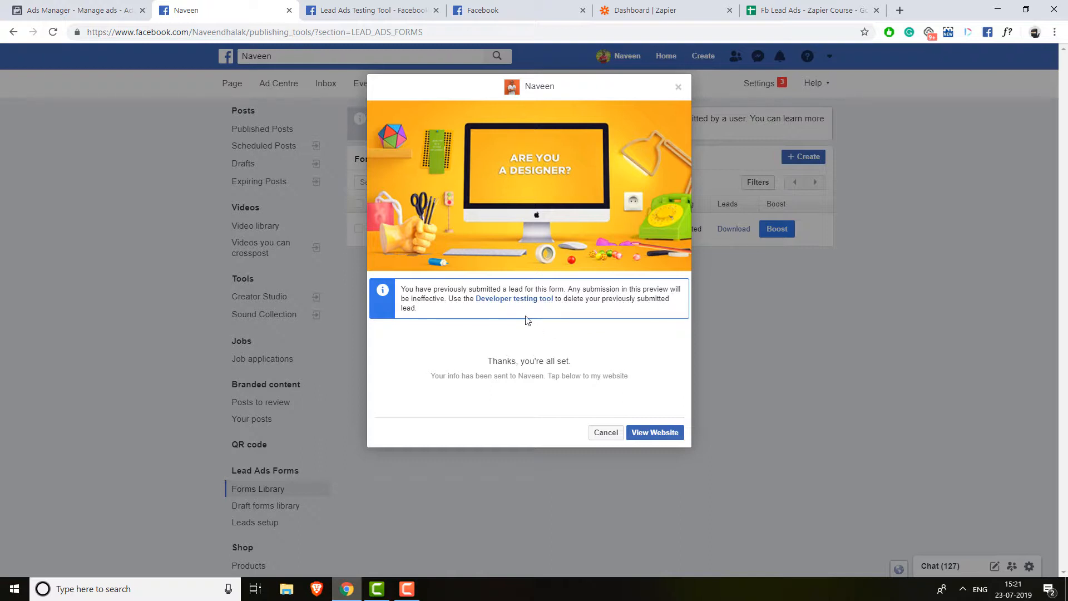
{"action": "mouse_move", "coordinate": [620, 310]}
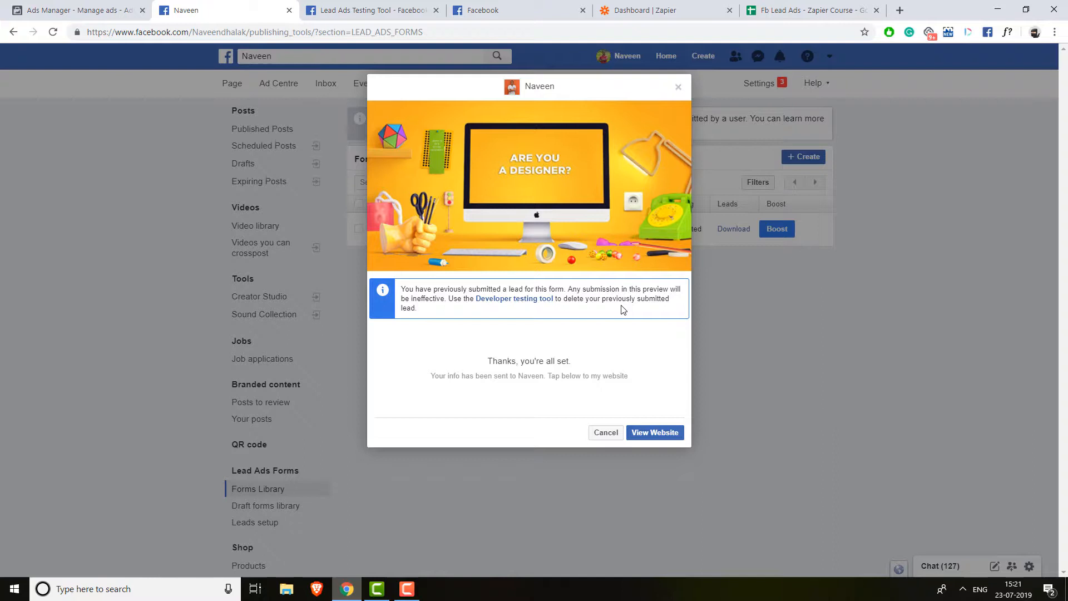
{"action": "mouse_move", "coordinate": [514, 298]}
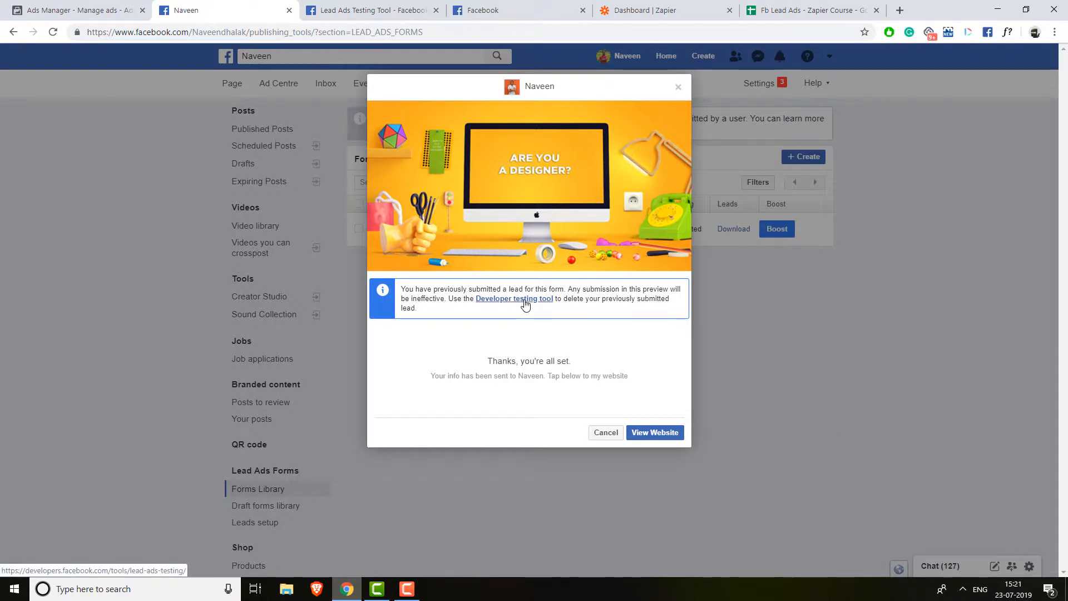
Step: In the Lead Ads Testing Tool, select the user's own page and preview its lead form
{"action": "left_click", "coordinate": [514, 298]}
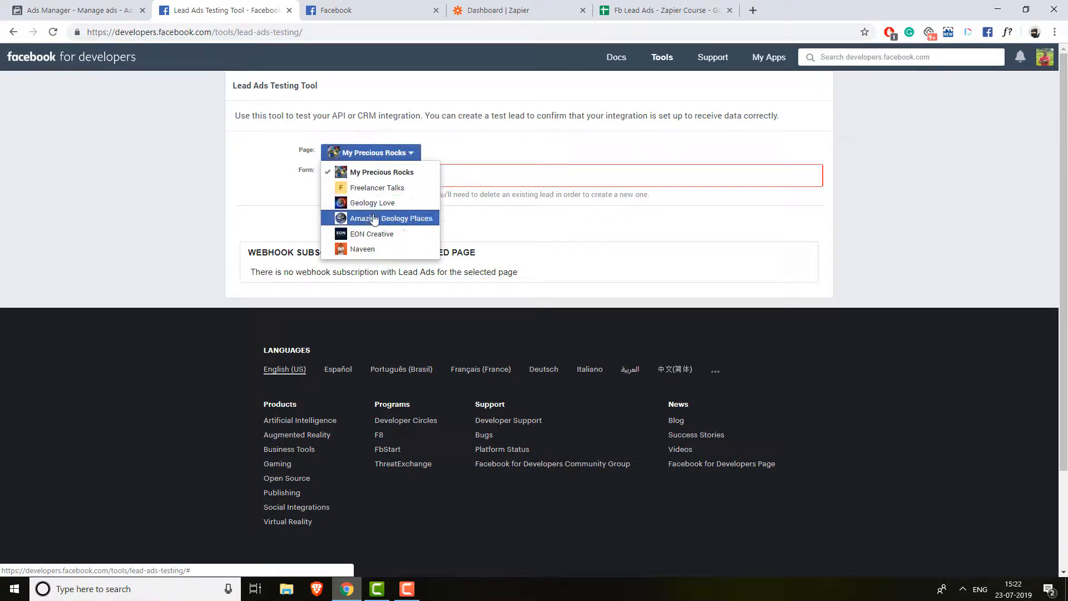
{"action": "left_click", "coordinate": [363, 248]}
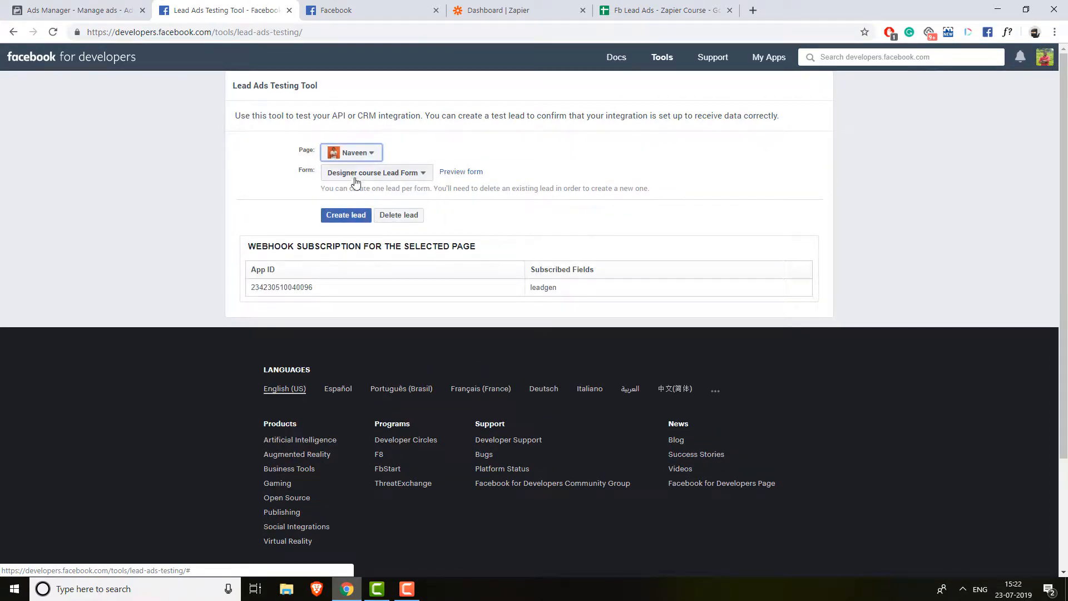
{"action": "left_click", "coordinate": [461, 172]}
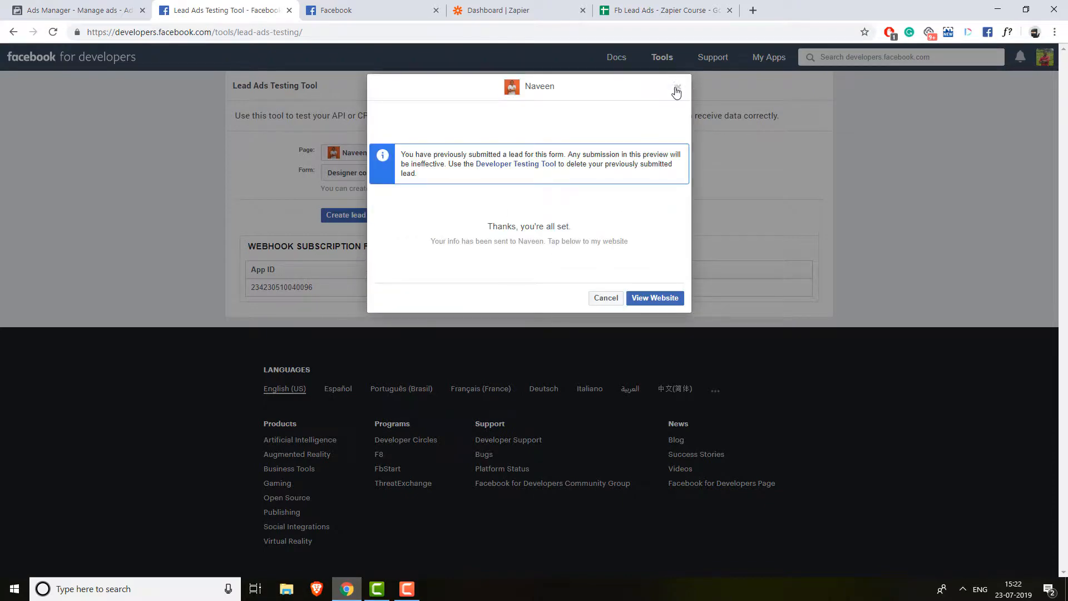
{"action": "left_click", "coordinate": [514, 10]}
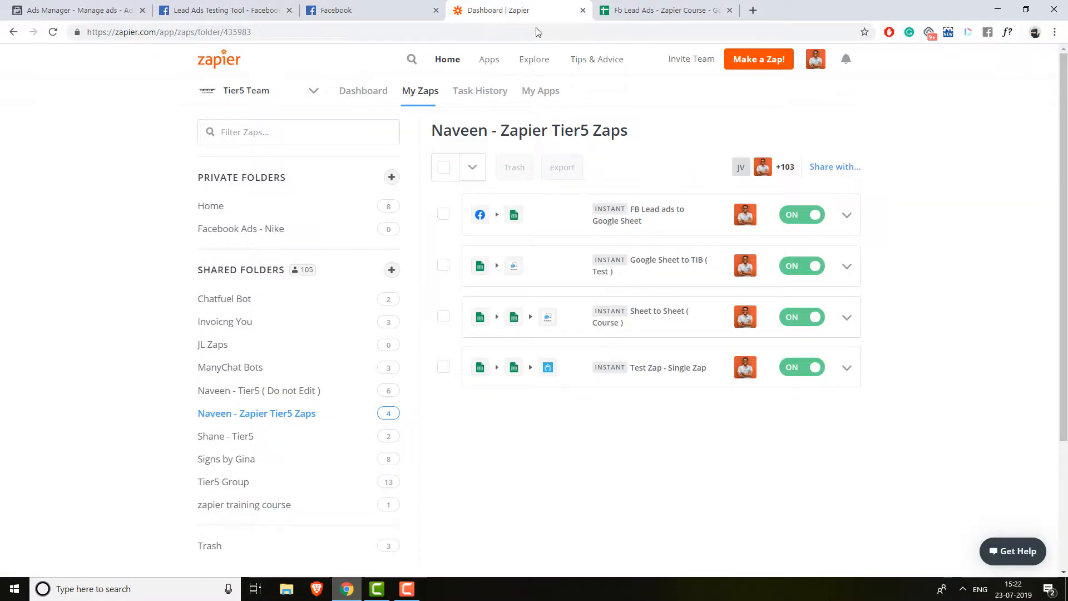
{"action": "mouse_move", "coordinate": [721, 217]}
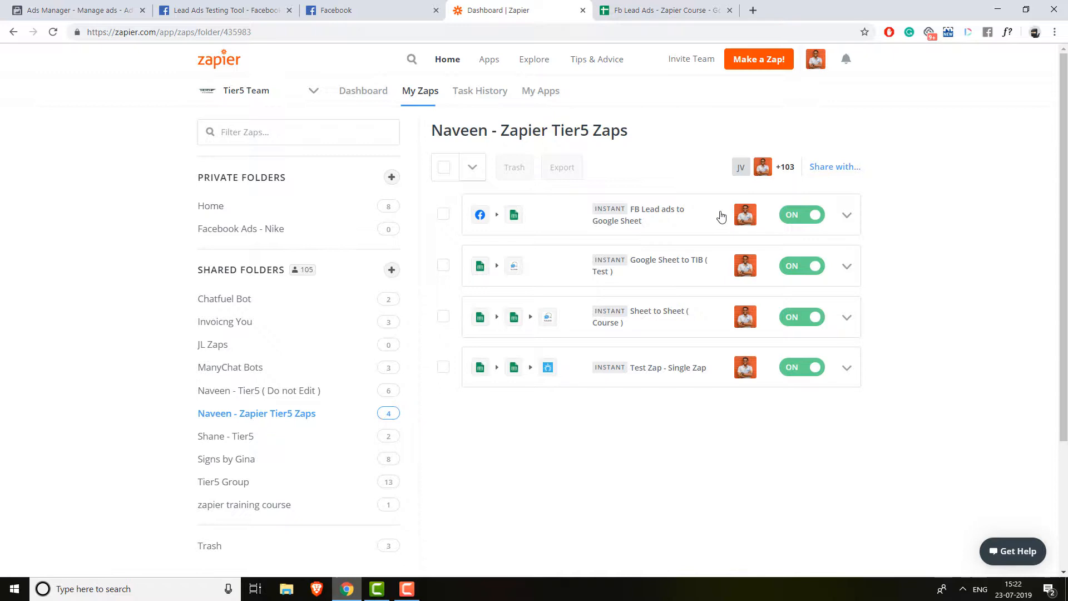
{"action": "mouse_move", "coordinate": [846, 214]}
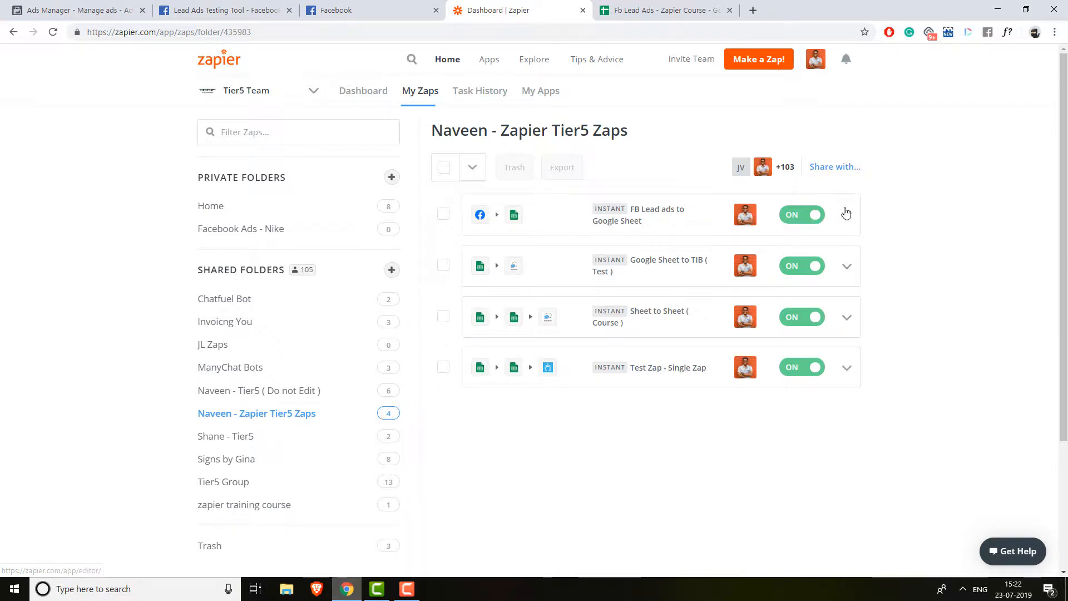
{"action": "left_click", "coordinate": [846, 214]}
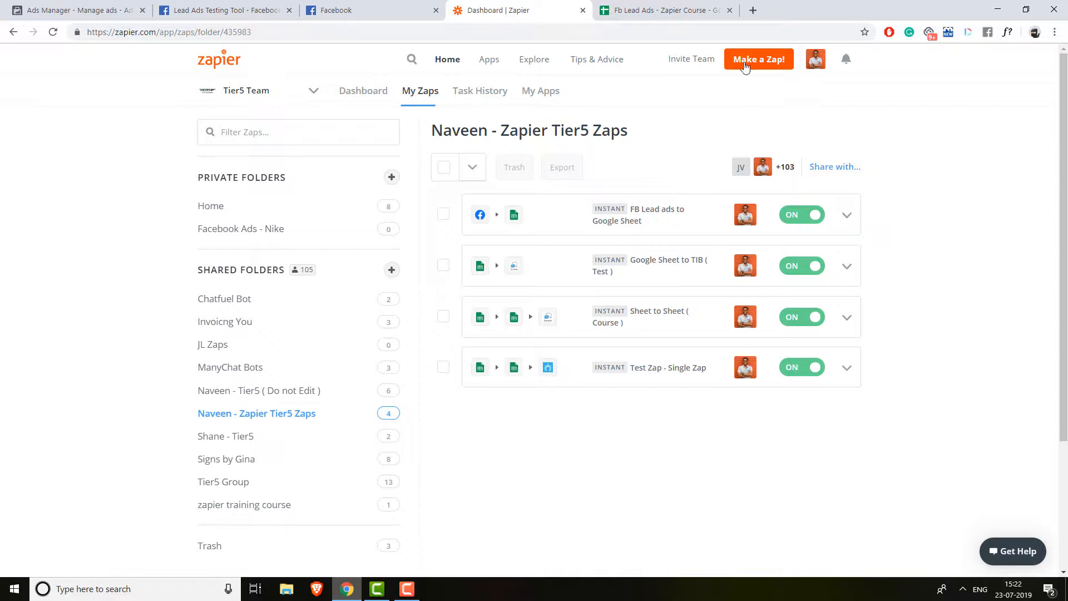
Step: Start a new zap and name it 'FB Leads to Sheets - Zapier Course'
{"action": "left_click", "coordinate": [757, 59]}
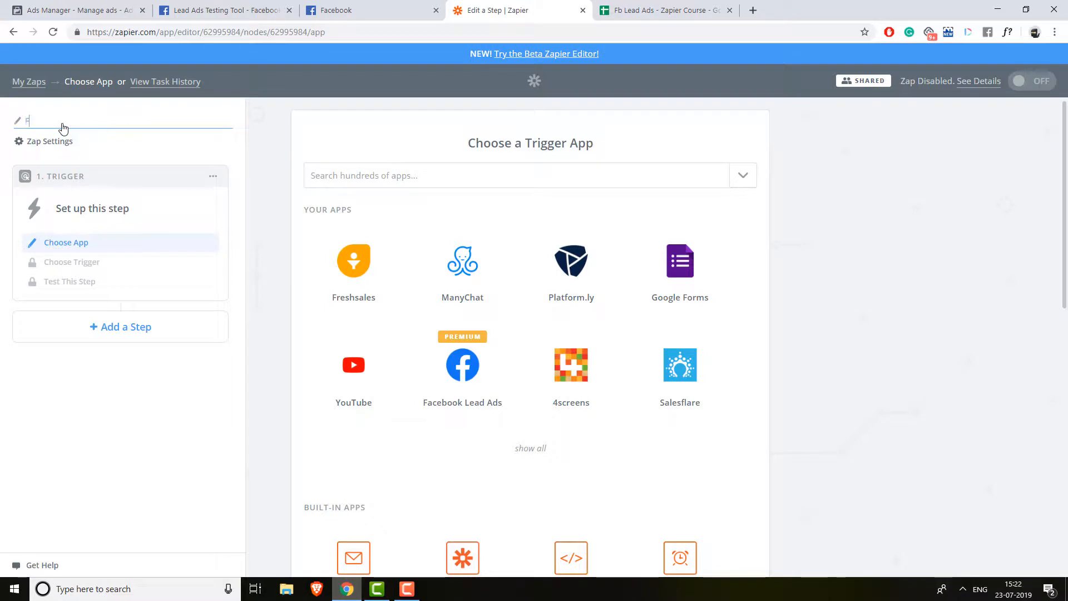
{"action": "type", "text": "FB Leads to Sheets"}
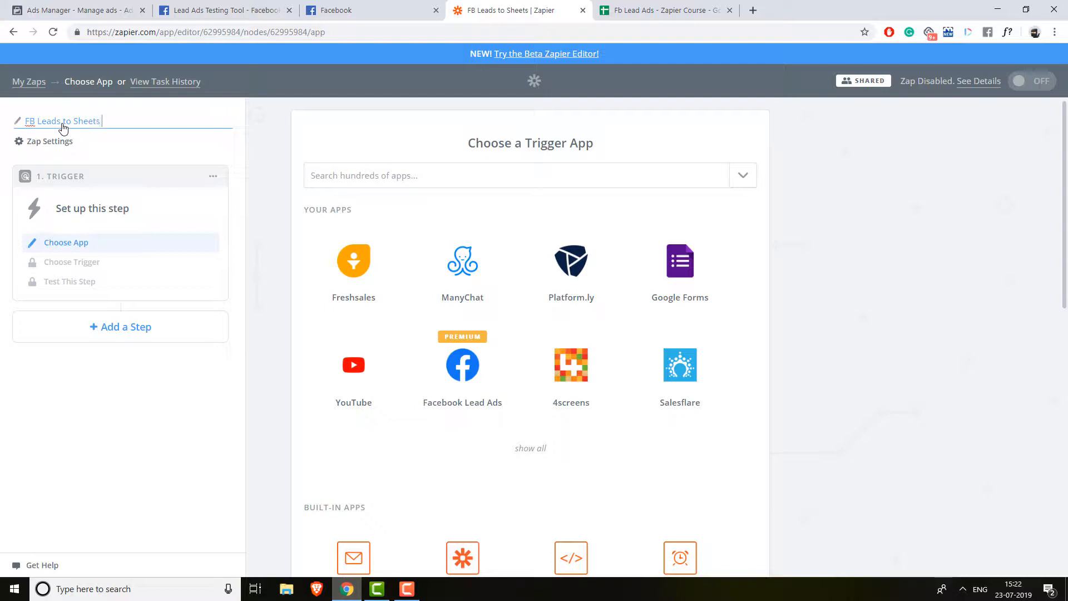
{"action": "type", "text": "- Zapier Course"}
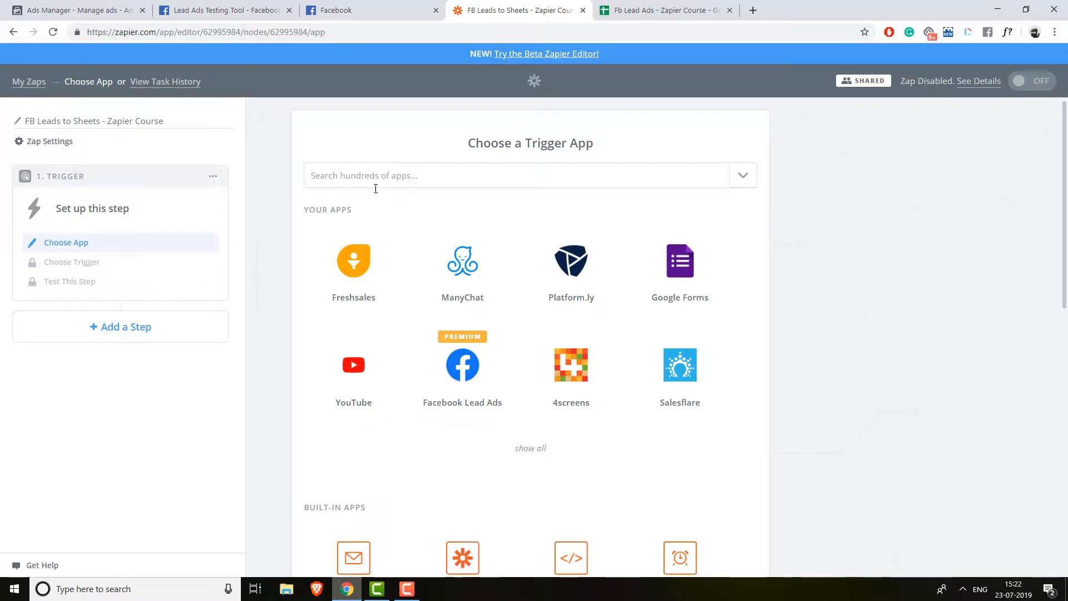
Step: Search 'facebook', make Facebook Lead Ads with the New Lead event the trigger
{"action": "left_click", "coordinate": [493, 175]}
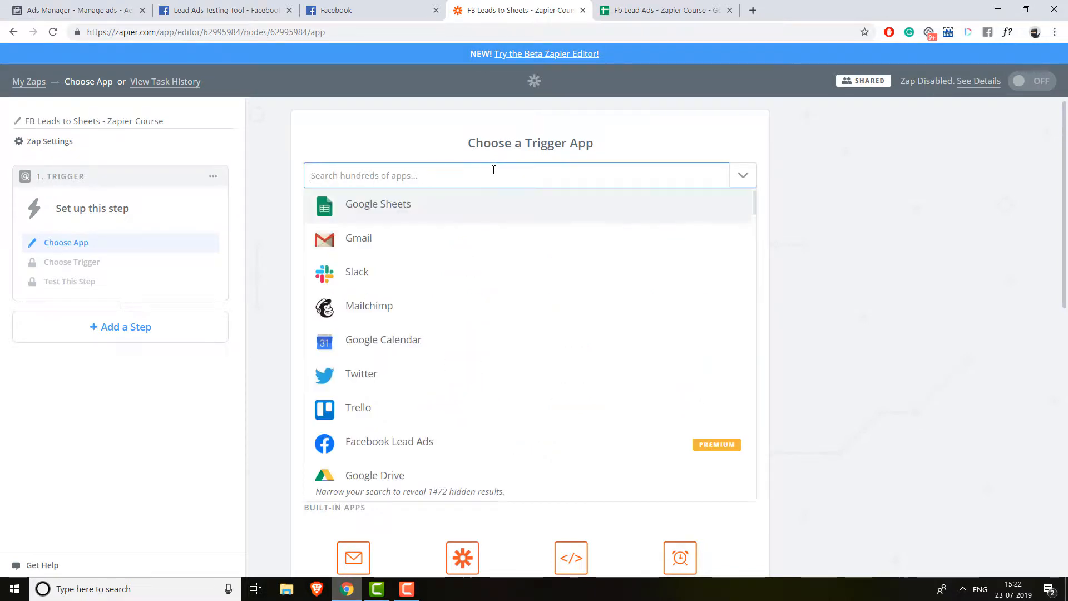
{"action": "type", "text": "facebook"}
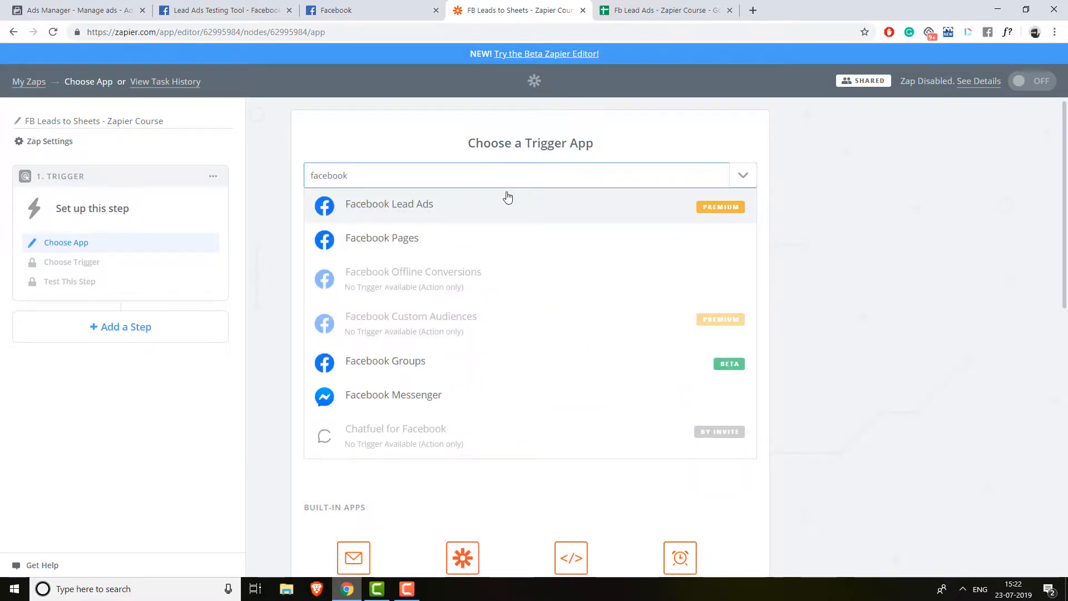
{"action": "left_click", "coordinate": [390, 204]}
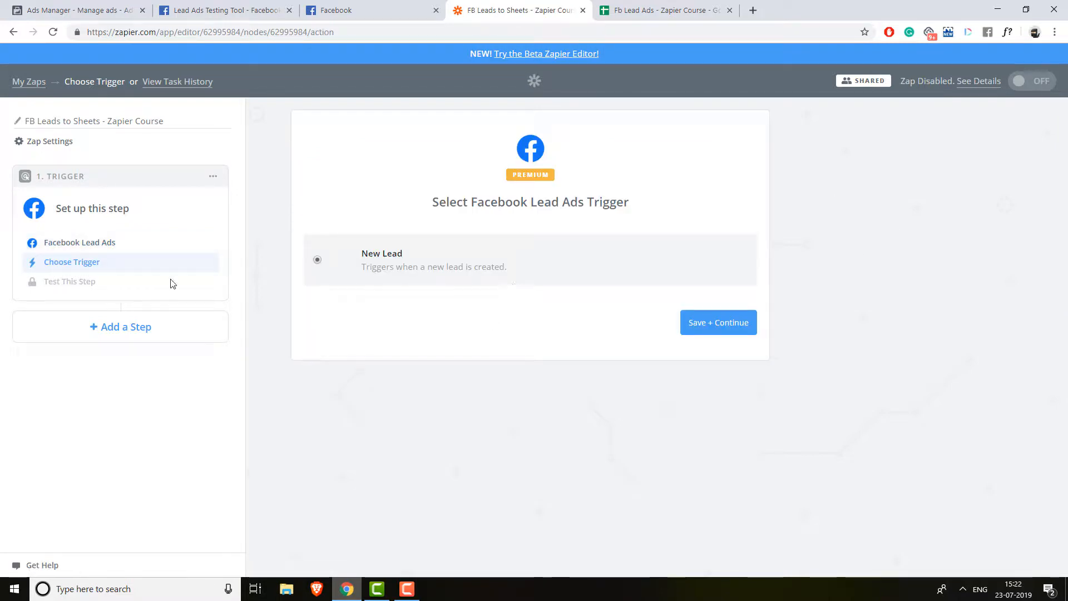
{"action": "left_click", "coordinate": [717, 323]}
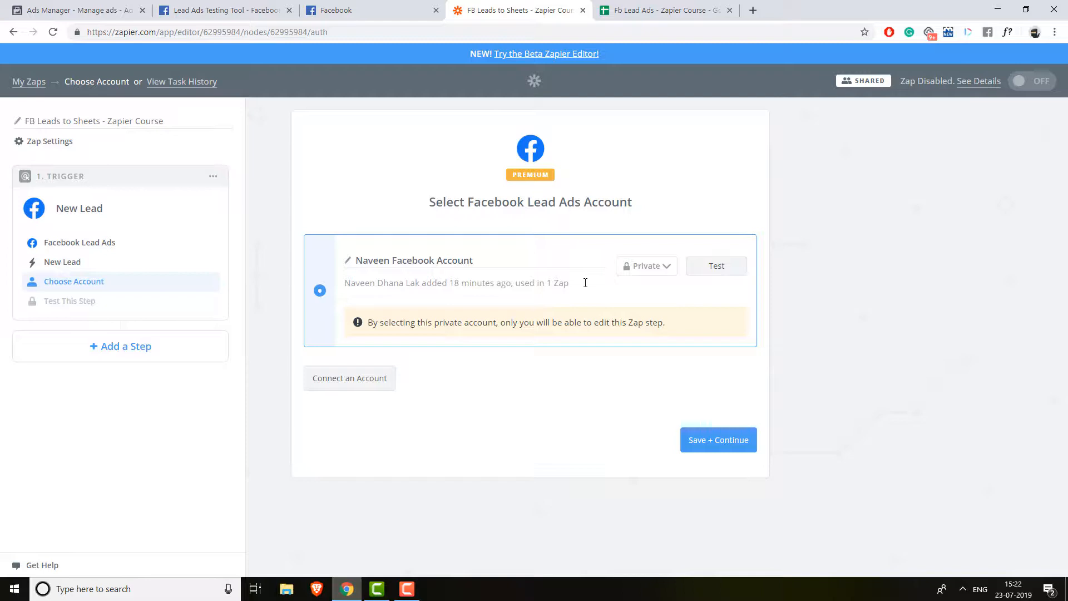
{"action": "mouse_move", "coordinate": [529, 304]}
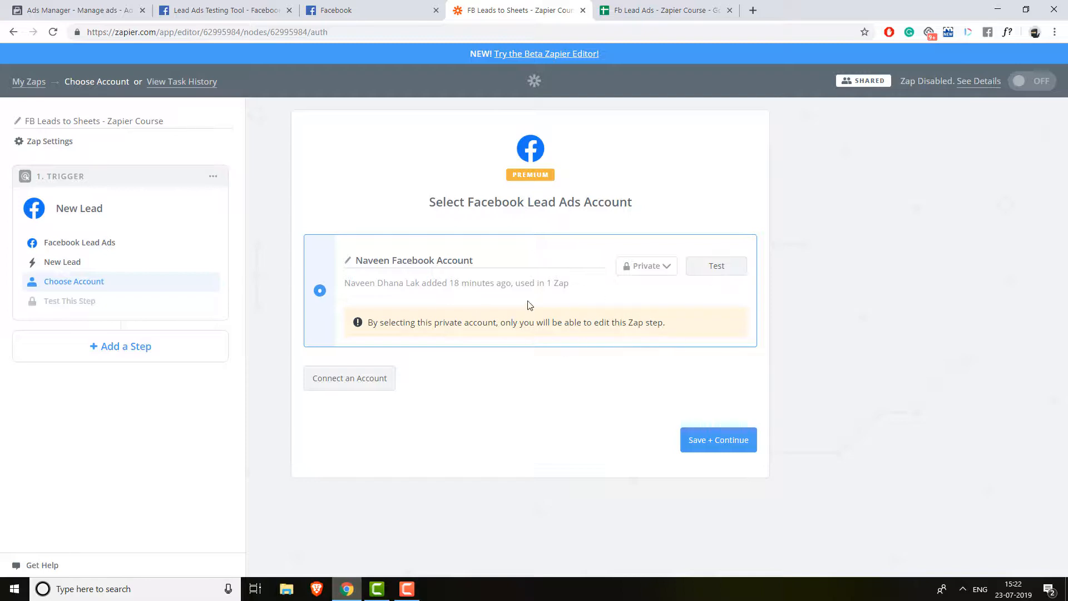
{"action": "mouse_move", "coordinate": [84, 199]}
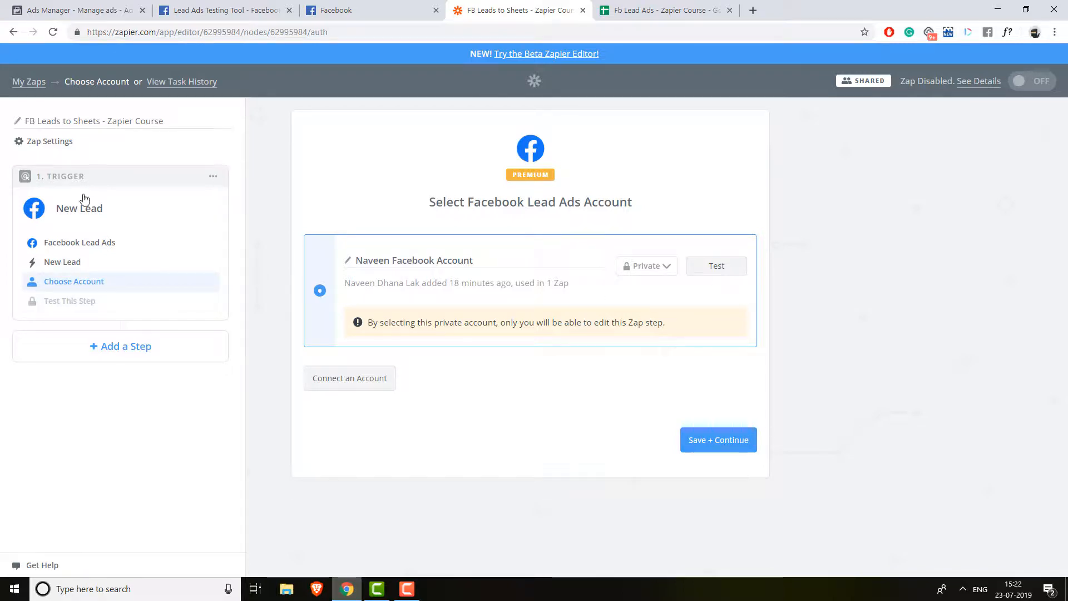
{"action": "mouse_move", "coordinate": [787, 444]}
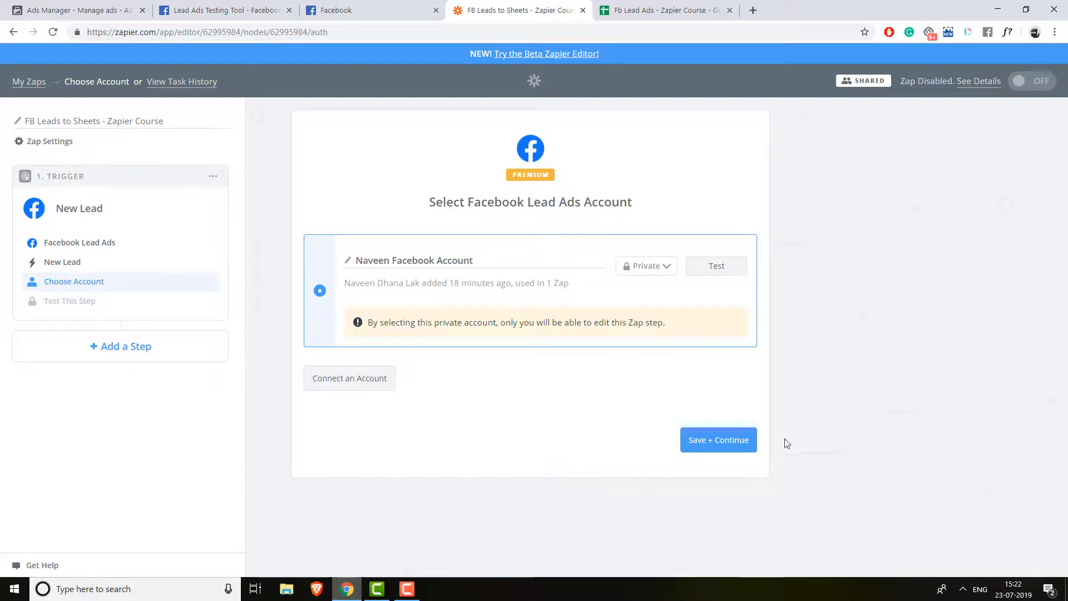
Step: Confirm the Facebook account and point the trigger at the page's Designer course Lead Form
{"action": "left_click", "coordinate": [717, 439]}
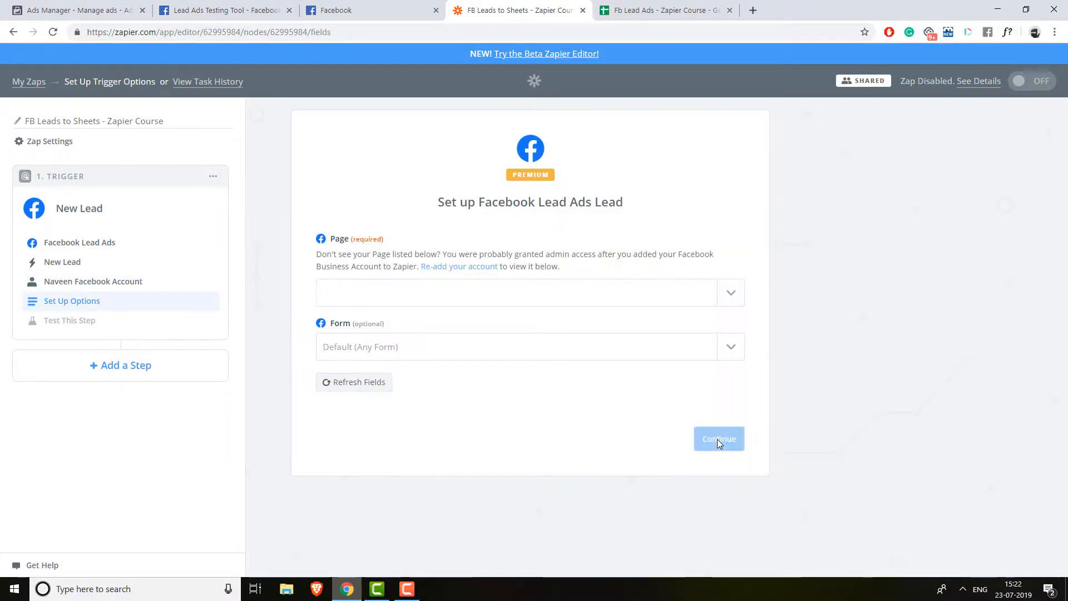
{"action": "left_click", "coordinate": [524, 292]}
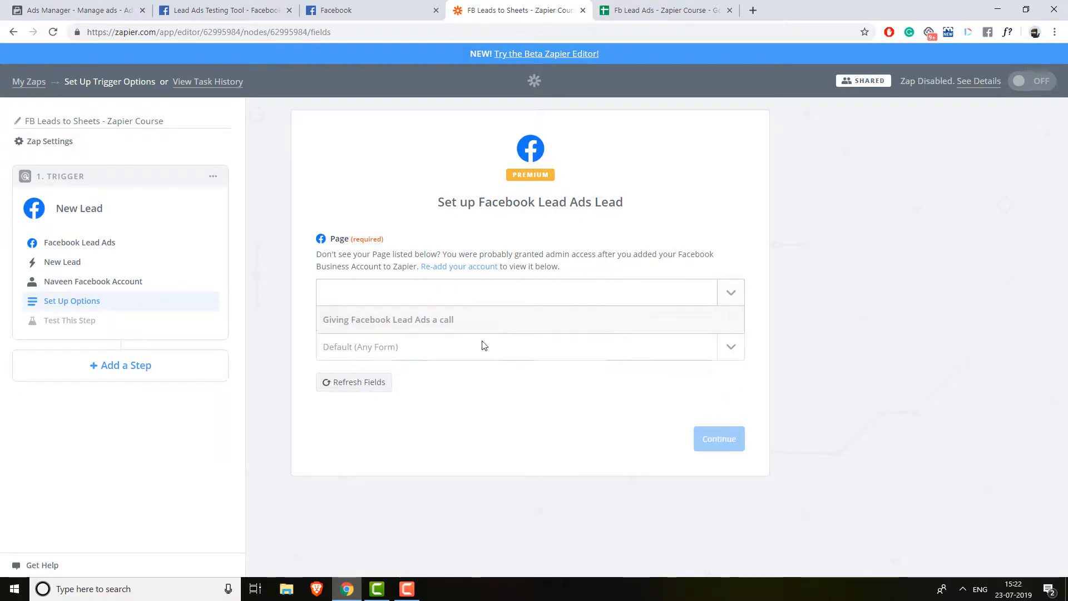
{"action": "left_click", "coordinate": [388, 319]}
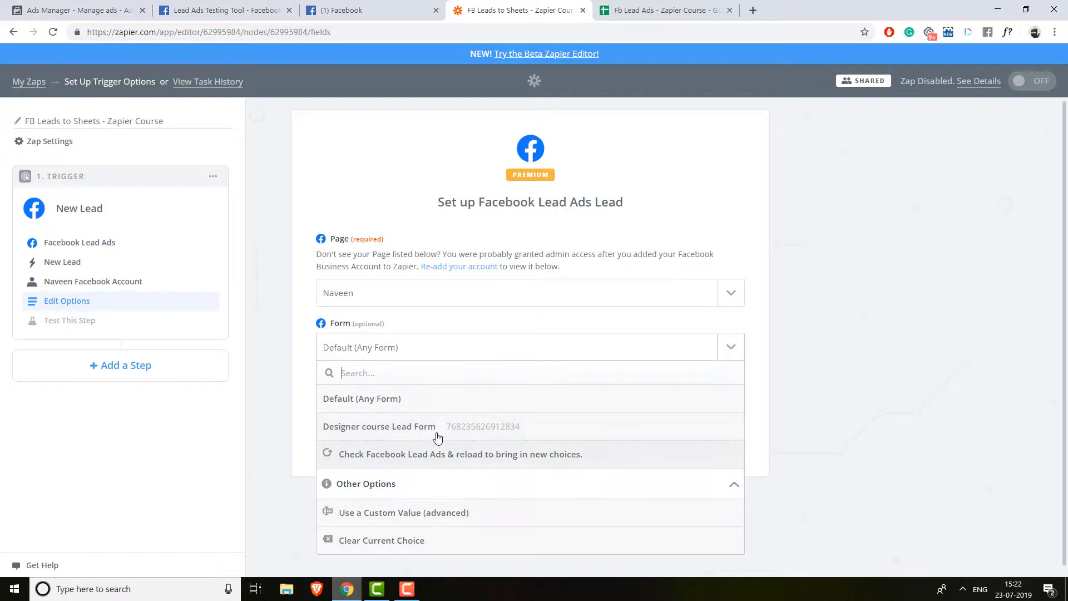
{"action": "left_click", "coordinate": [378, 427]}
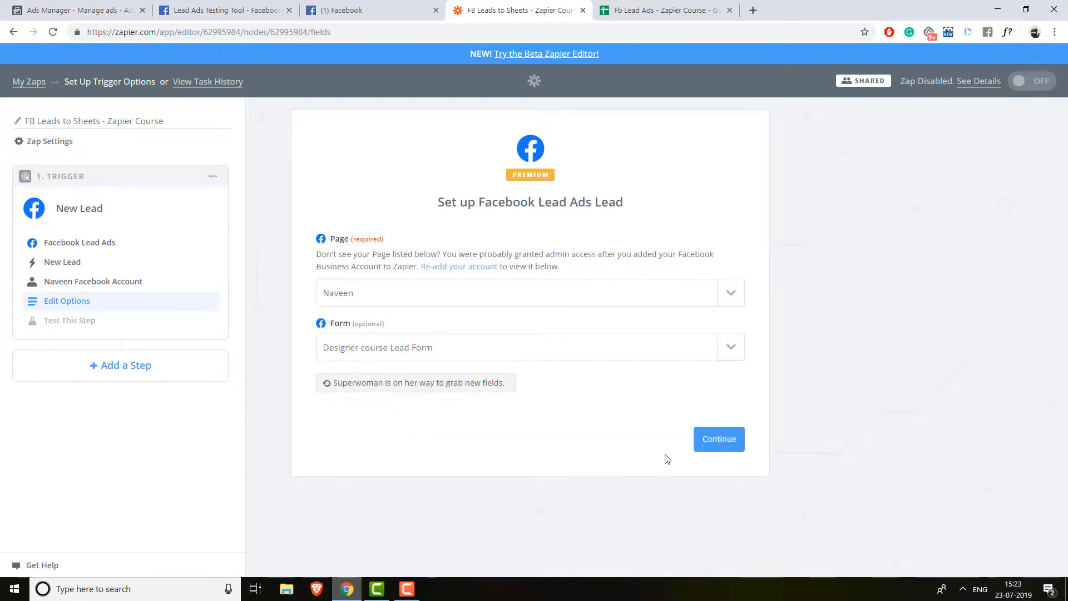
{"action": "left_click", "coordinate": [718, 438]}
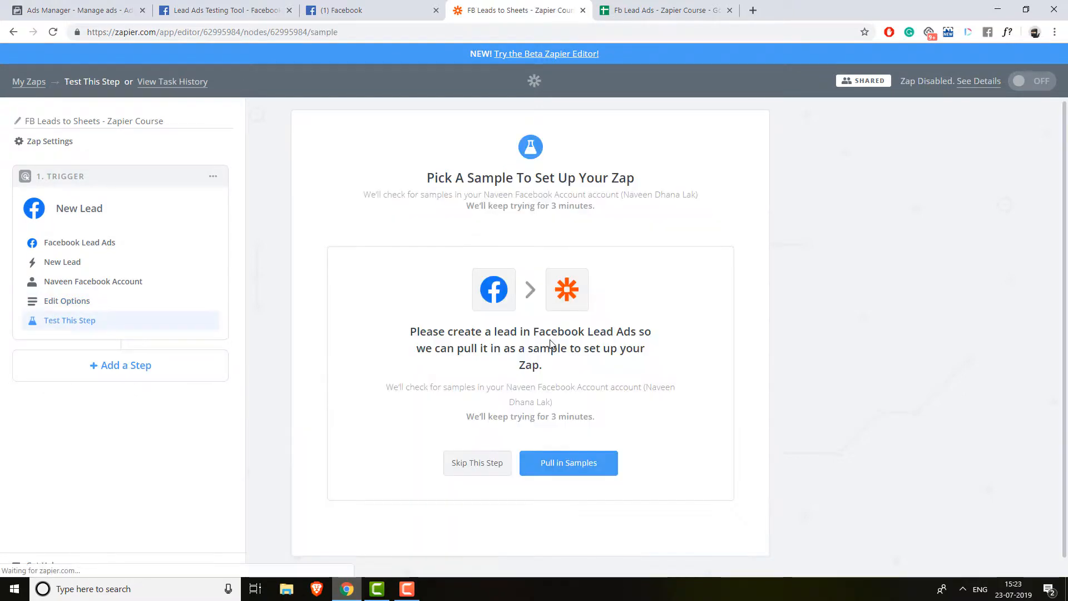
Step: Pull in sample leads, inspect Lead A's fields, then switch to Ads Manager
{"action": "left_click", "coordinate": [567, 463]}
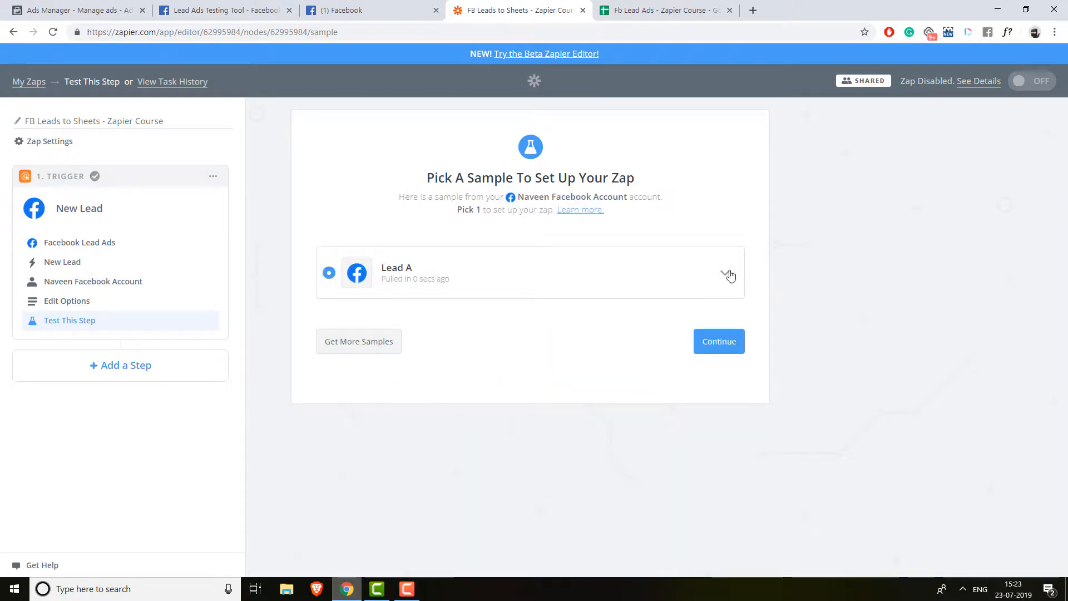
{"action": "left_click", "coordinate": [727, 272]}
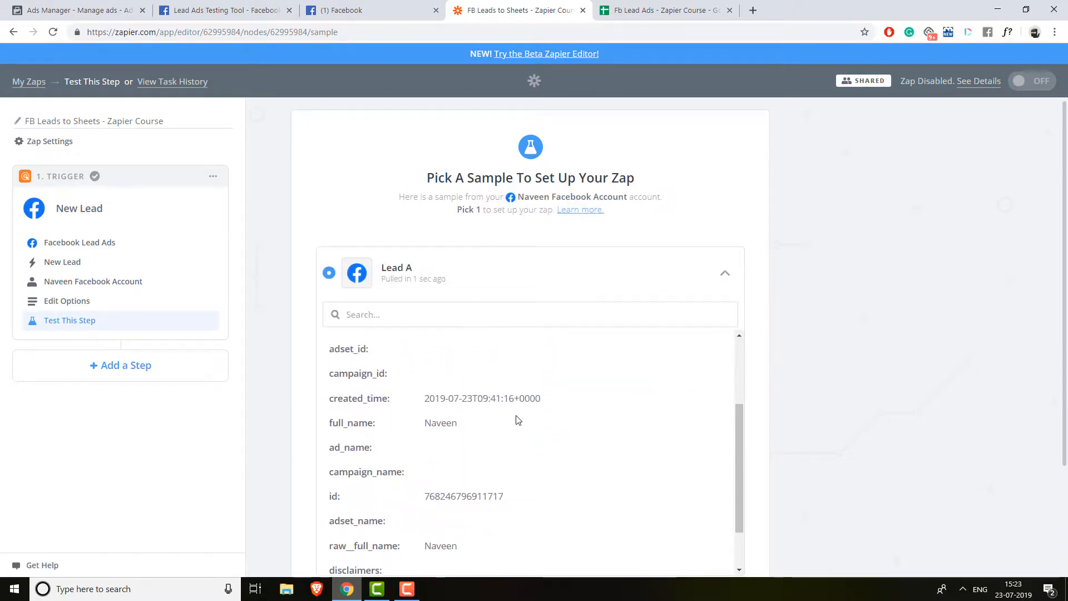
{"action": "left_click", "coordinate": [74, 10]}
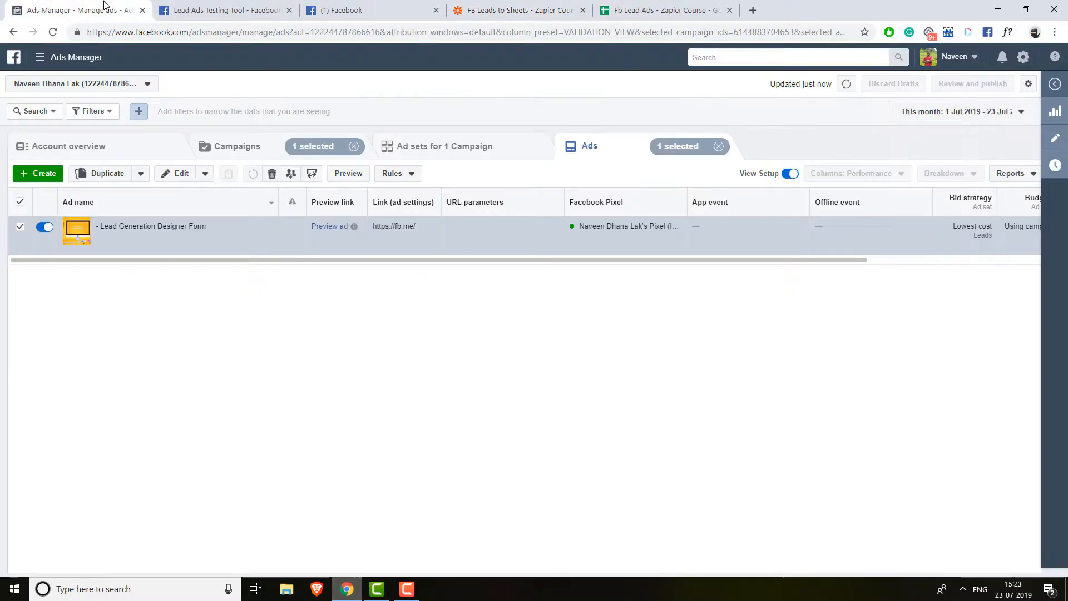
Step: In the Lead Ads Testing Tool, delete the old test lead and try creating a new one for the form's page
{"action": "left_click", "coordinate": [225, 10]}
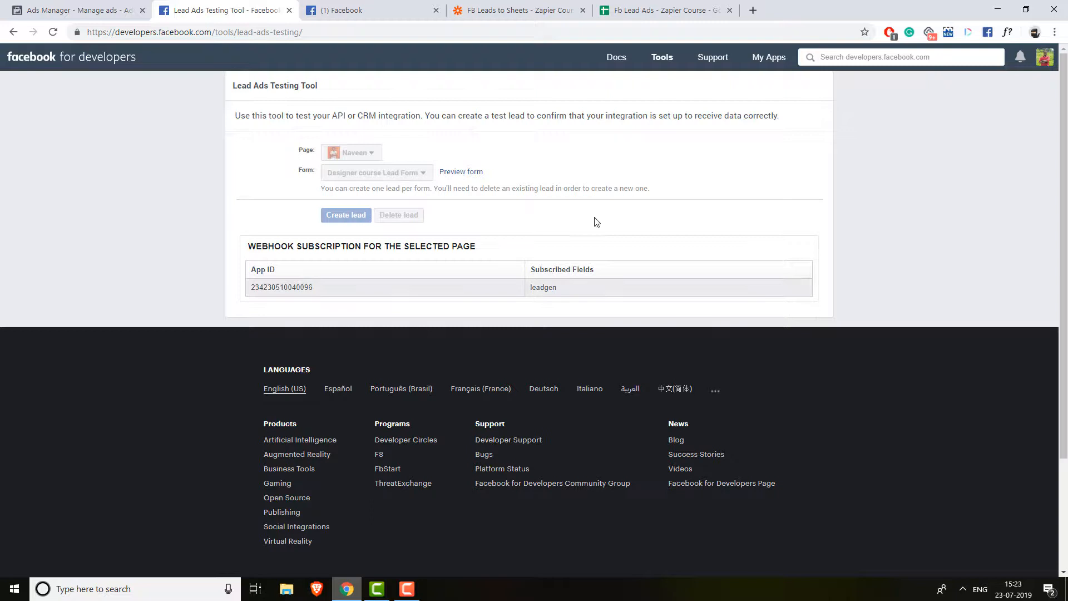
{"action": "left_click", "coordinate": [399, 215]}
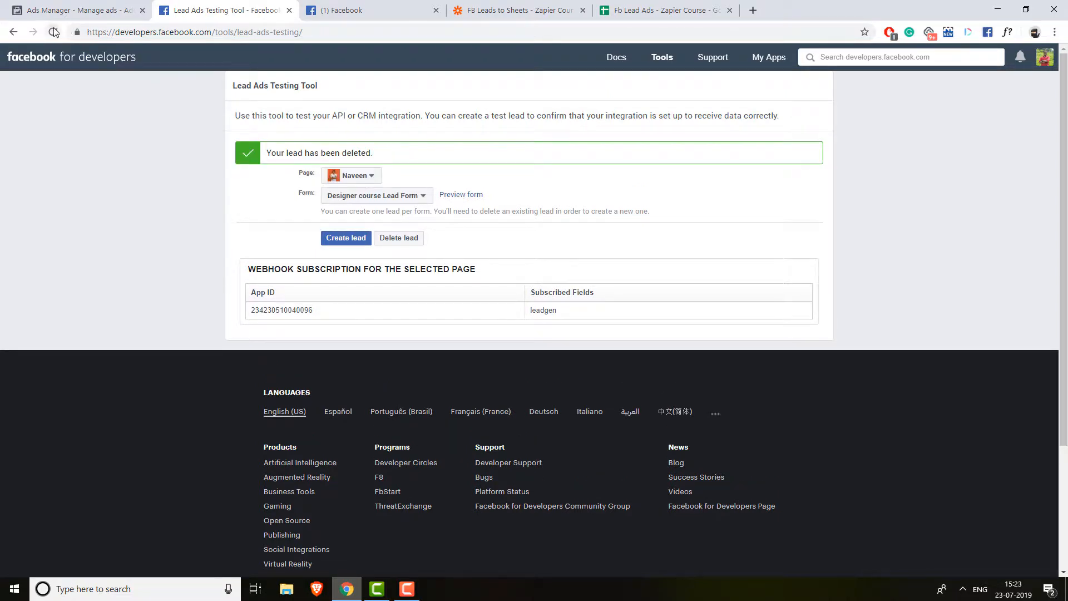
{"action": "left_click", "coordinate": [53, 32]}
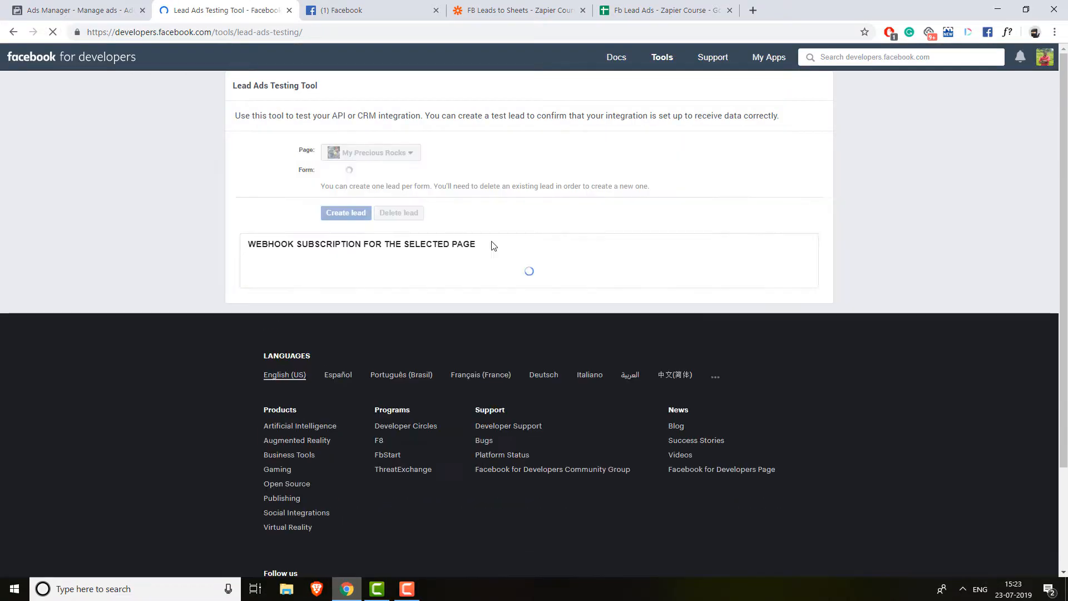
{"action": "left_click", "coordinate": [372, 152]}
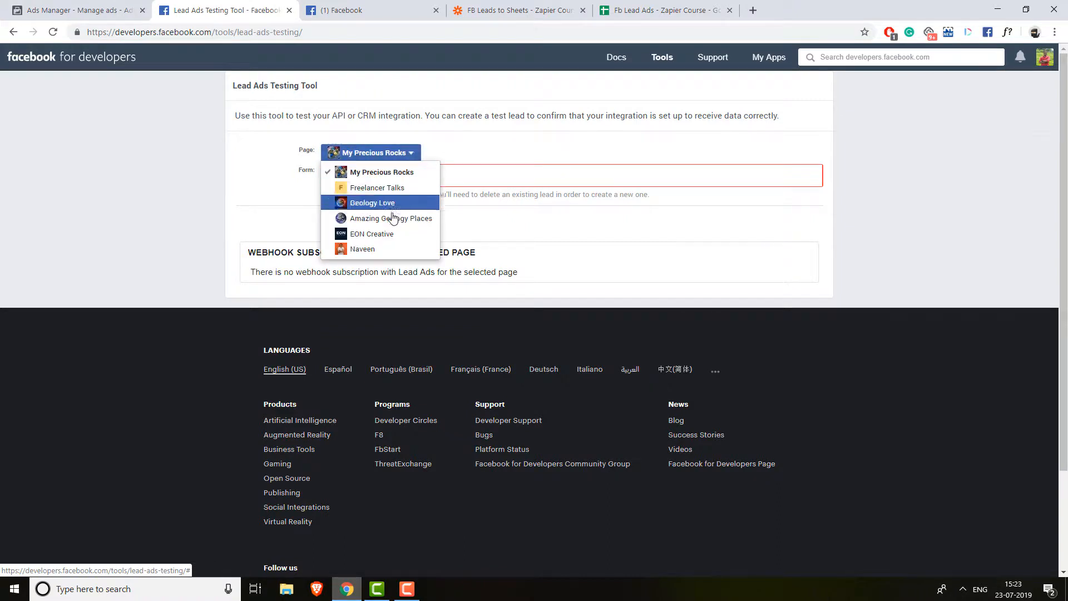
{"action": "left_click", "coordinate": [363, 248]}
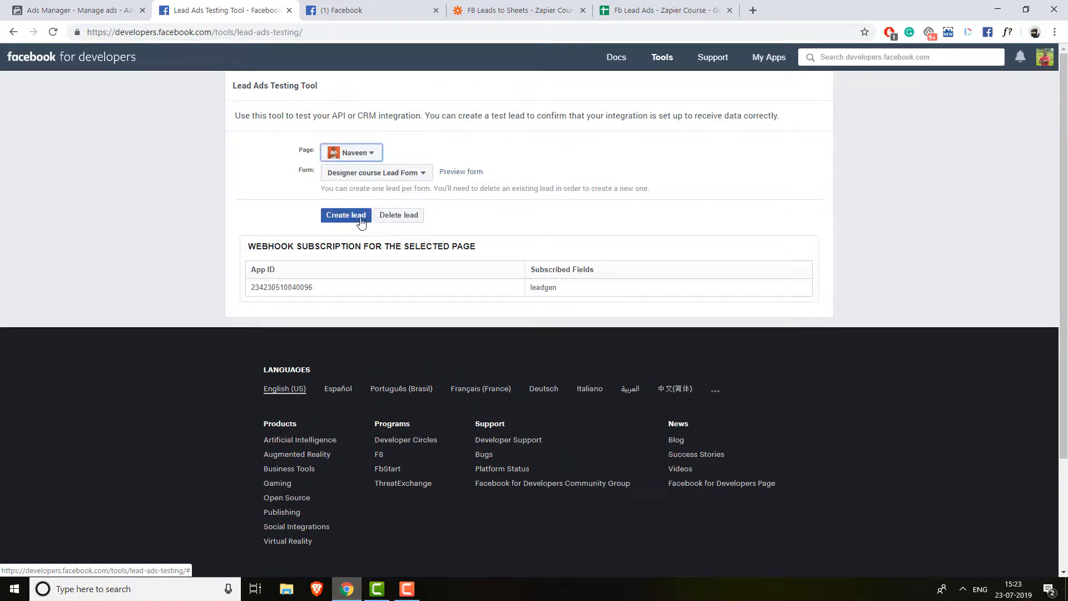
{"action": "left_click", "coordinate": [345, 215]}
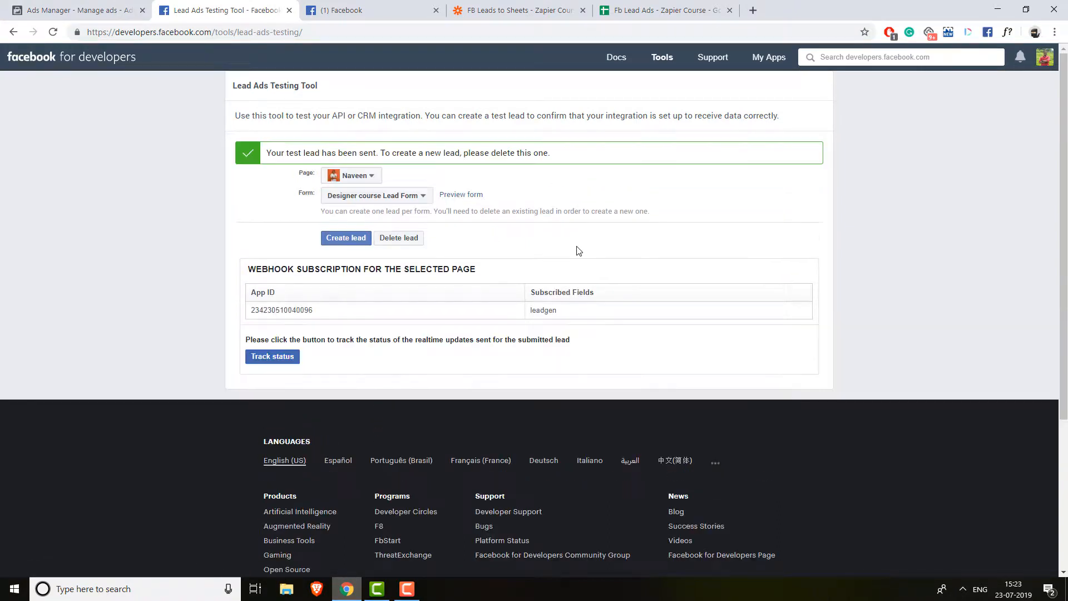
{"action": "mouse_move", "coordinate": [461, 263]}
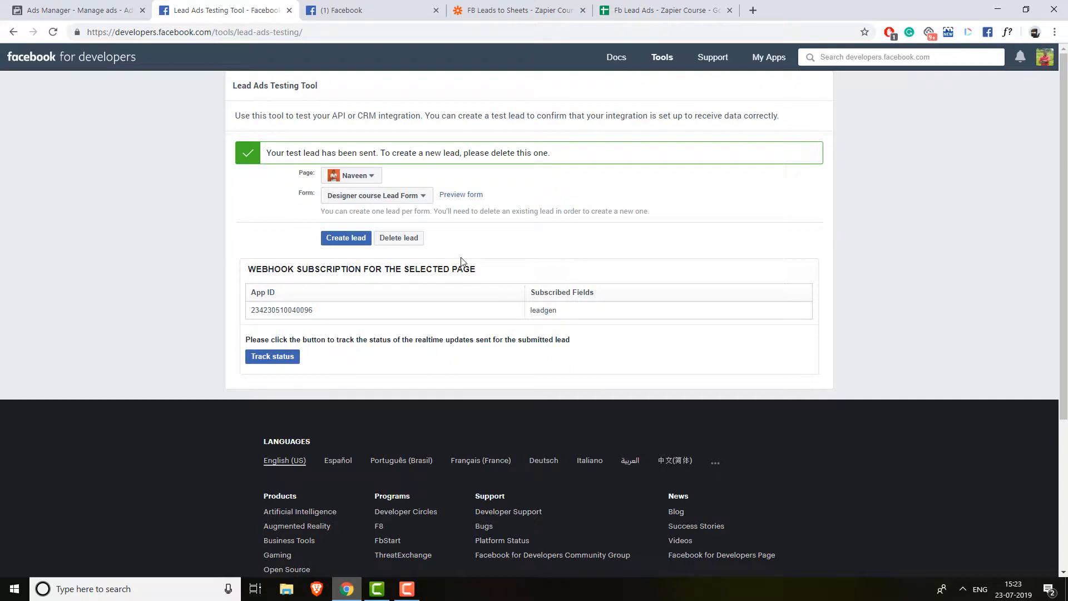
{"action": "left_click", "coordinate": [345, 238]}
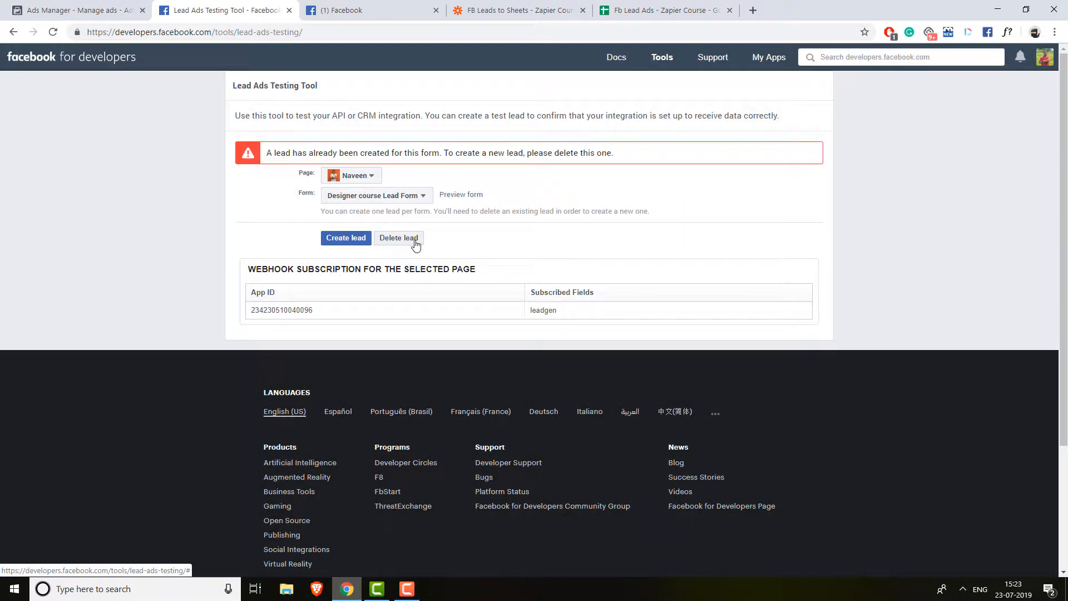
Step: Delete the test lead again, reload, and select the page with the orange logo
{"action": "left_click", "coordinate": [399, 238]}
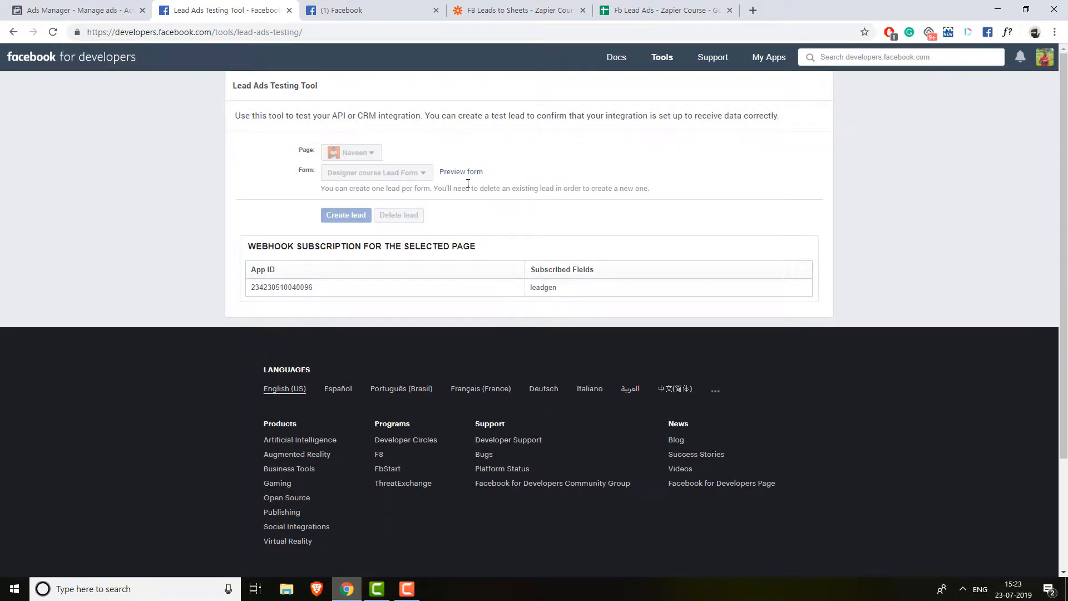
{"action": "left_click", "coordinate": [398, 215]}
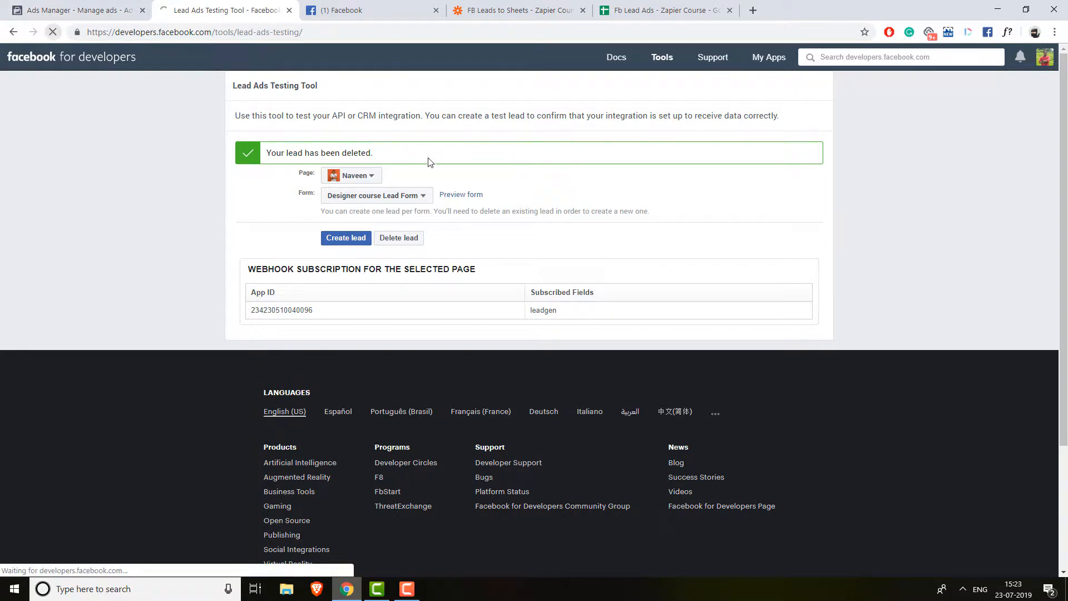
{"action": "left_click", "coordinate": [351, 174]}
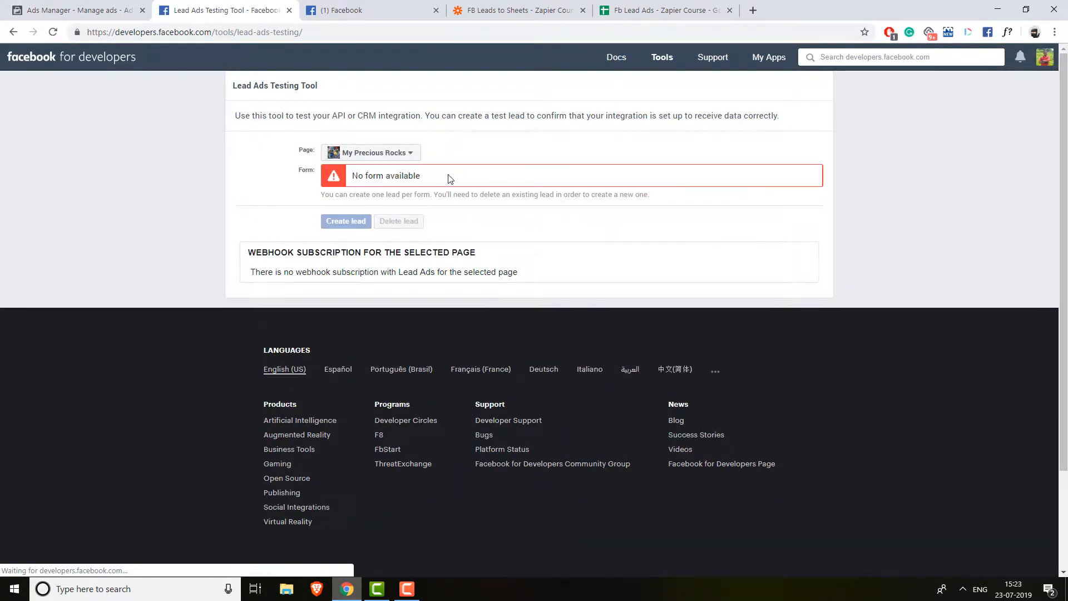
{"action": "left_click", "coordinate": [371, 152]}
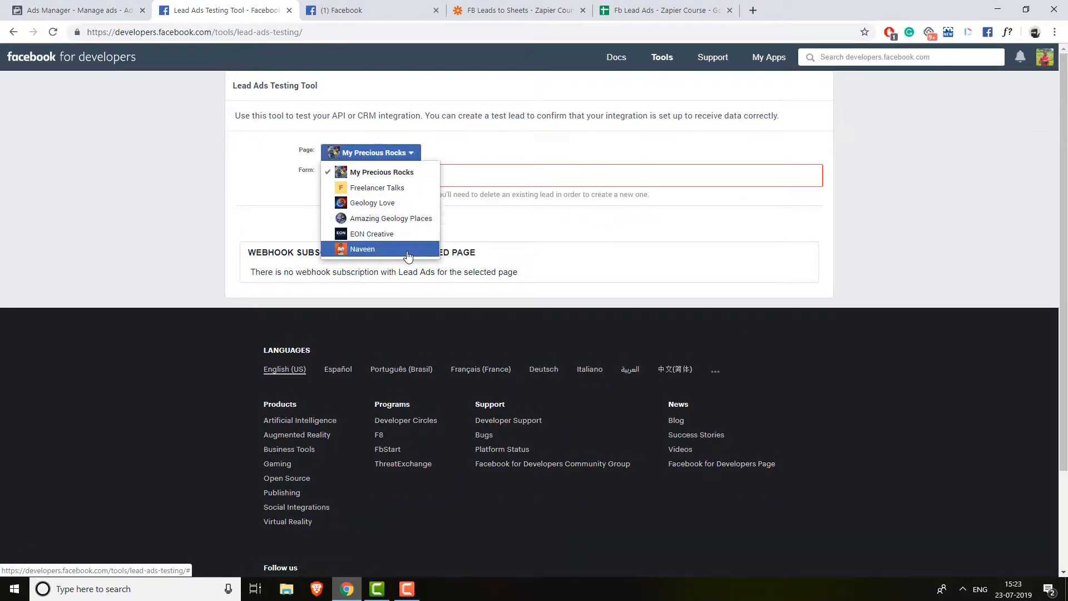
{"action": "left_click", "coordinate": [361, 249]}
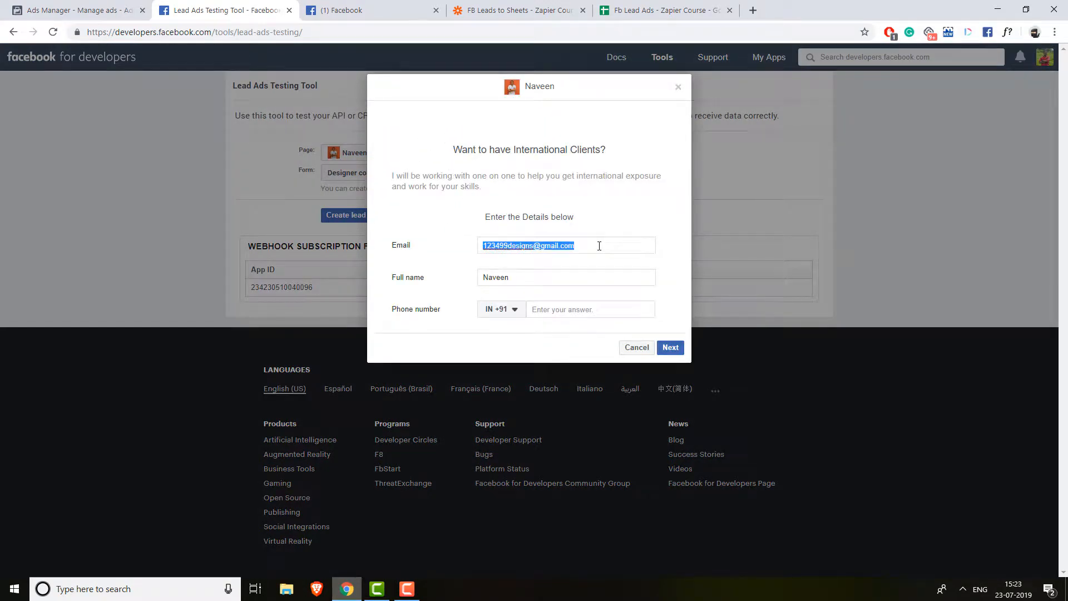
{"action": "key", "text": "Delete"}
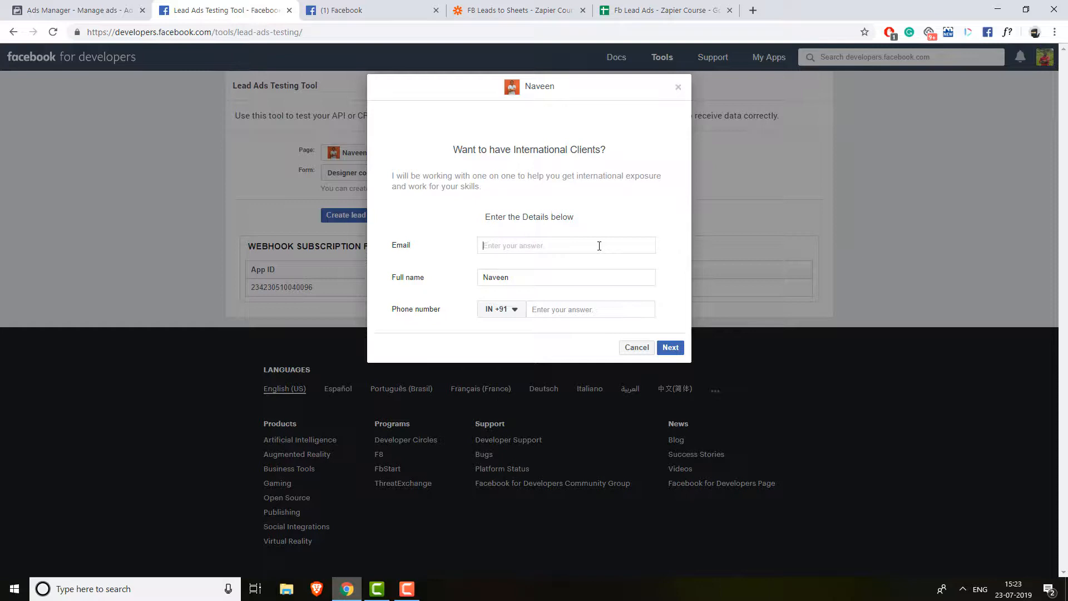
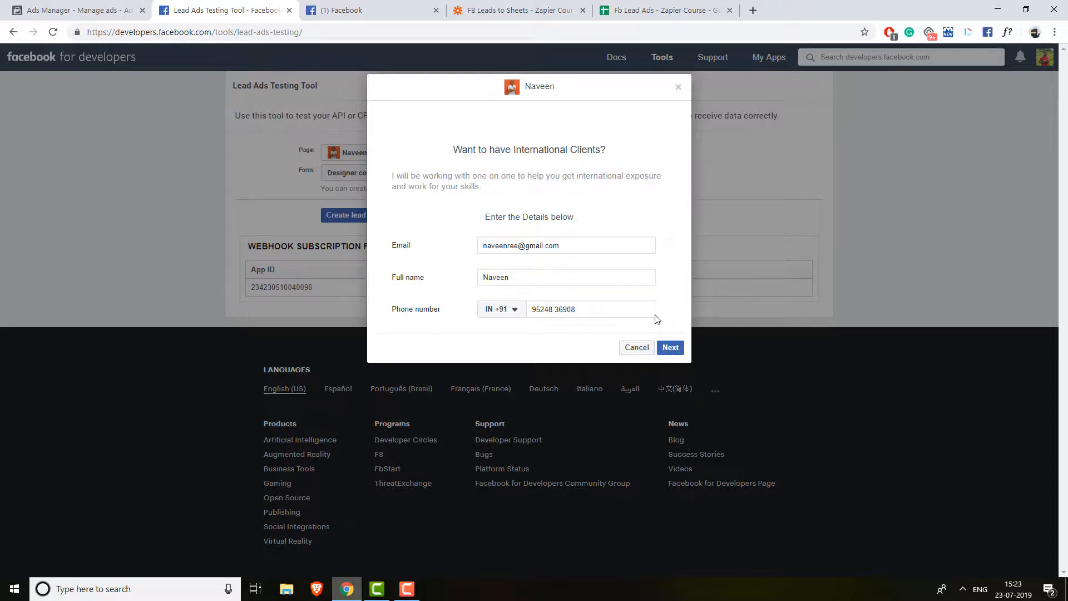
{"action": "mouse_move", "coordinate": [616, 274]}
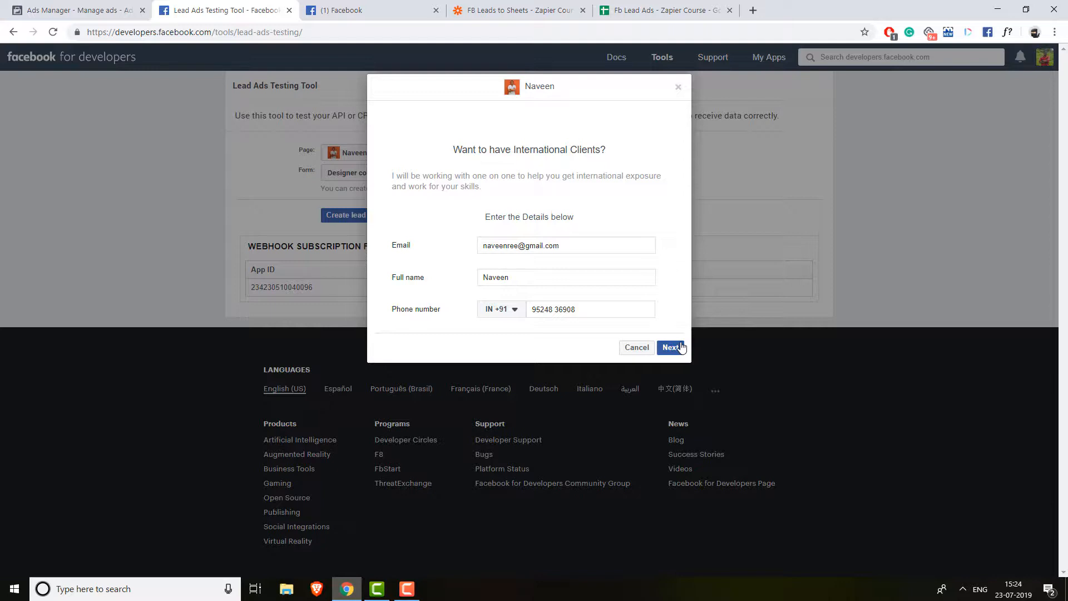
Step: Submit the test lead, close the confirmation, and return to the zap editor
{"action": "left_click", "coordinate": [670, 347]}
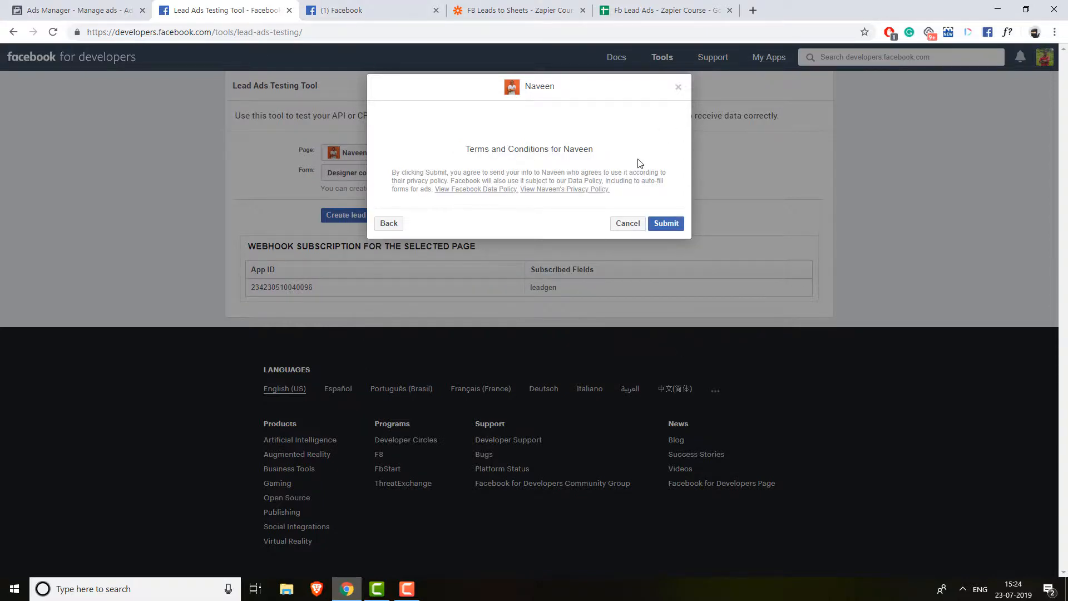
{"action": "left_click", "coordinate": [665, 222]}
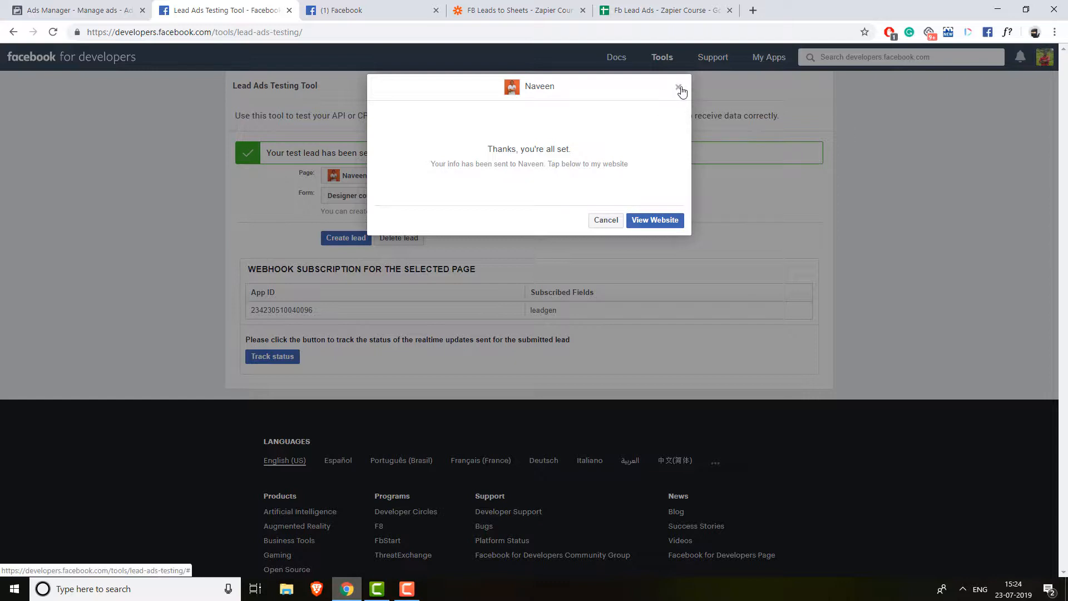
{"action": "left_click", "coordinate": [681, 90]}
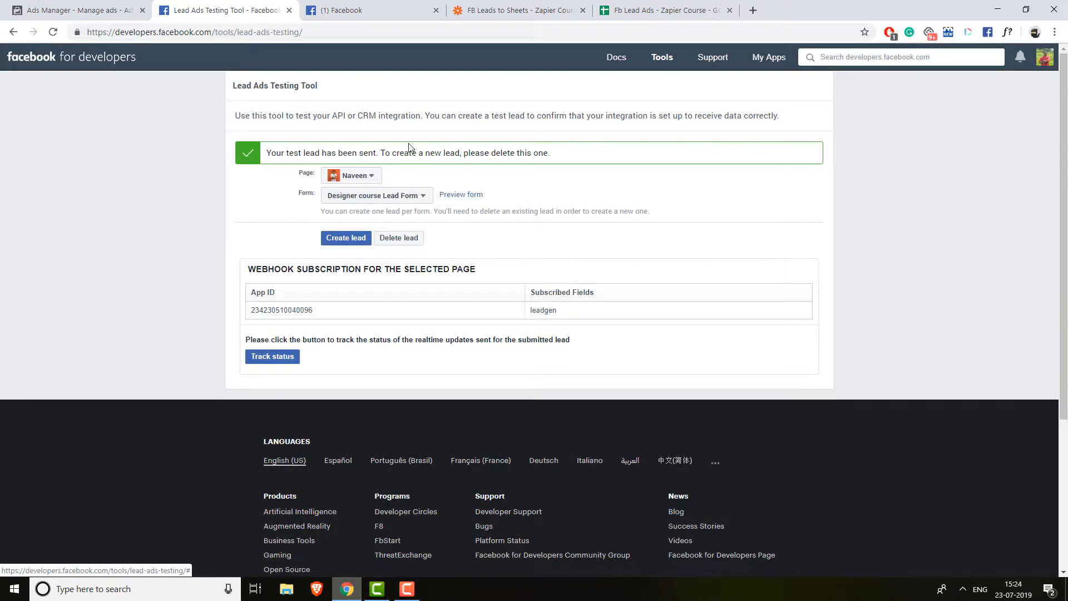
{"action": "mouse_move", "coordinate": [465, 165]}
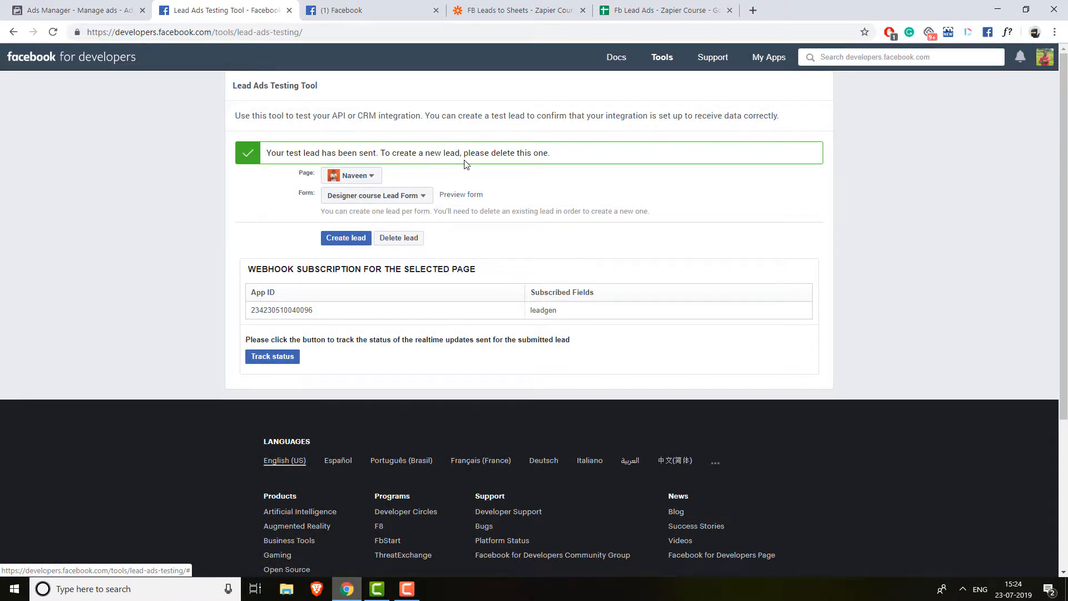
{"action": "mouse_move", "coordinate": [528, 14]}
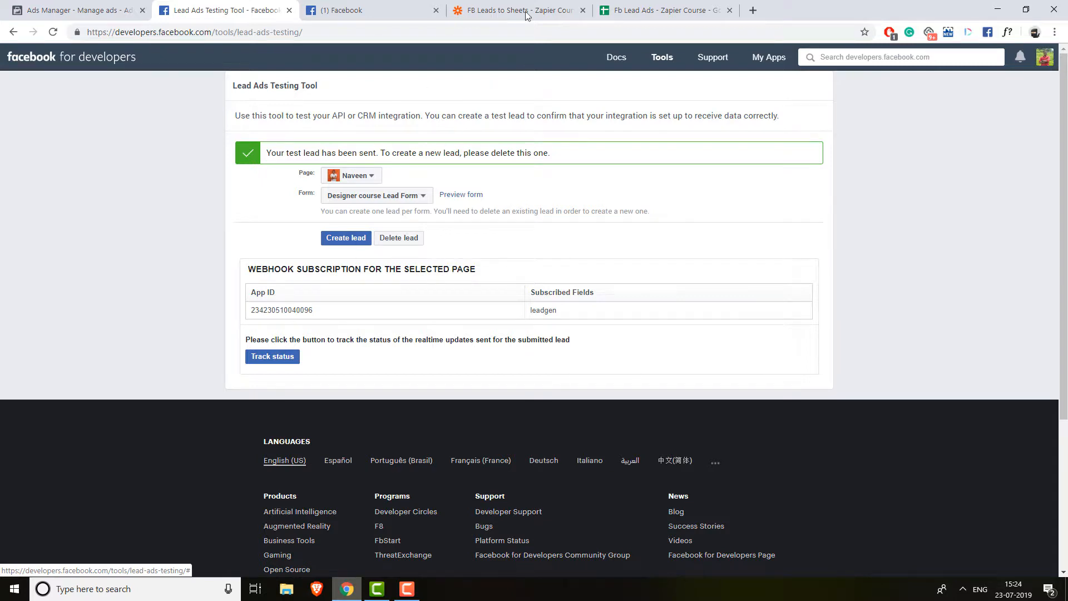
{"action": "left_click", "coordinate": [517, 10]}
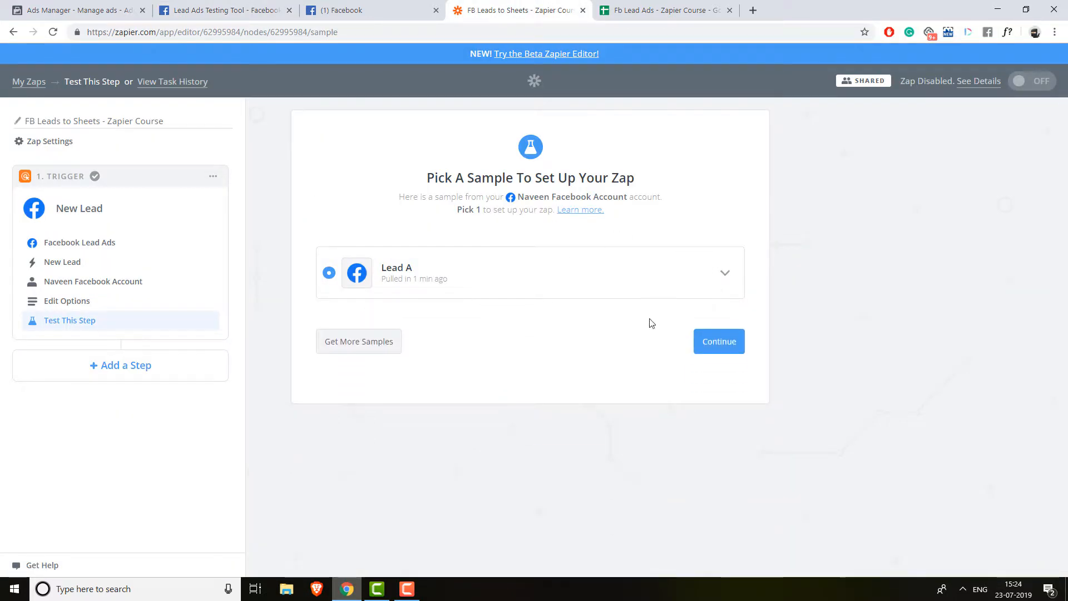
Step: Fetch more sample leads and compare the older sample lead's fields
{"action": "left_click", "coordinate": [724, 273]}
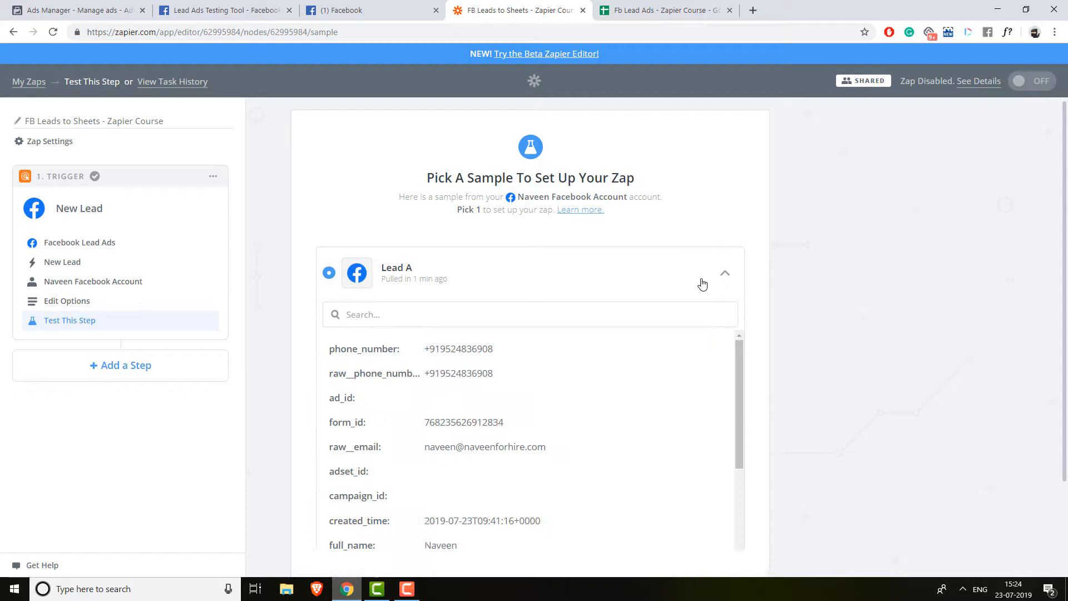
{"action": "left_click", "coordinate": [724, 272]}
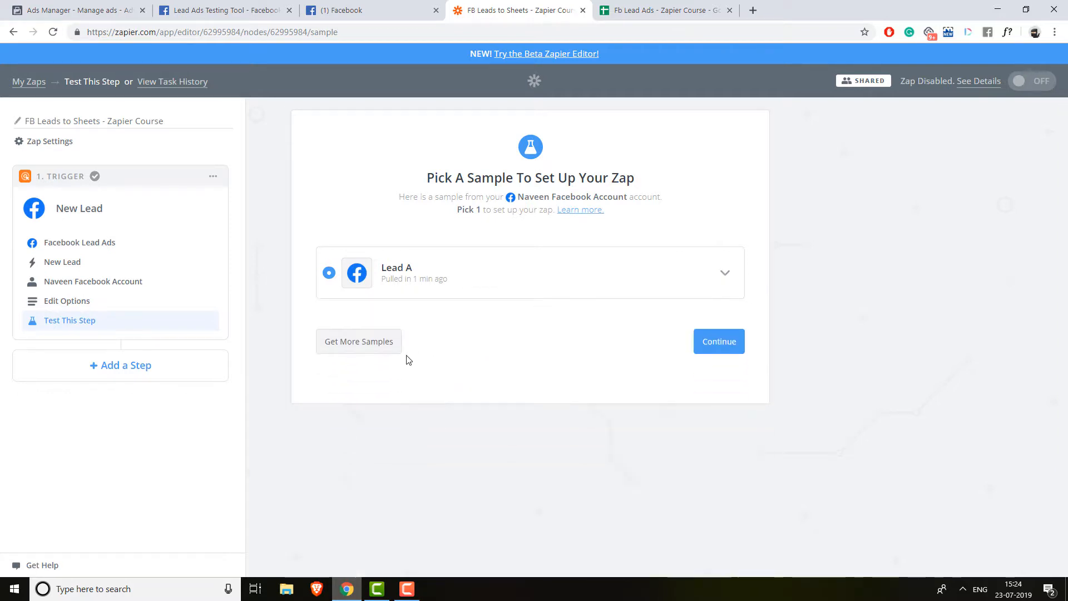
{"action": "left_click", "coordinate": [359, 342]}
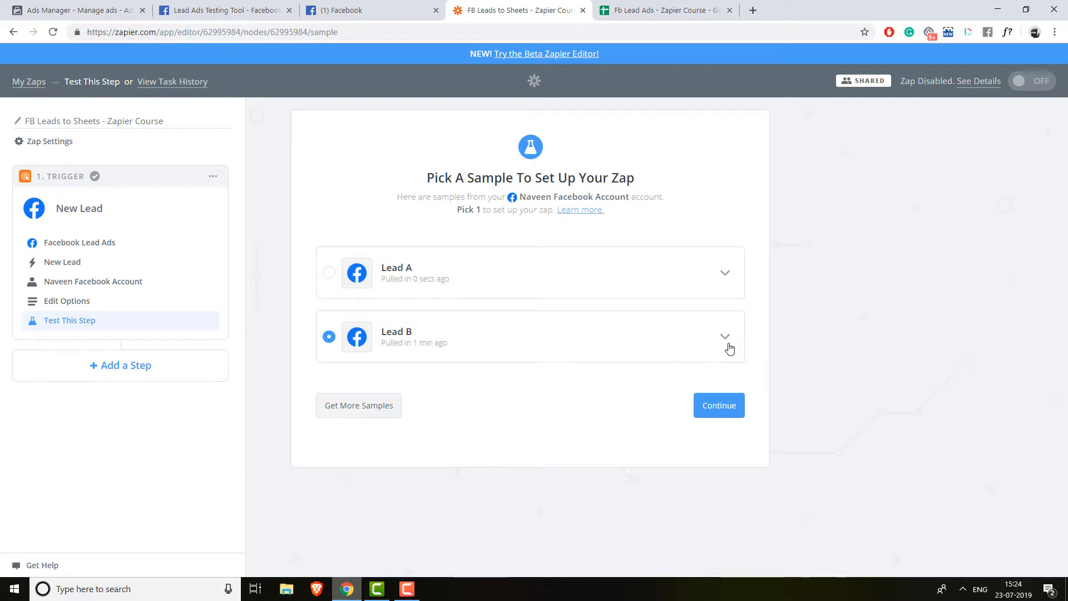
{"action": "left_click", "coordinate": [724, 336]}
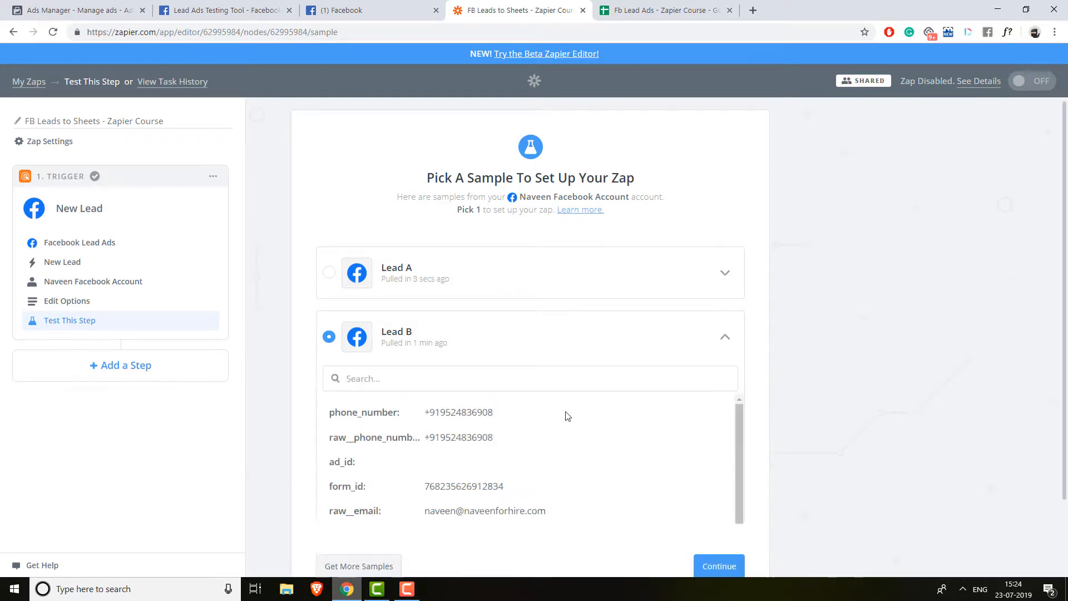
{"action": "scroll", "scroll_direction": "down", "scroll_amount": 3}
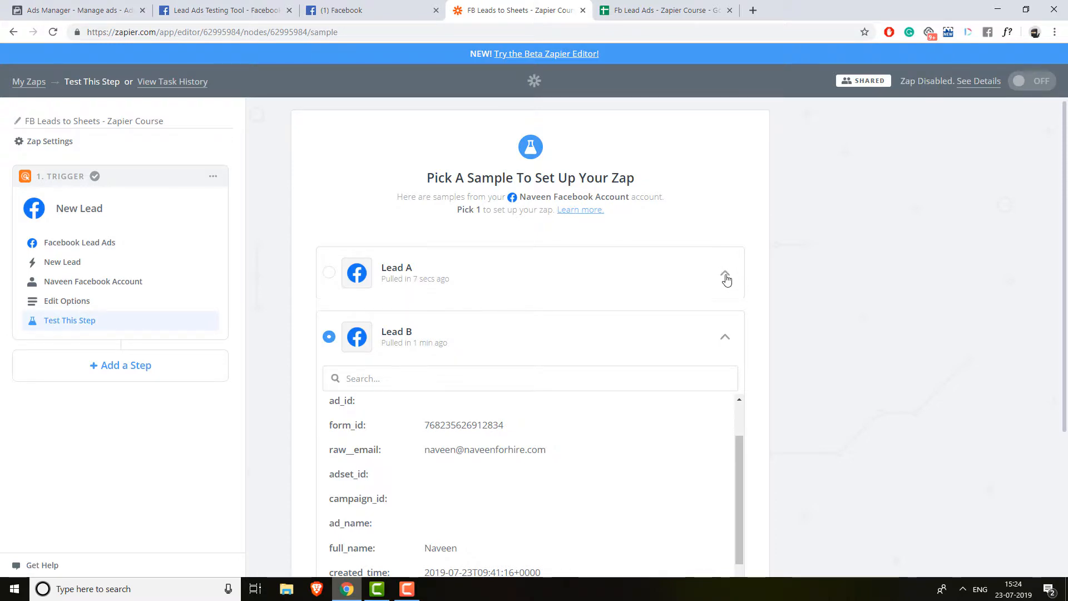
Step: Select the newest sample Lead A, review its fields, and continue with it
{"action": "left_click", "coordinate": [328, 272]}
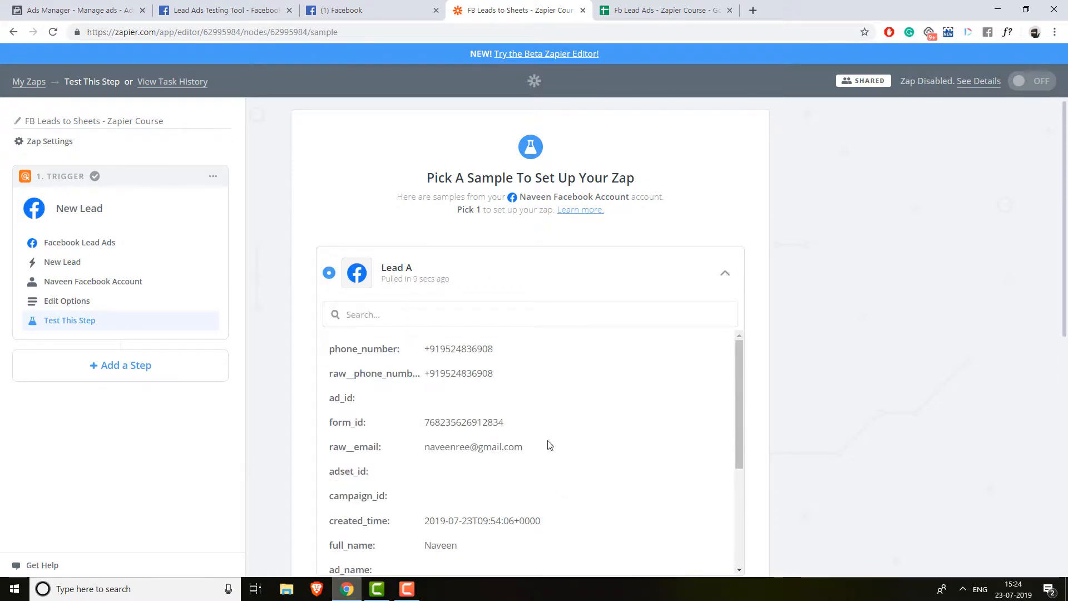
{"action": "scroll", "scroll_direction": "down", "scroll_amount": 3}
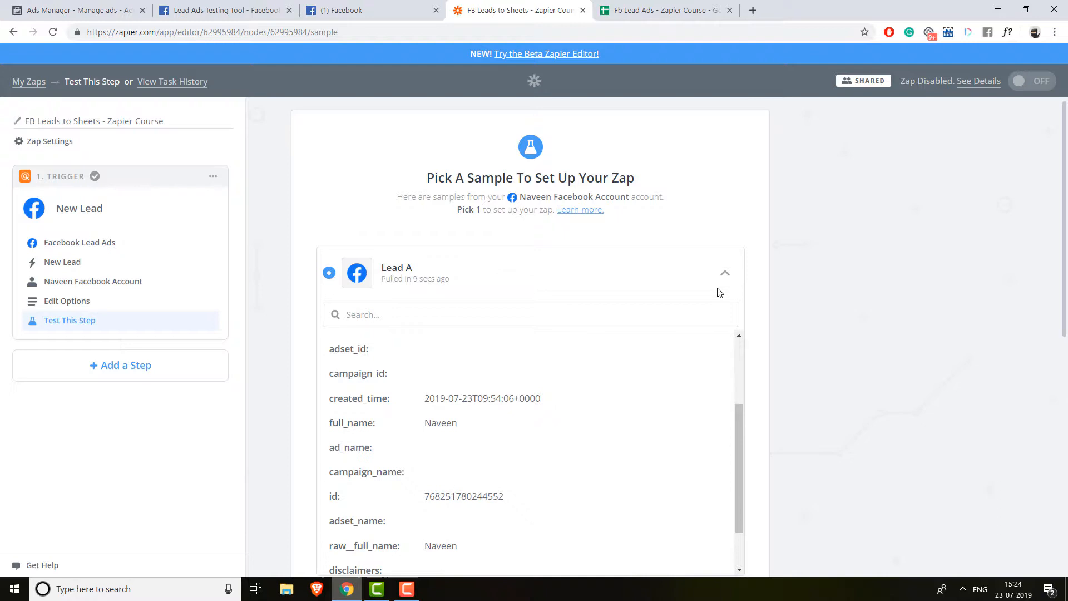
{"action": "scroll", "scroll_direction": "down", "scroll_amount": 3}
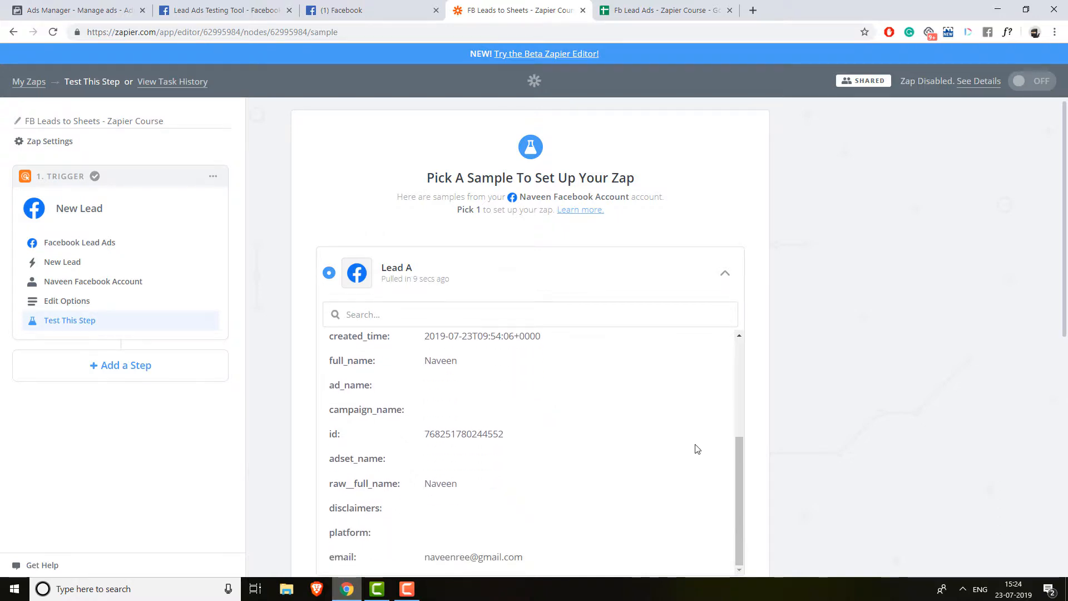
{"action": "double_click", "coordinate": [463, 434]}
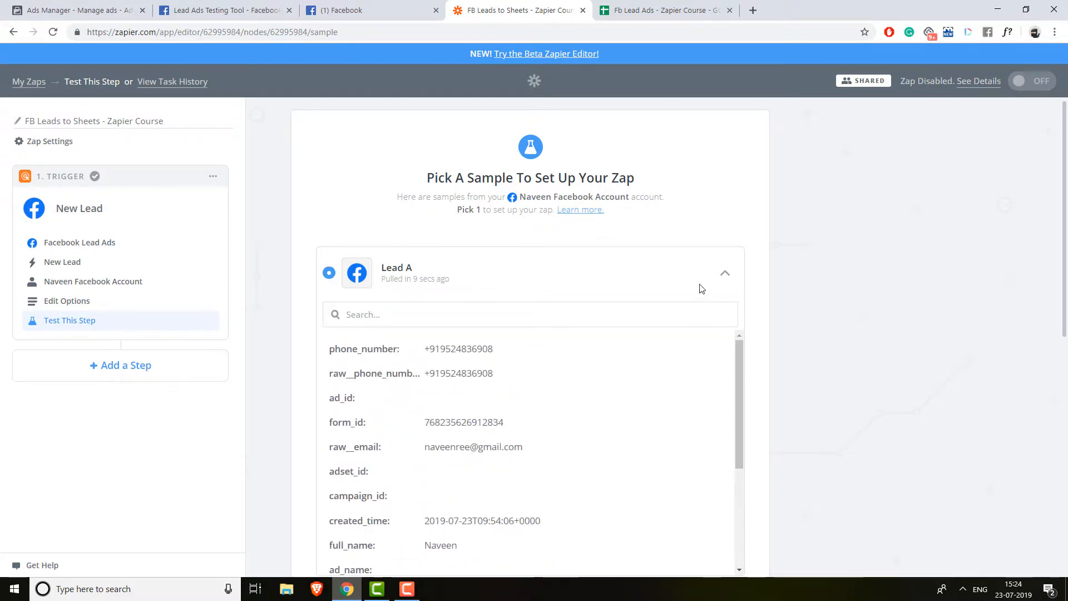
{"action": "left_click", "coordinate": [725, 273]}
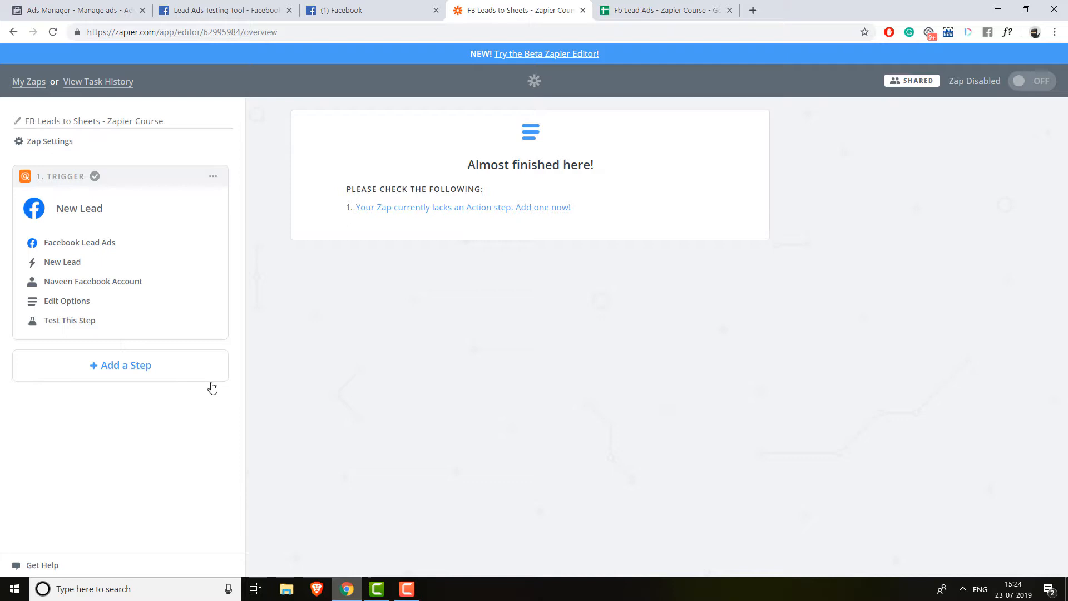
{"action": "mouse_move", "coordinate": [304, 353]}
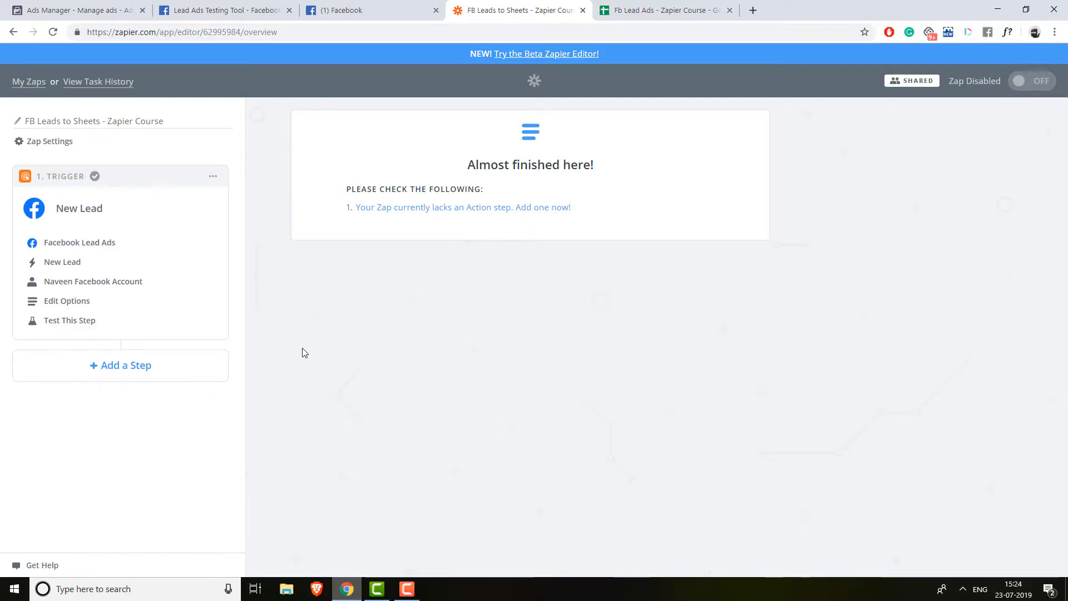
Step: Add a Google Sheets Create Spreadsheet Row action using the private Naveen account
{"action": "left_click", "coordinate": [120, 365]}
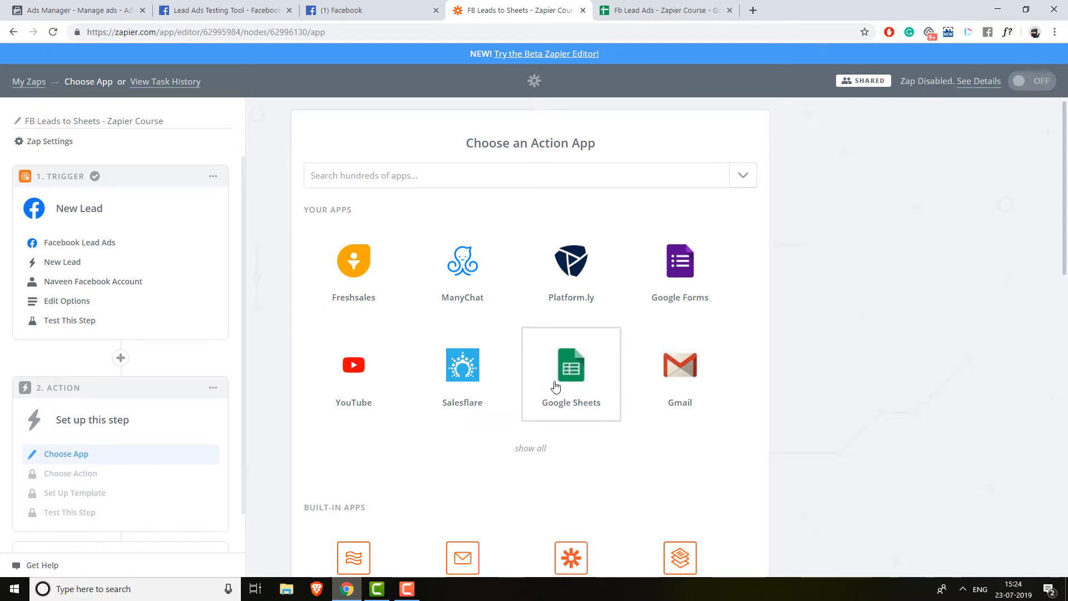
{"action": "left_click", "coordinate": [571, 365]}
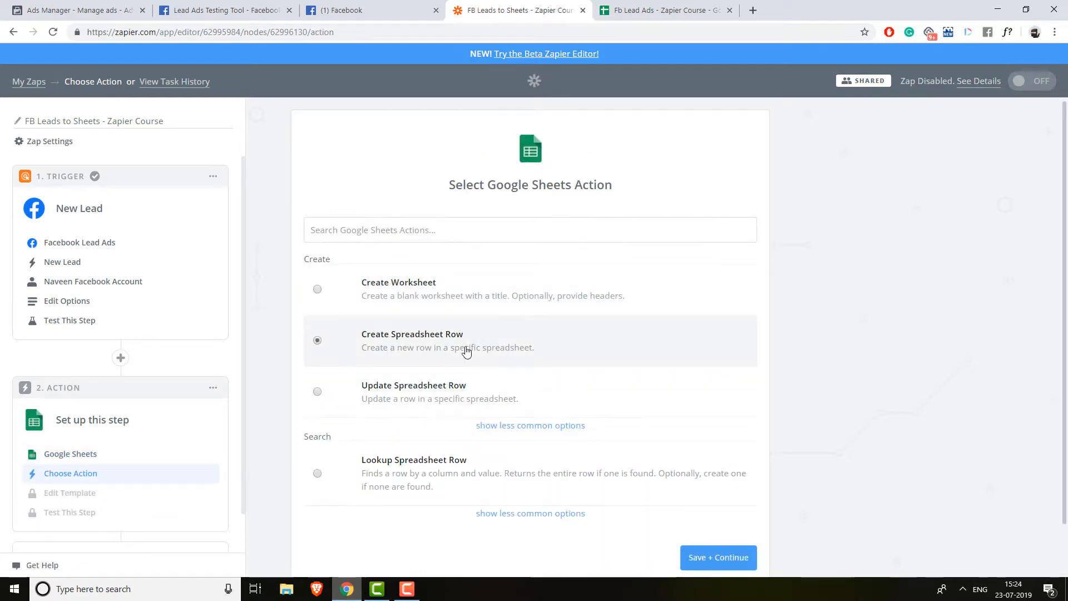
{"action": "left_click", "coordinate": [717, 556]}
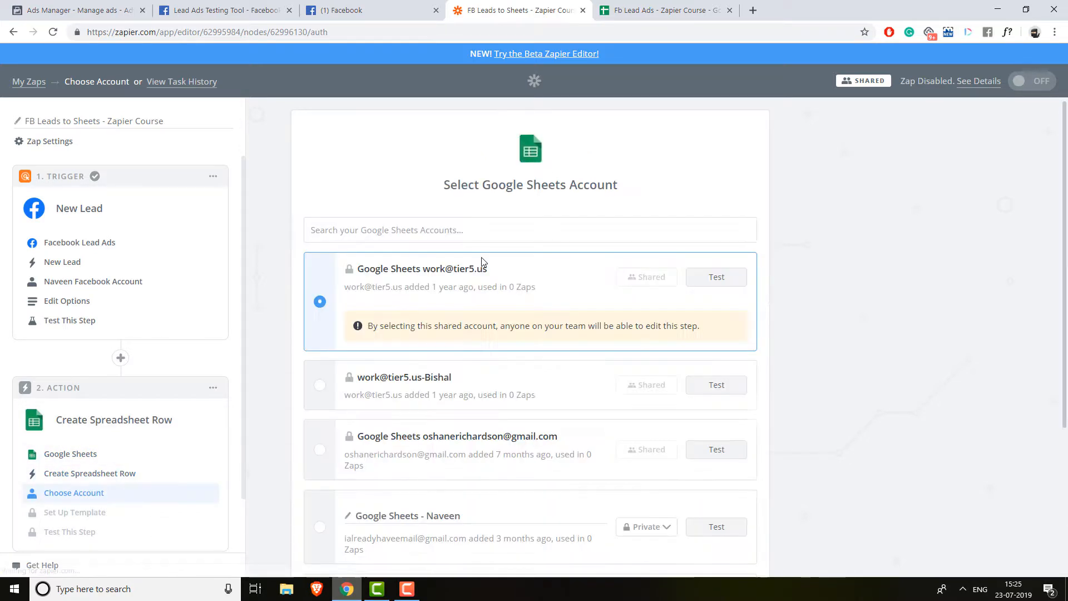
{"action": "left_click", "coordinate": [319, 526]}
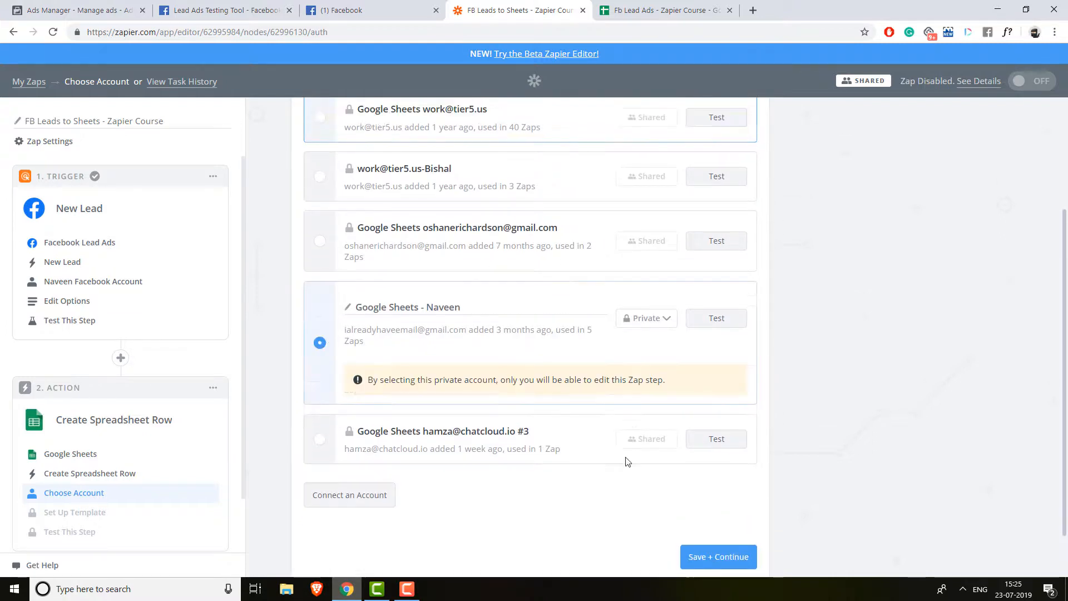
{"action": "left_click", "coordinate": [718, 557]}
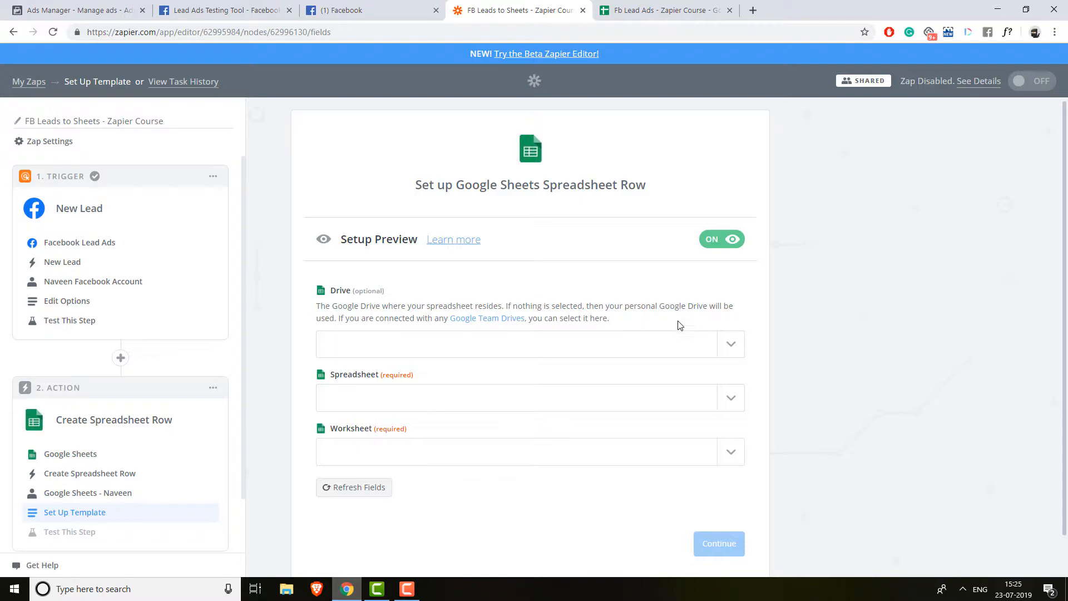
Step: Fill row 1 of the Fb Lead Ads sheet with the headers Email, Name, Number and Id
{"action": "left_click", "coordinate": [661, 10]}
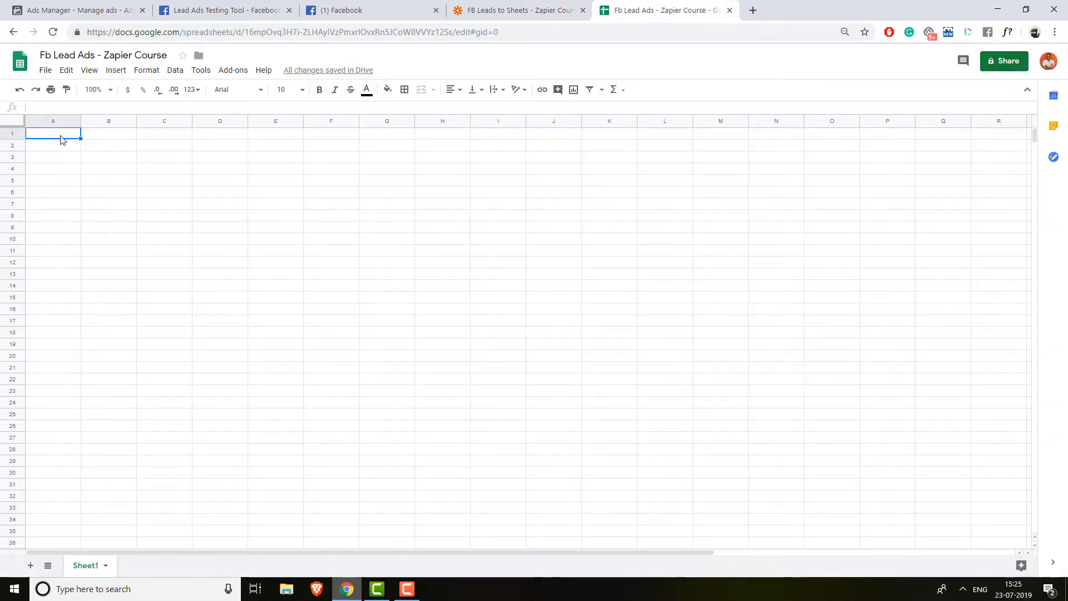
{"action": "type", "text": "Email"}
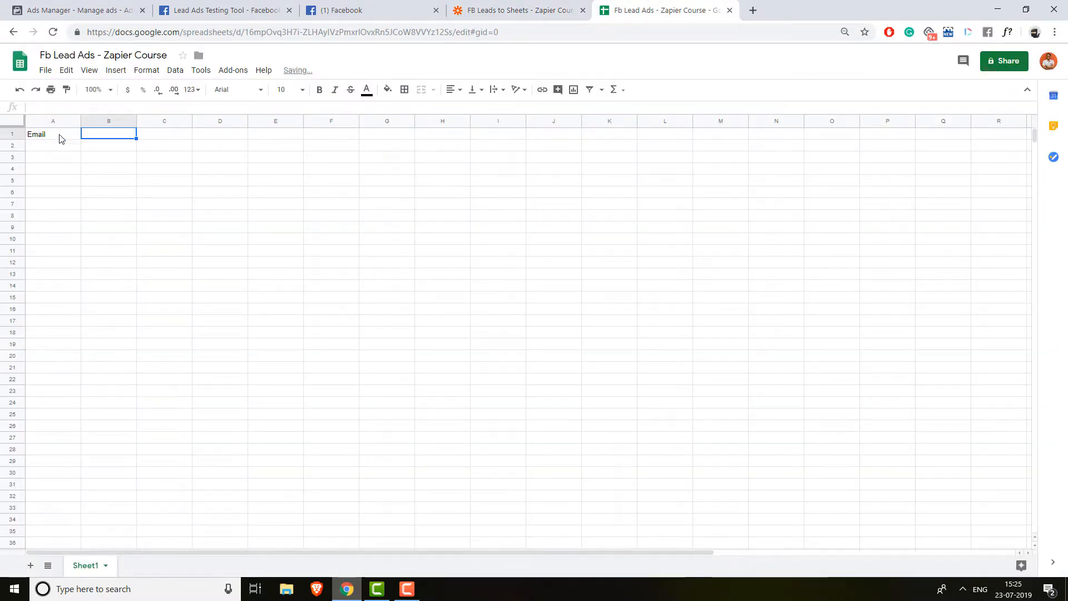
{"action": "type", "text": "Name"}
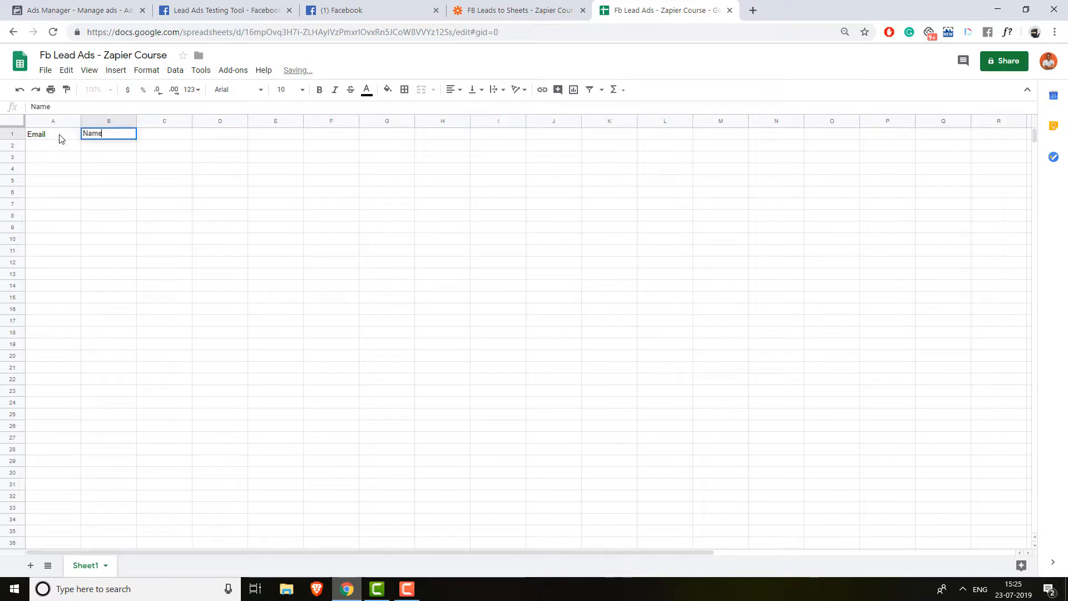
{"action": "key", "text": "Tab"}
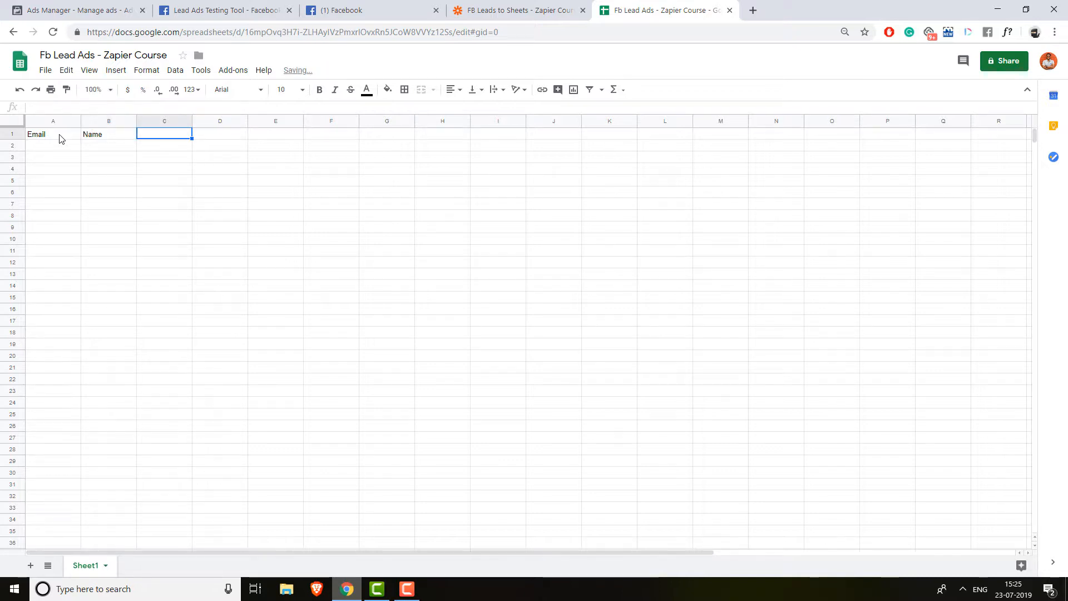
{"action": "type", "text": "Num"}
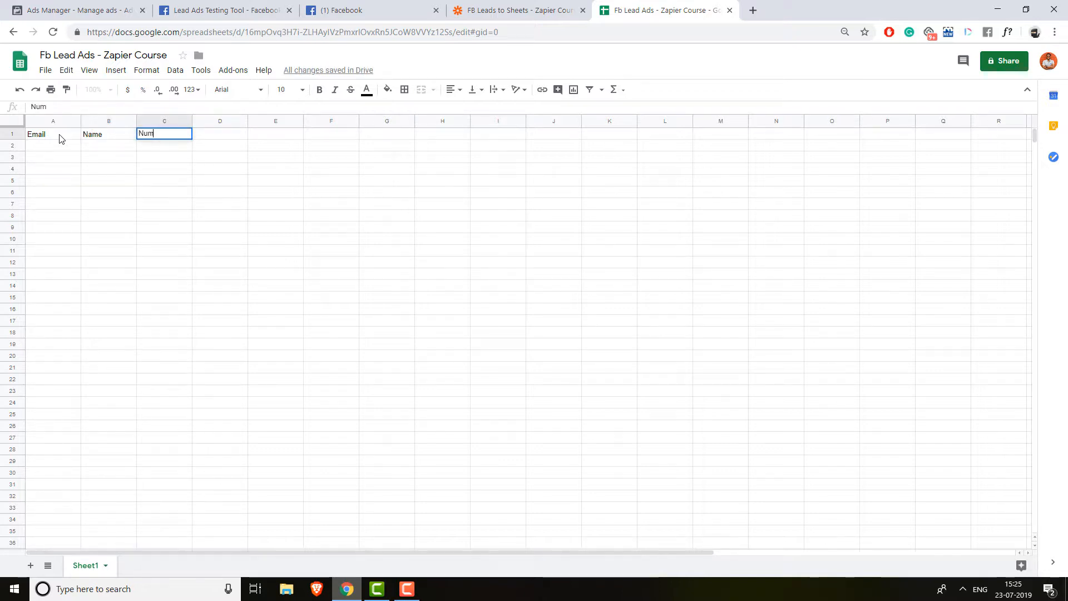
{"action": "key", "text": "tab"}
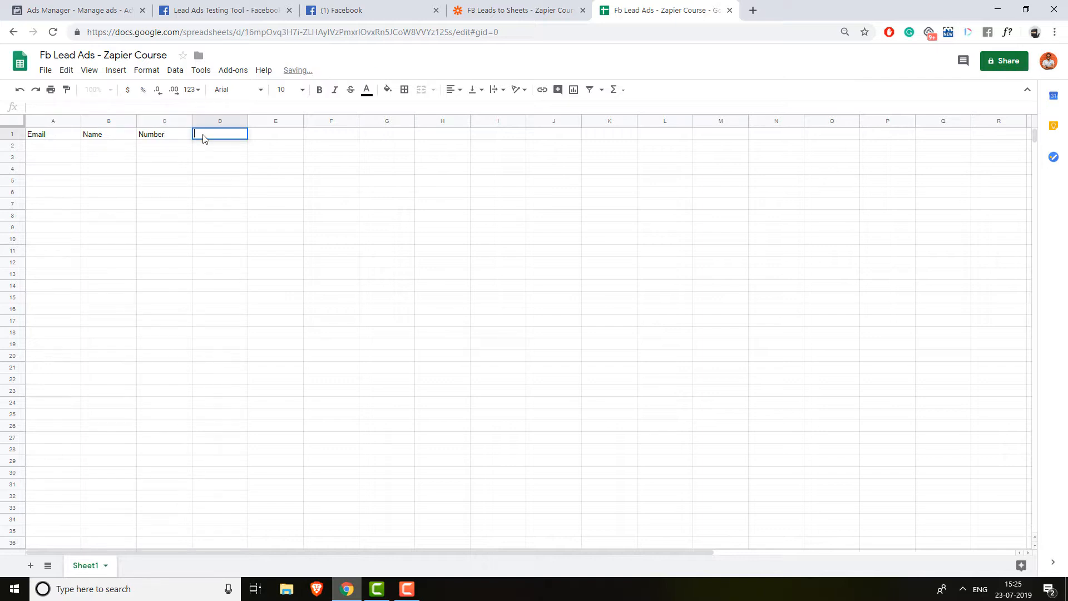
{"action": "type", "text": "Id"}
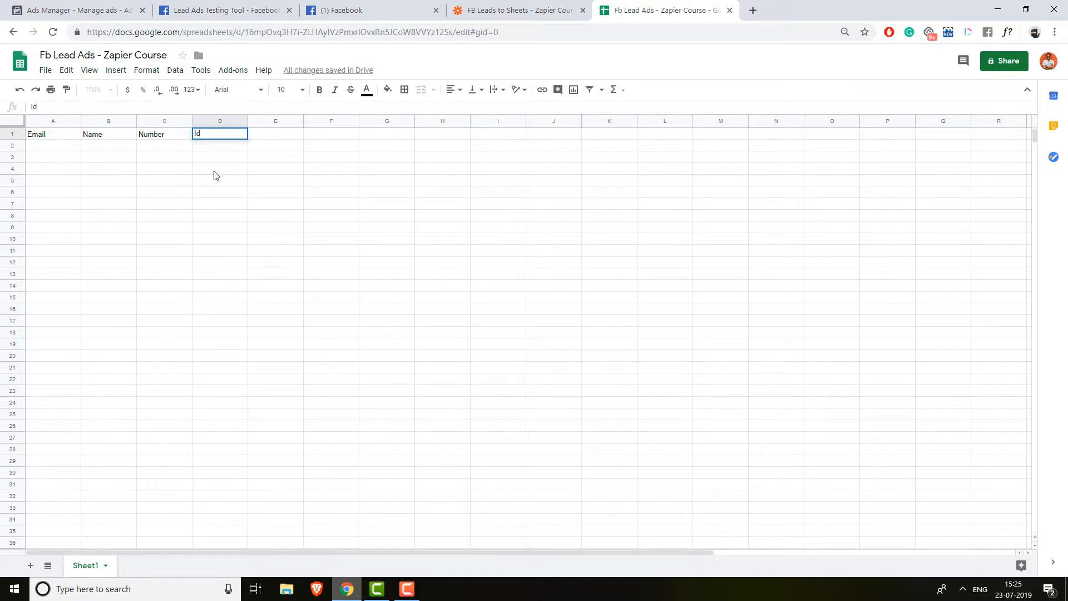
{"action": "left_click", "coordinate": [517, 10]}
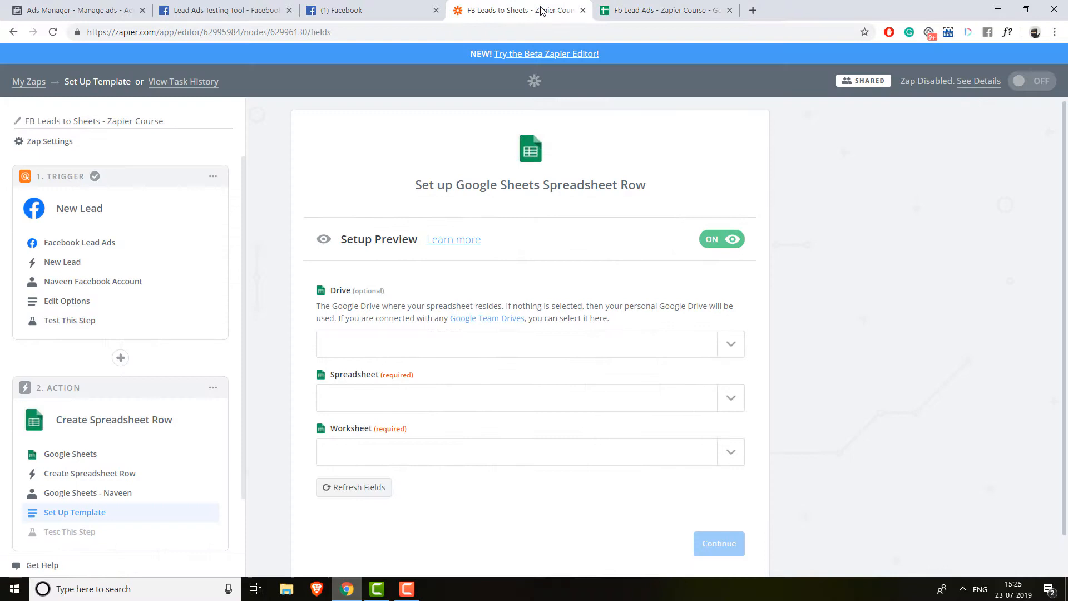
Step: Choose Fb Lead Ads - Zapier Course as the spreadsheet for the Create Spreadsheet Row action
{"action": "left_click", "coordinate": [730, 399]}
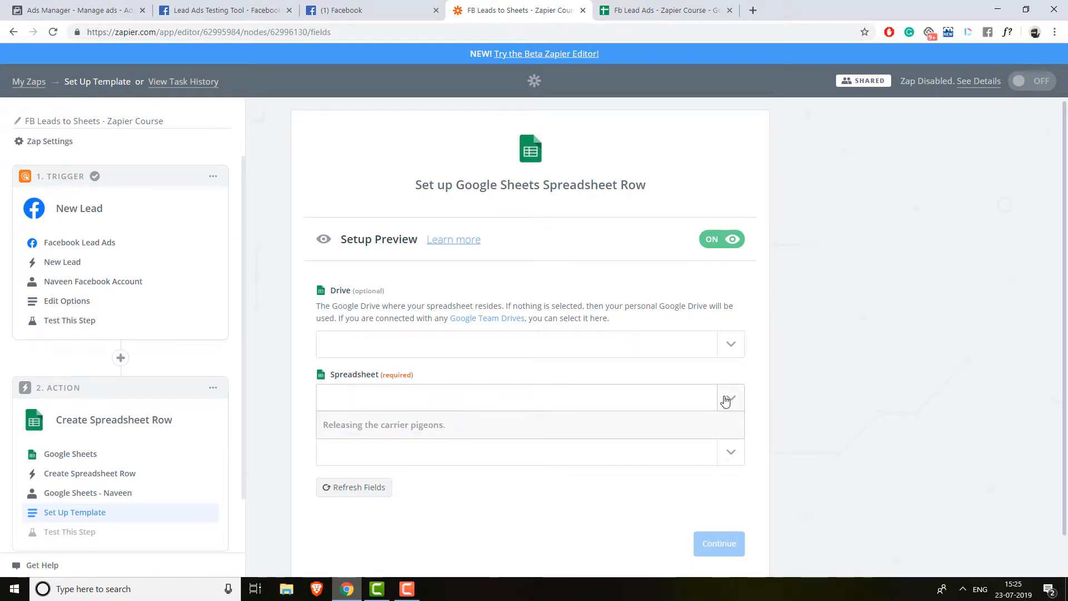
{"action": "left_click", "coordinate": [730, 397]}
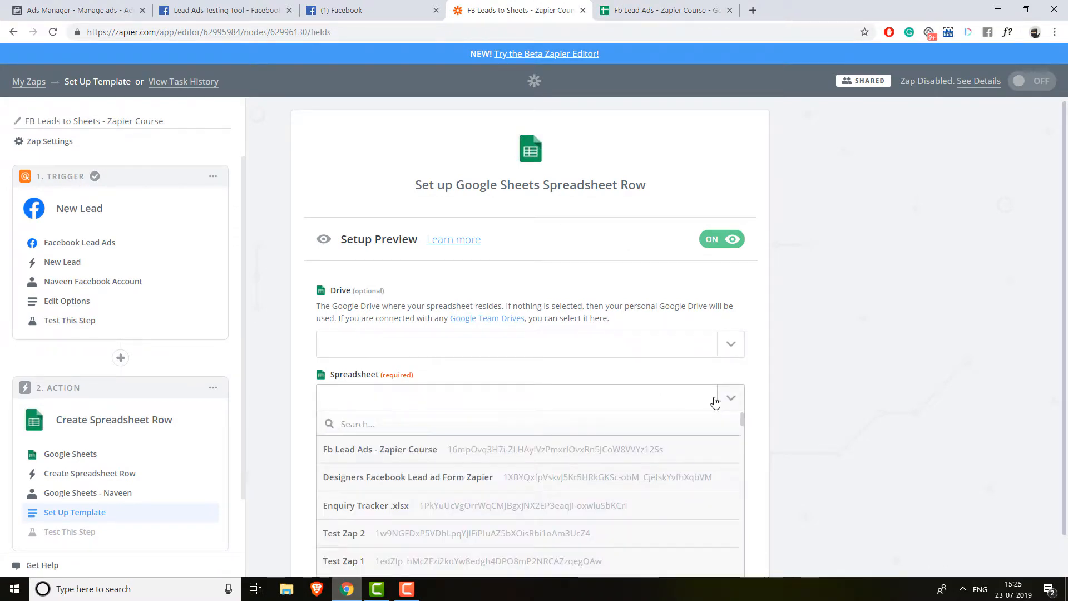
{"action": "left_click", "coordinate": [379, 448]}
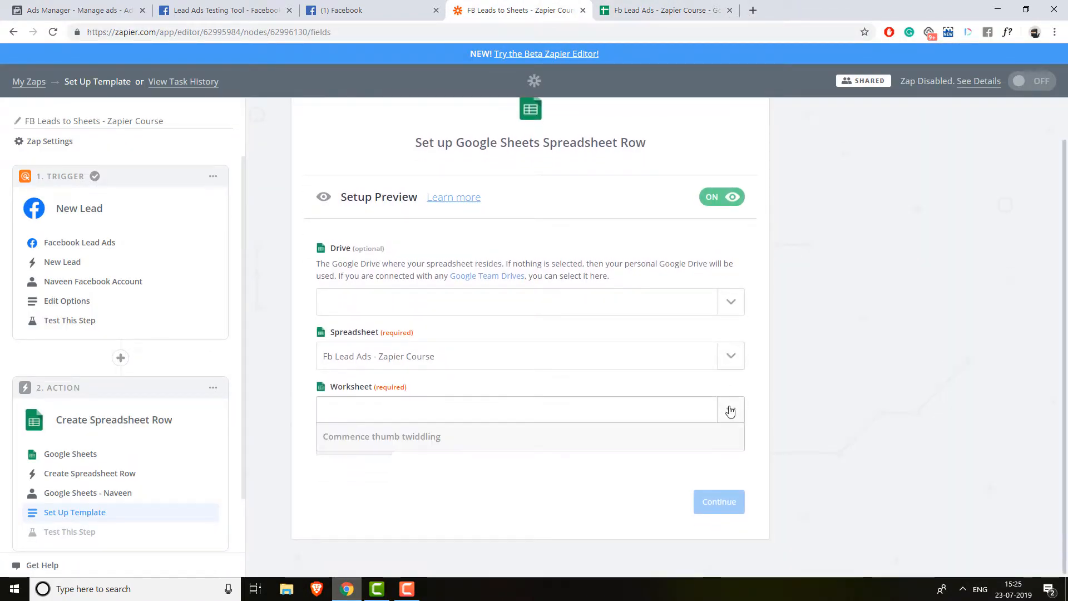
{"action": "left_click", "coordinate": [664, 10]}
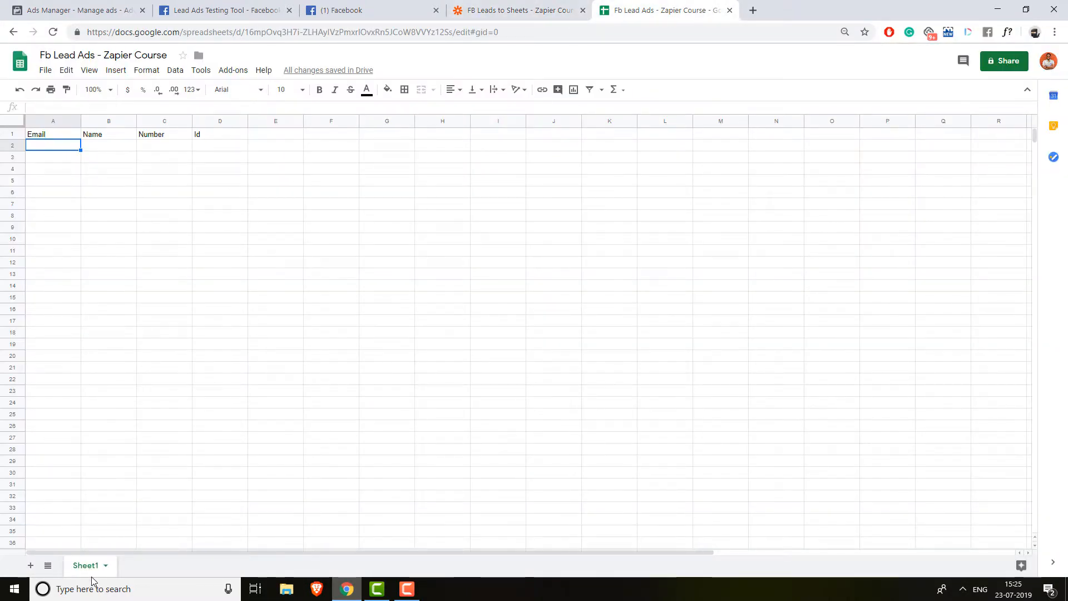
Step: Rename the first sheet Naveen and add a second sheet named Designer
{"action": "double_click", "coordinate": [87, 566]}
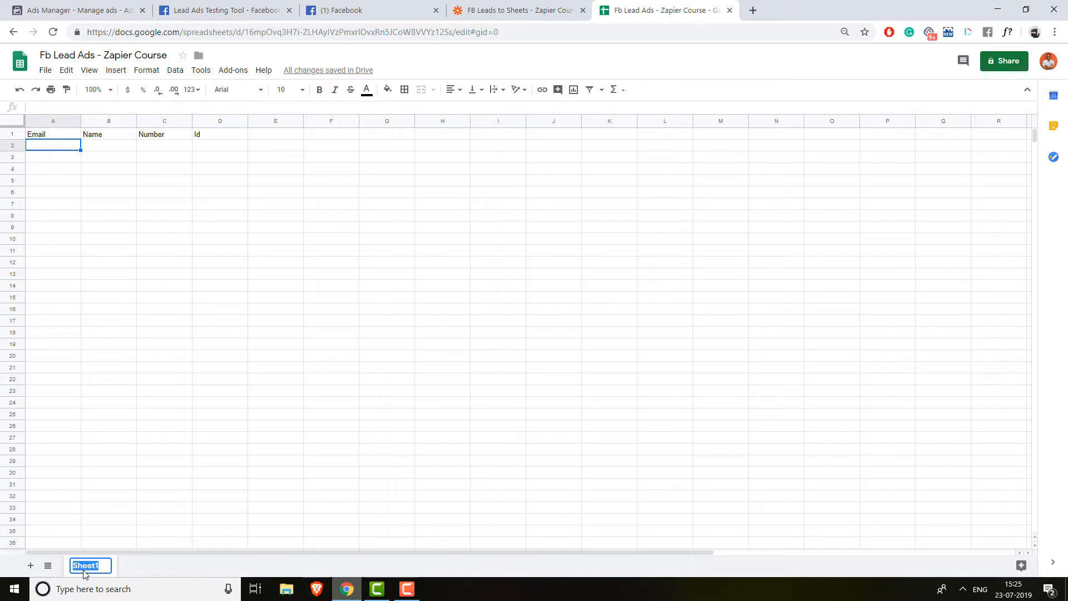
{"action": "type", "text": "Naveen"}
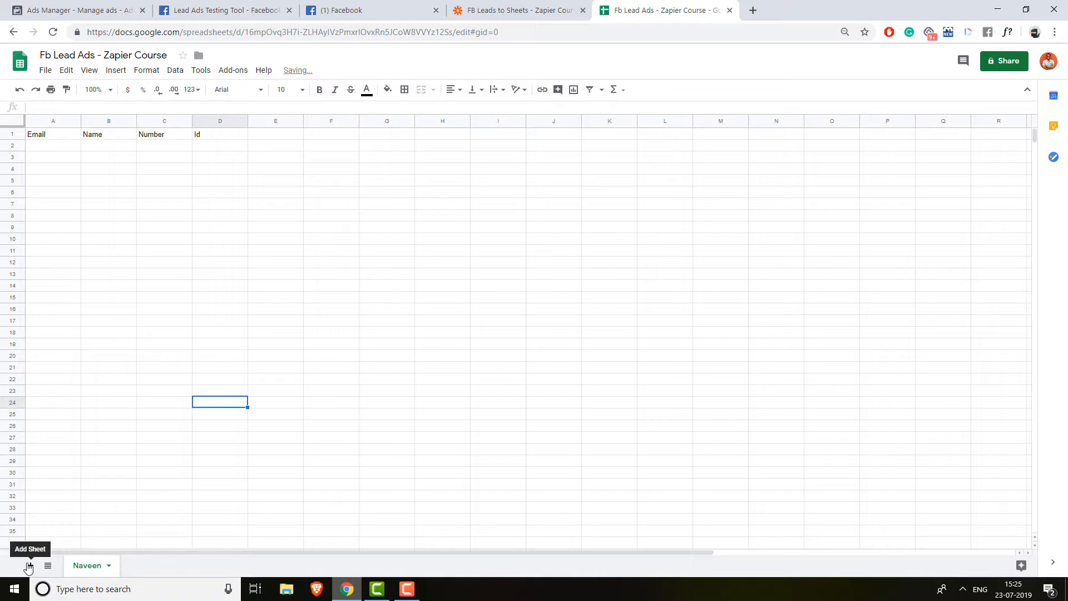
{"action": "left_click", "coordinate": [30, 565]}
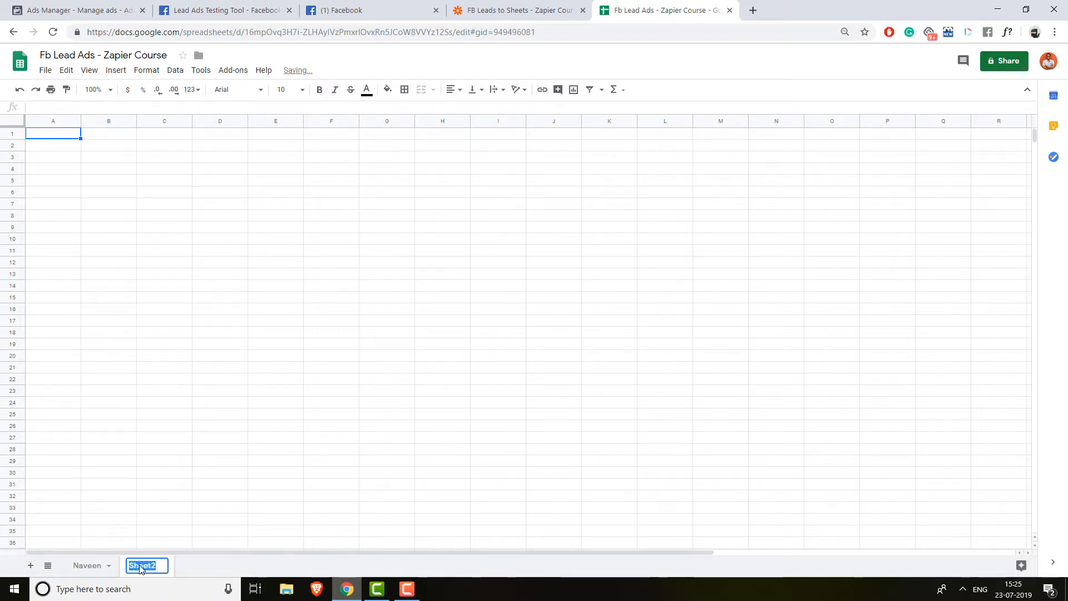
{"action": "type", "text": "Designer"}
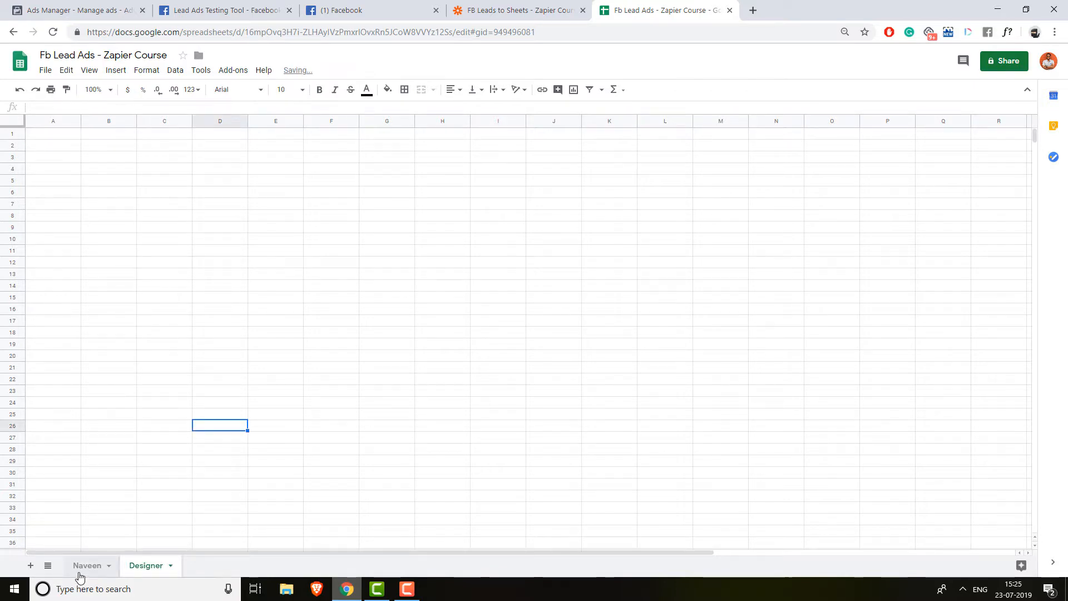
Step: Copy the Email, Name, Number, Id header row from Naveen into the Designer sheet
{"action": "left_click", "coordinate": [86, 566]}
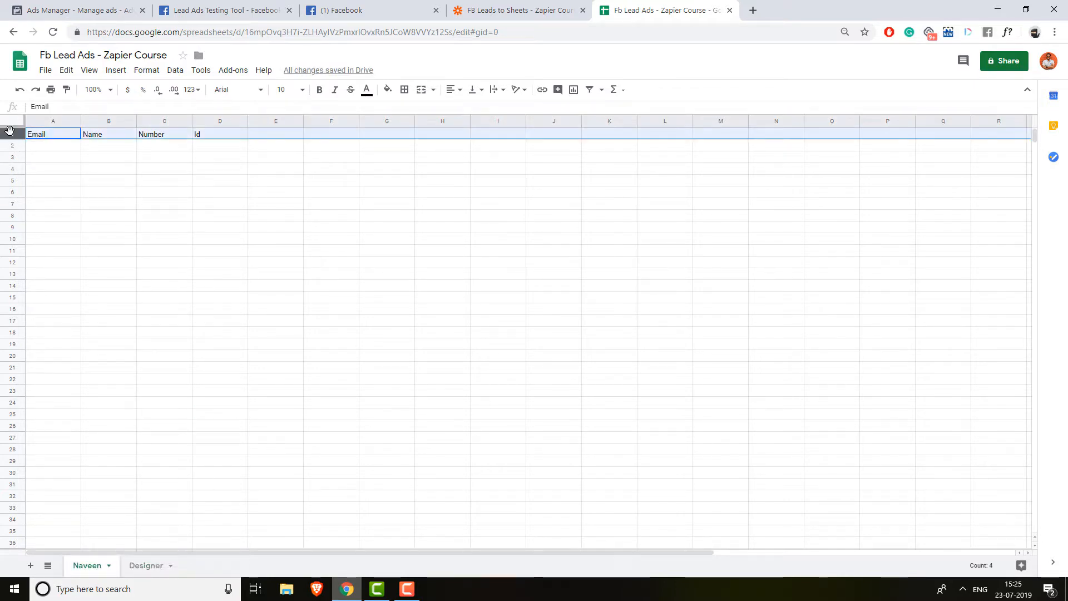
{"action": "left_click", "coordinate": [146, 565]}
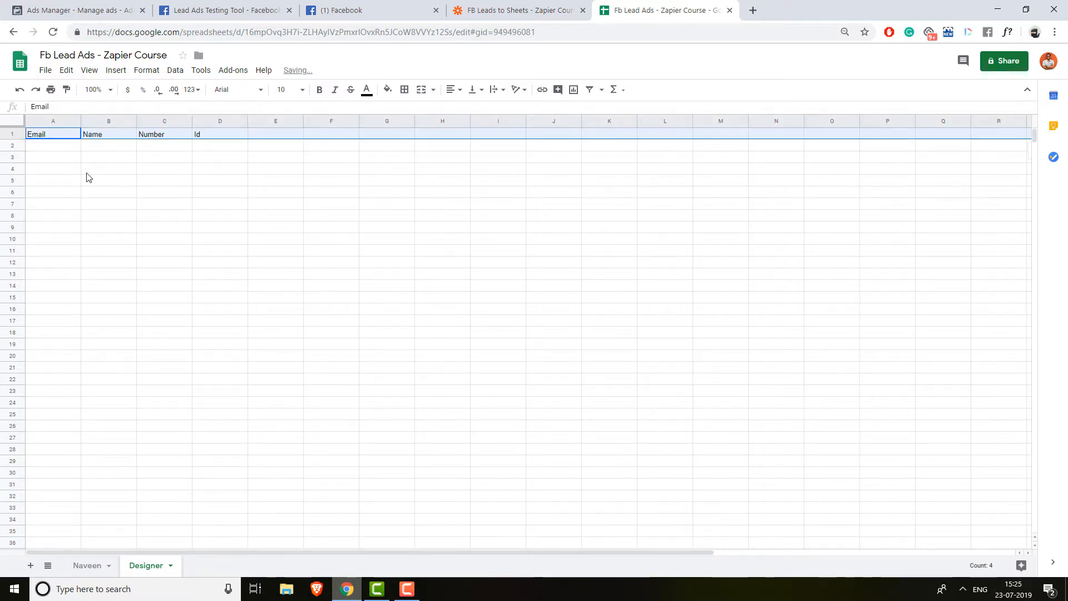
{"action": "left_click", "coordinate": [219, 191]}
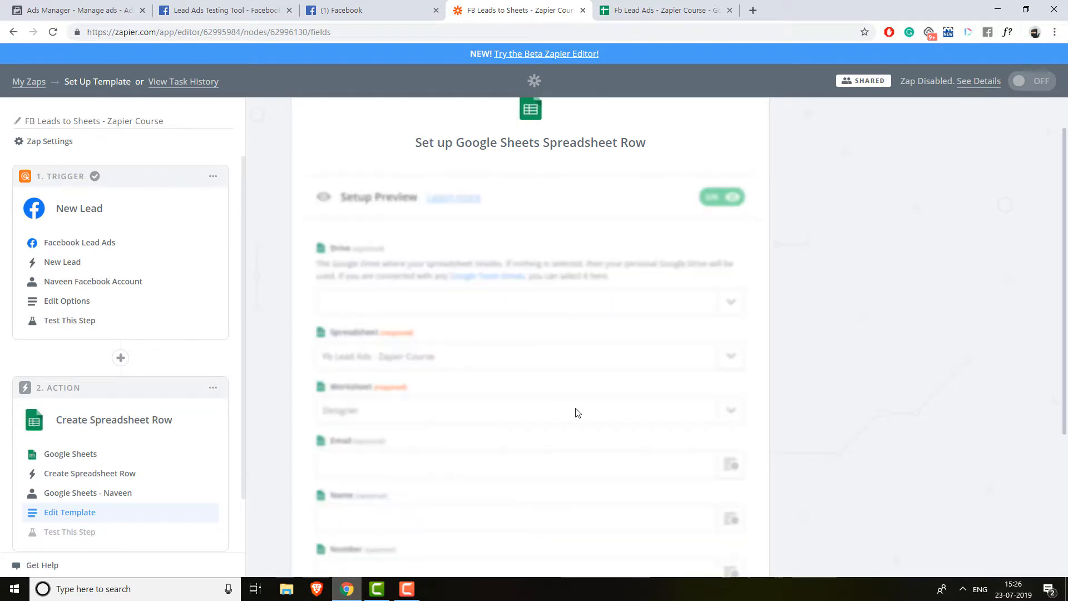
Step: Map the lead's email, phone number and ID into the Email, Number and Id columns of the row template
{"action": "scroll", "scroll_direction": "down", "scroll_amount": 3}
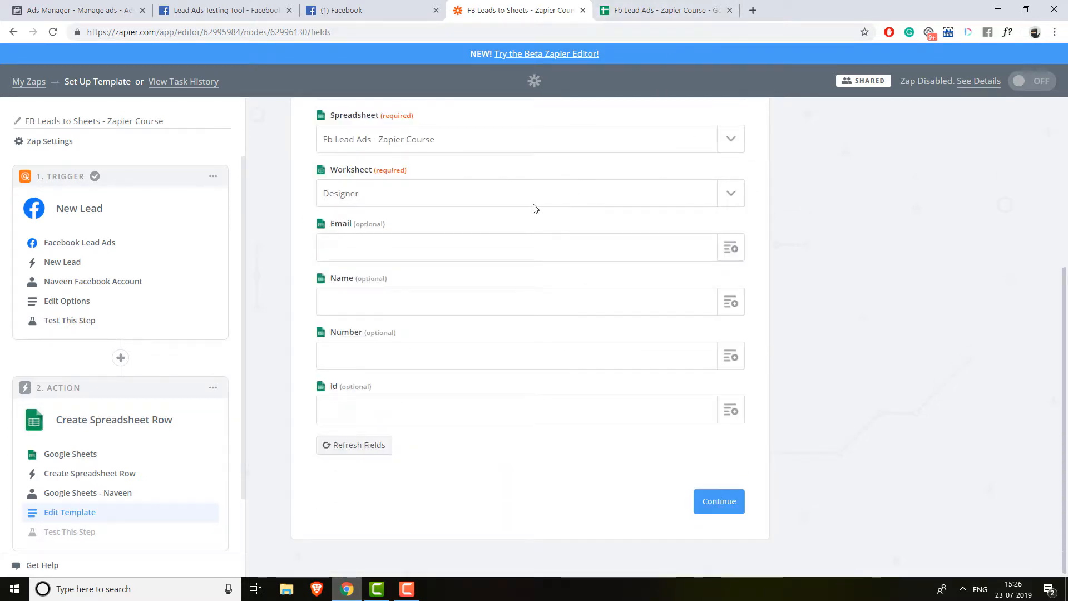
{"action": "left_click", "coordinate": [527, 247]}
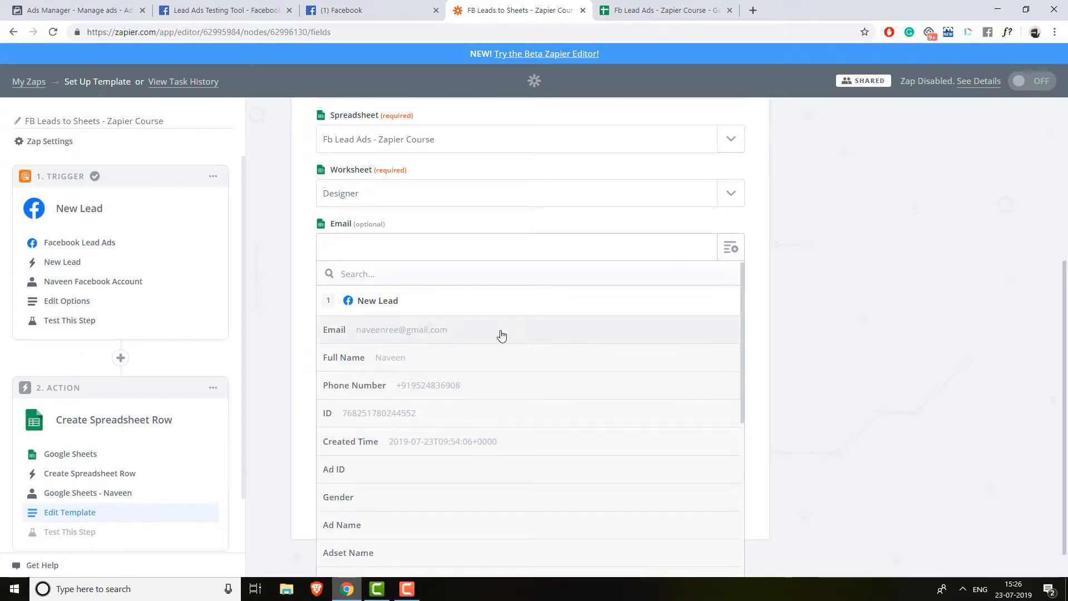
{"action": "mouse_move", "coordinate": [424, 337]}
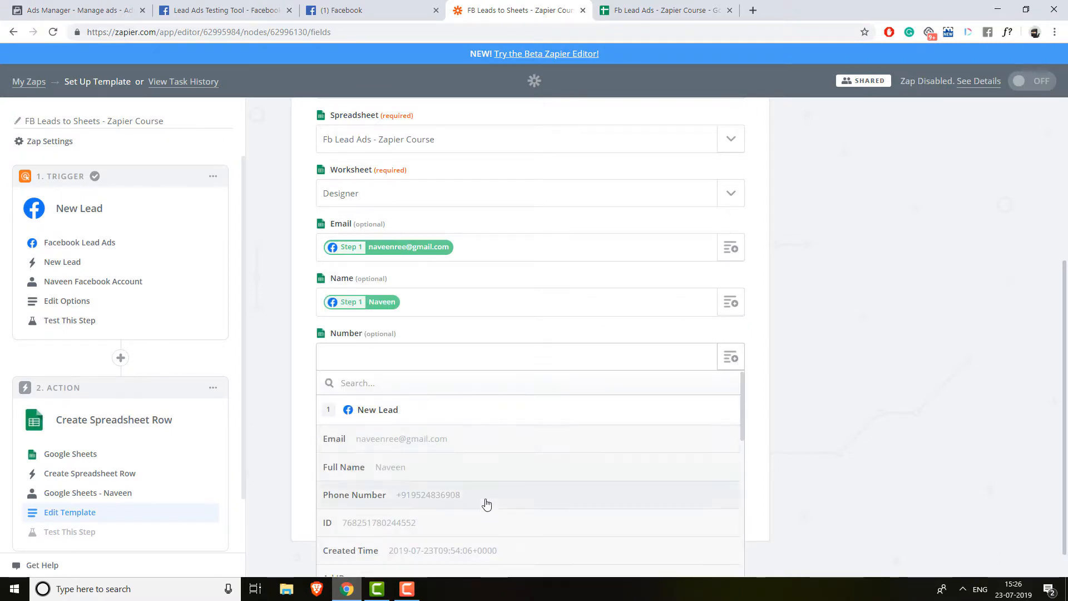
{"action": "left_click", "coordinate": [427, 495]}
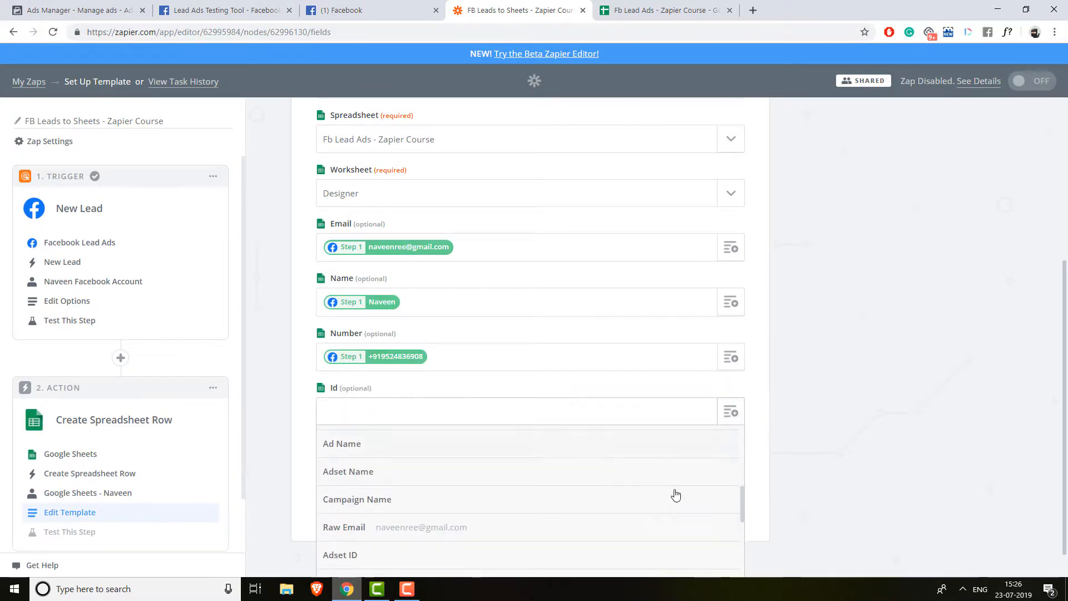
{"action": "scroll", "scroll_direction": "down", "scroll_amount": 3}
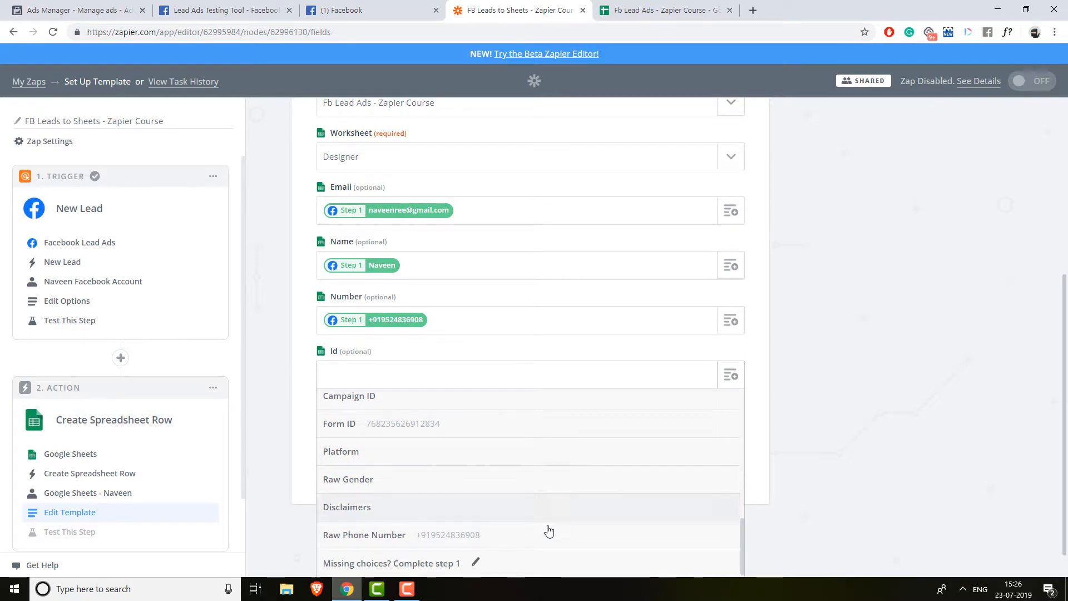
{"action": "scroll", "scroll_direction": "up", "scroll_amount": 3}
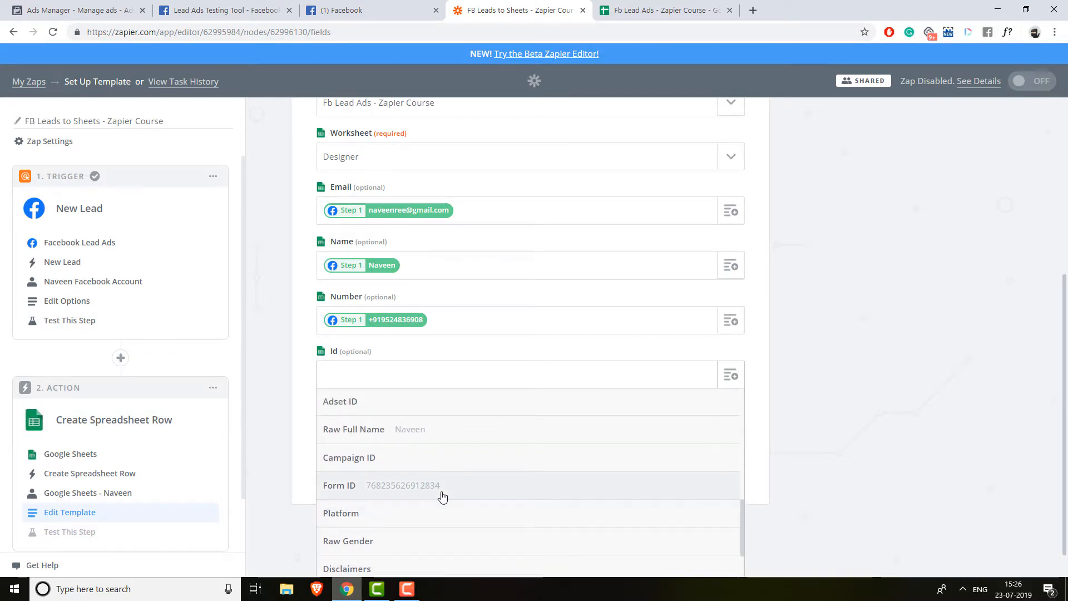
{"action": "scroll", "scroll_direction": "up", "scroll_amount": 3}
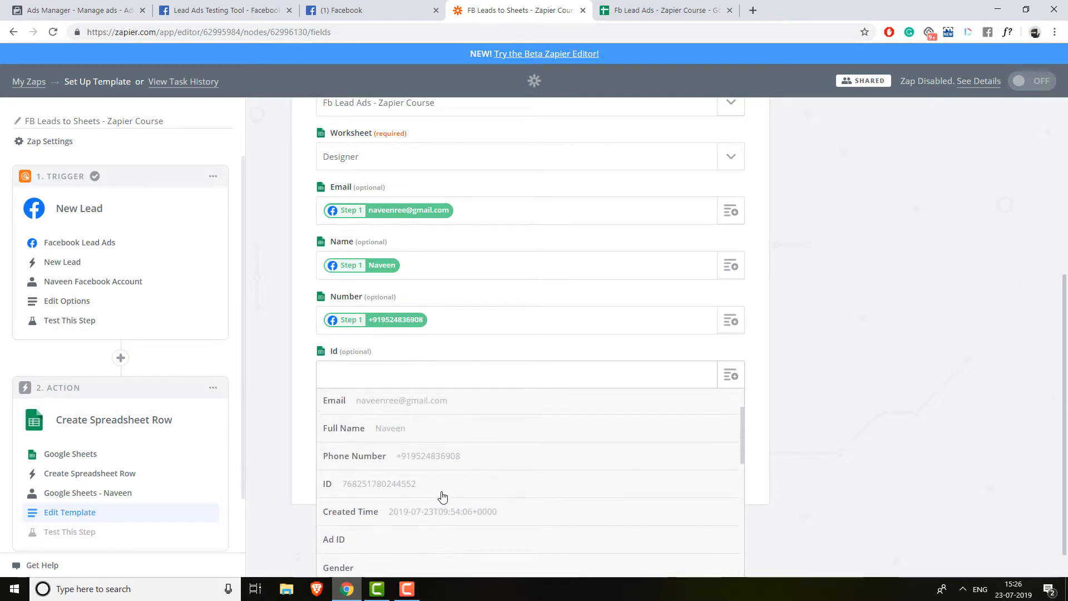
{"action": "left_click", "coordinate": [378, 484]}
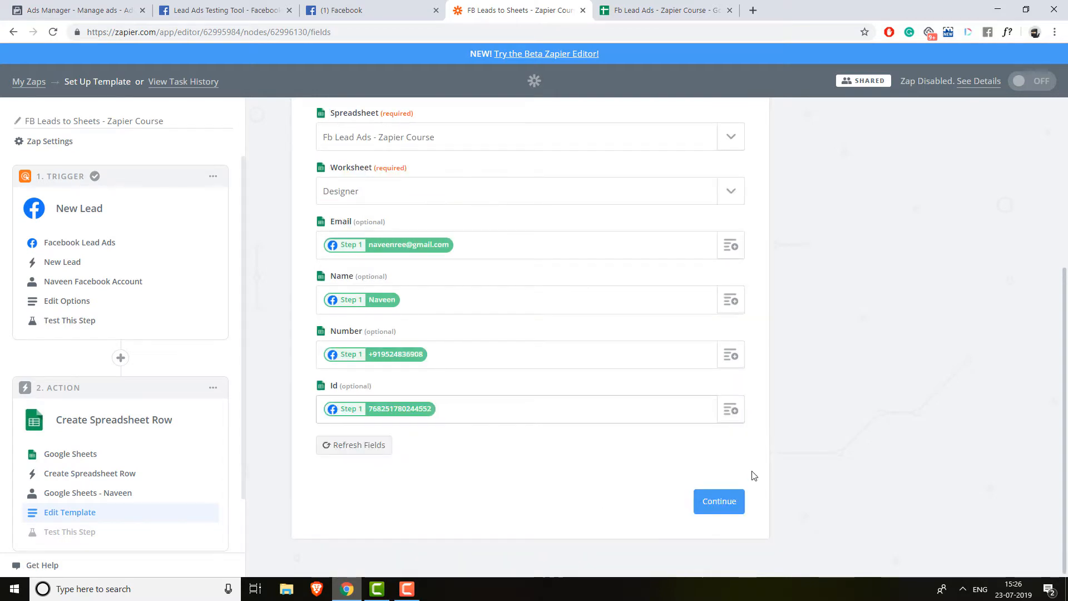
Step: Send a test row to Google Sheets and check that it landed in the spreadsheet
{"action": "left_click", "coordinate": [719, 502]}
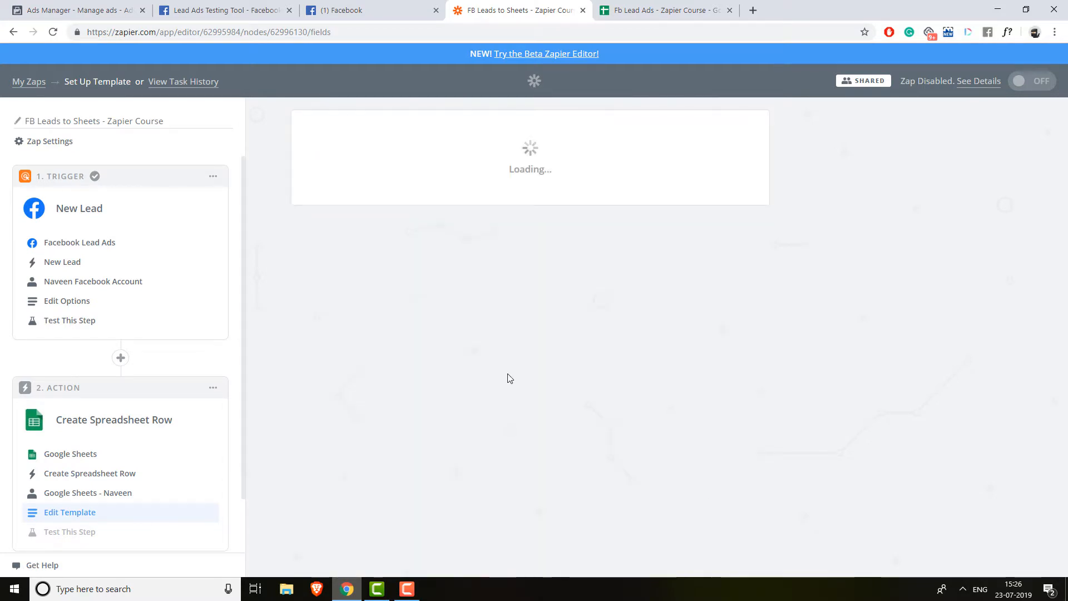
{"action": "left_click", "coordinate": [69, 532]}
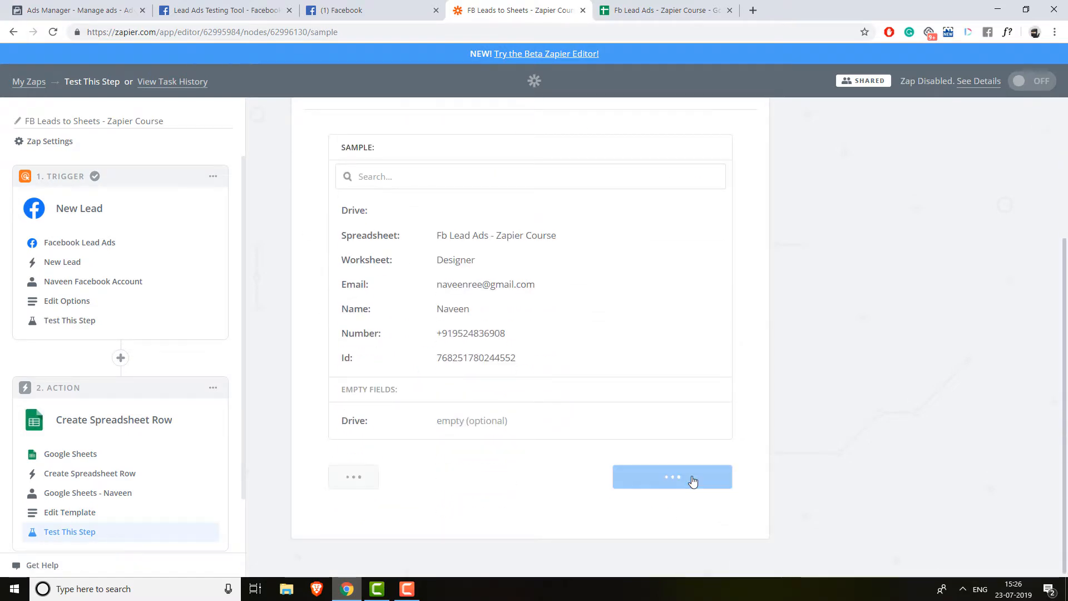
{"action": "left_click", "coordinate": [672, 477]}
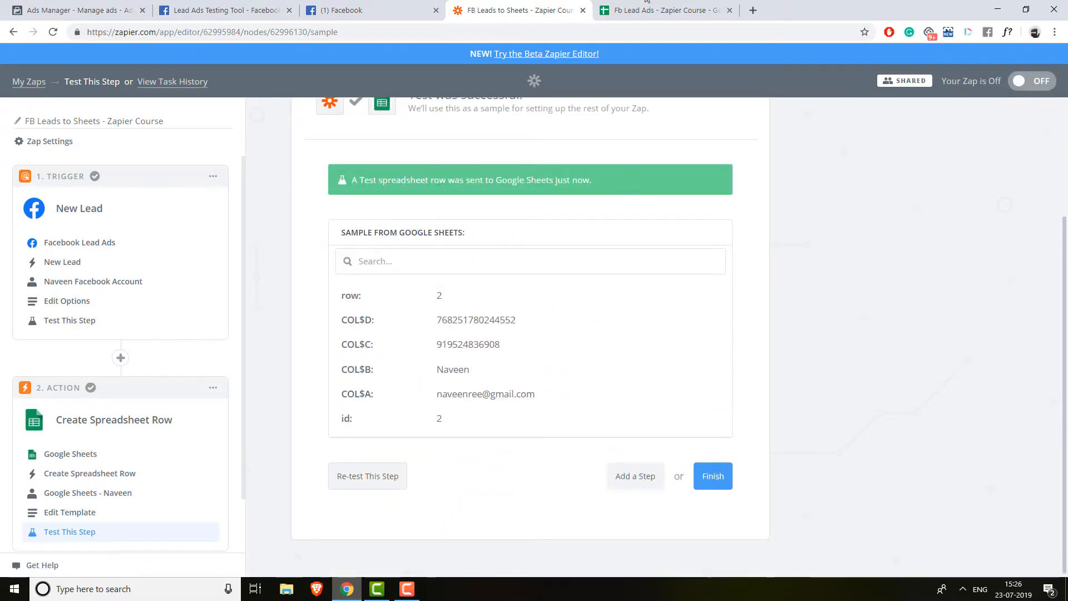
{"action": "left_click", "coordinate": [664, 10]}
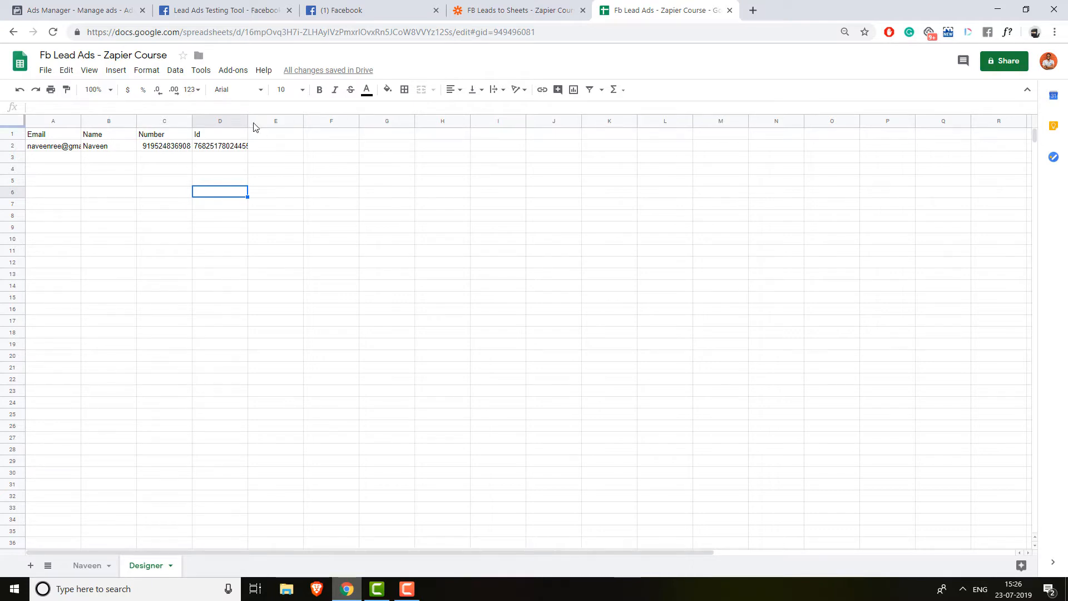
{"action": "mouse_move", "coordinate": [246, 120]}
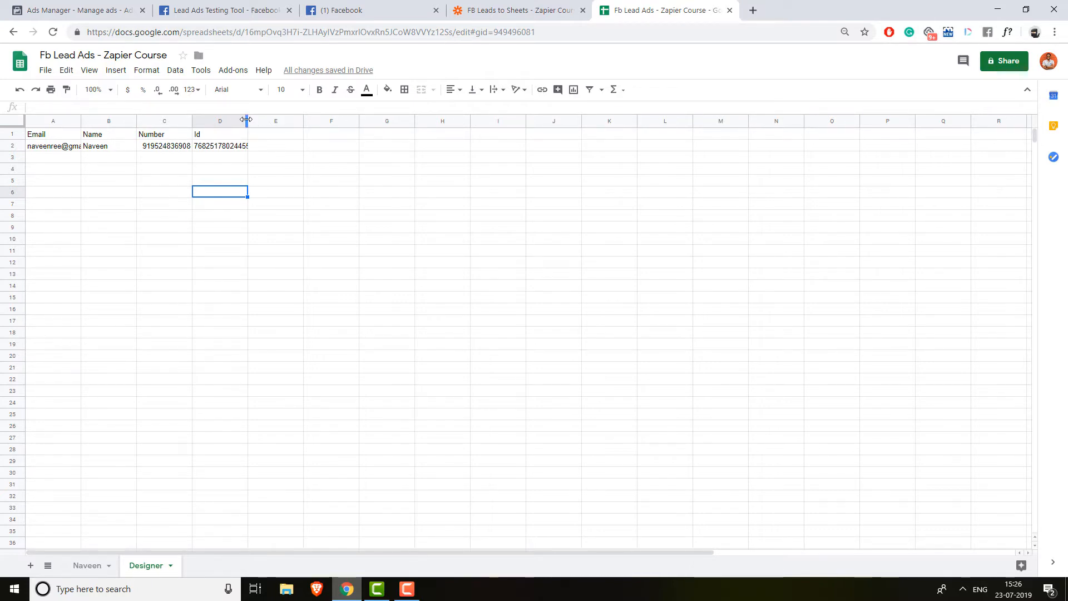
Step: Widen the Number and Id columns so the full phone number and Id are readable
{"action": "left_click_drag", "start_coordinate": [247, 120], "coordinate": [370, 120]}
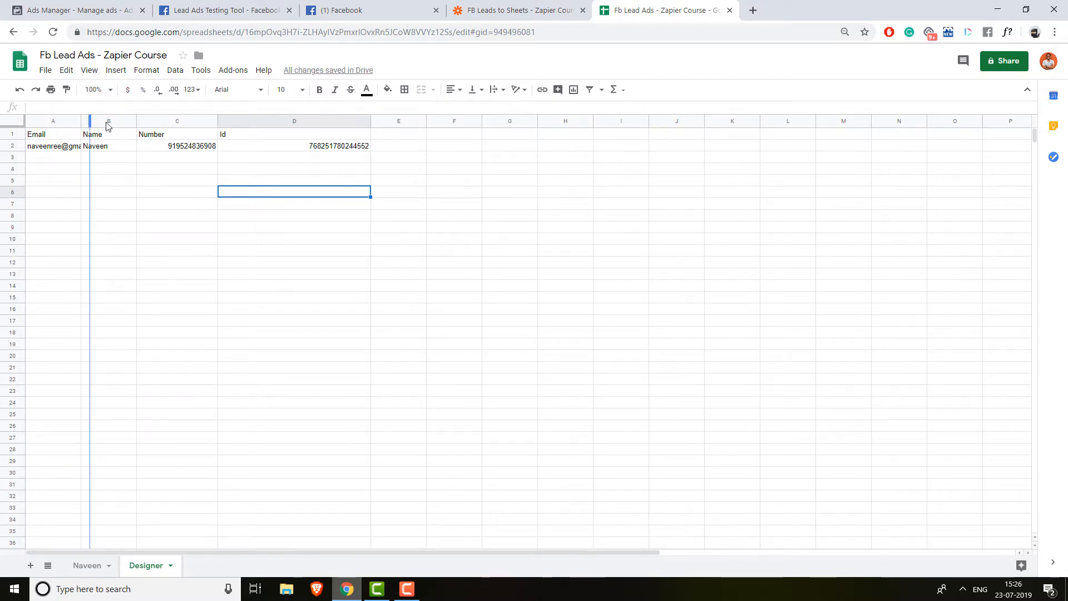
{"action": "left_click", "coordinate": [518, 10]}
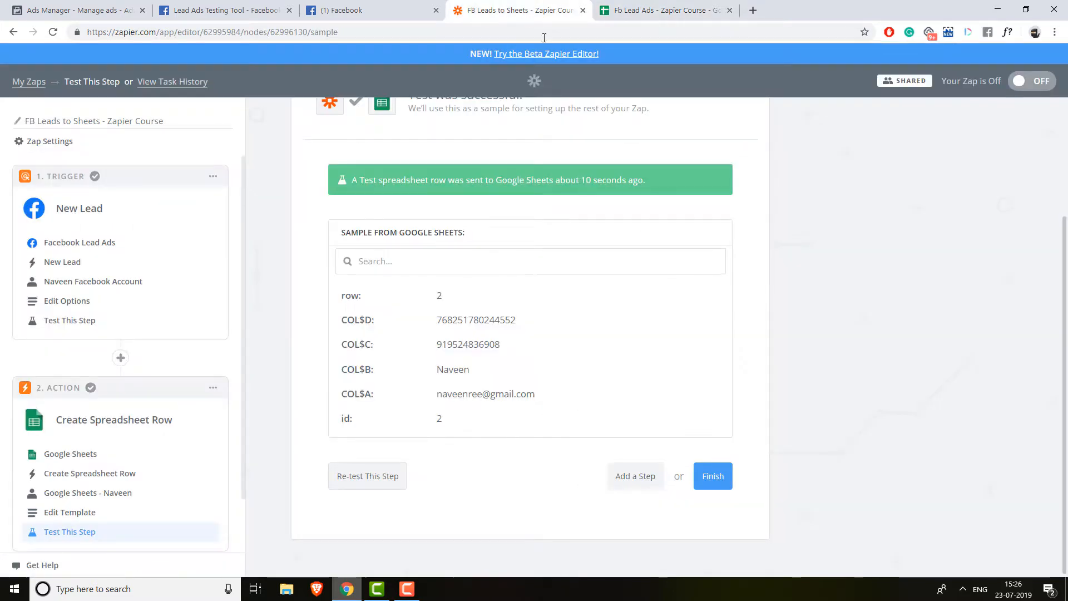
{"action": "mouse_move", "coordinate": [394, 488]}
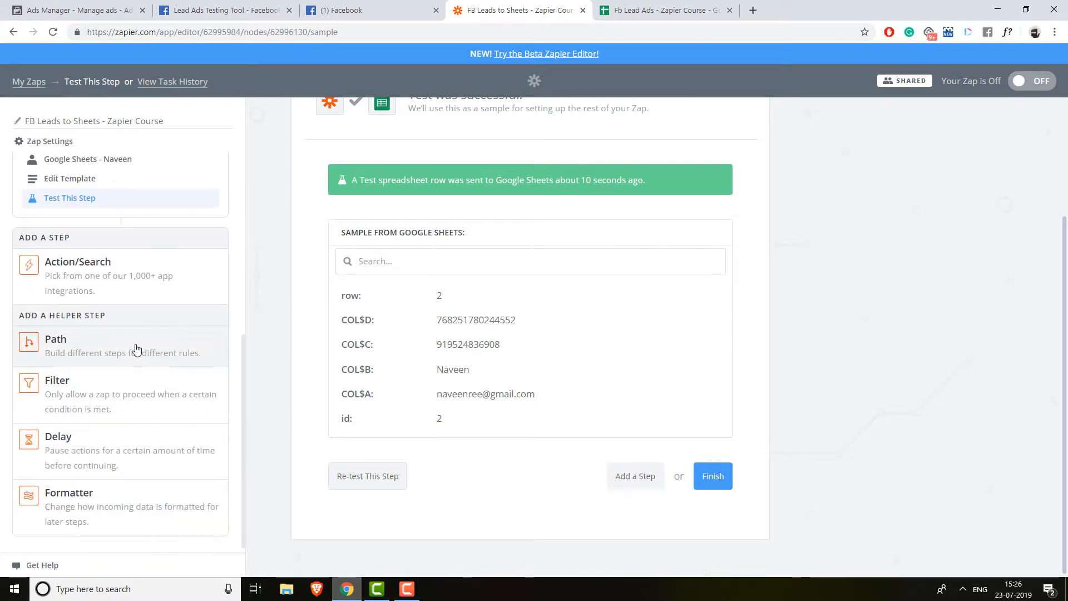
{"action": "mouse_move", "coordinate": [163, 291]}
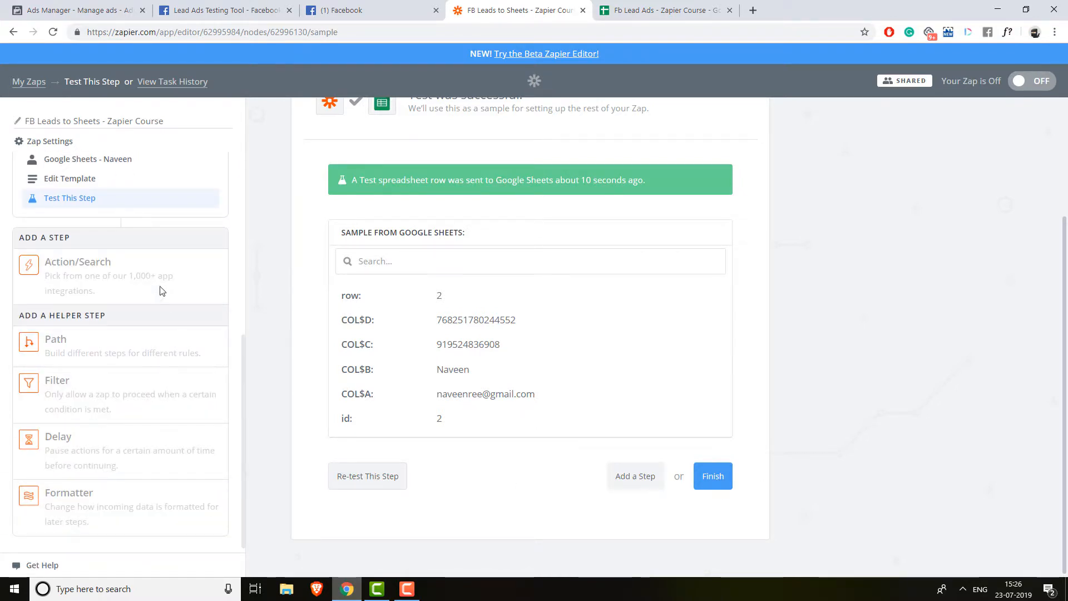
Step: Add a third action step with Salesflare as its app
{"action": "left_click", "coordinate": [634, 475]}
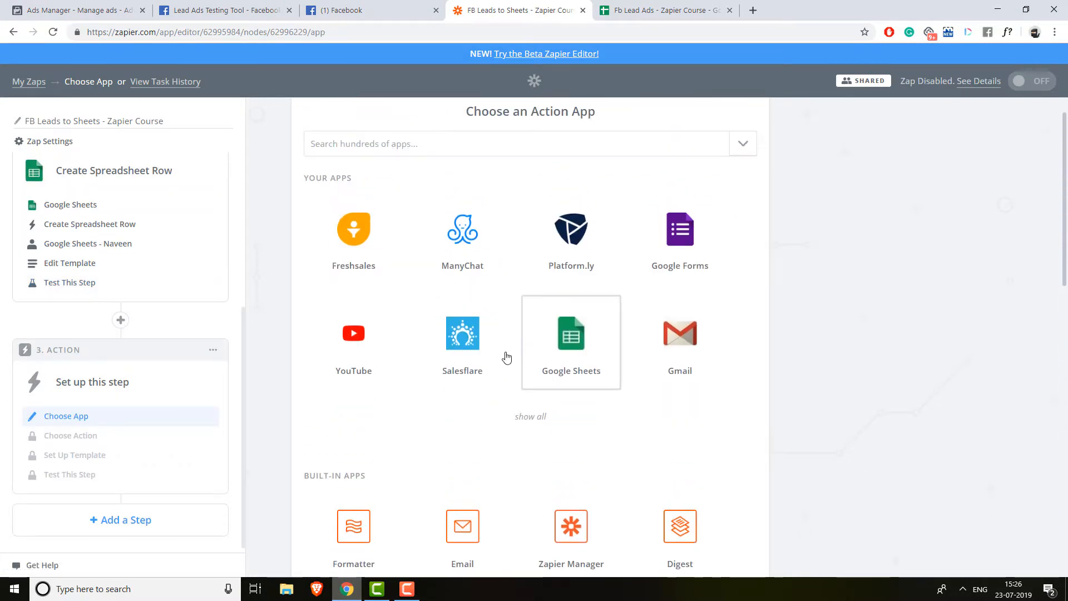
{"action": "left_click", "coordinate": [462, 333]}
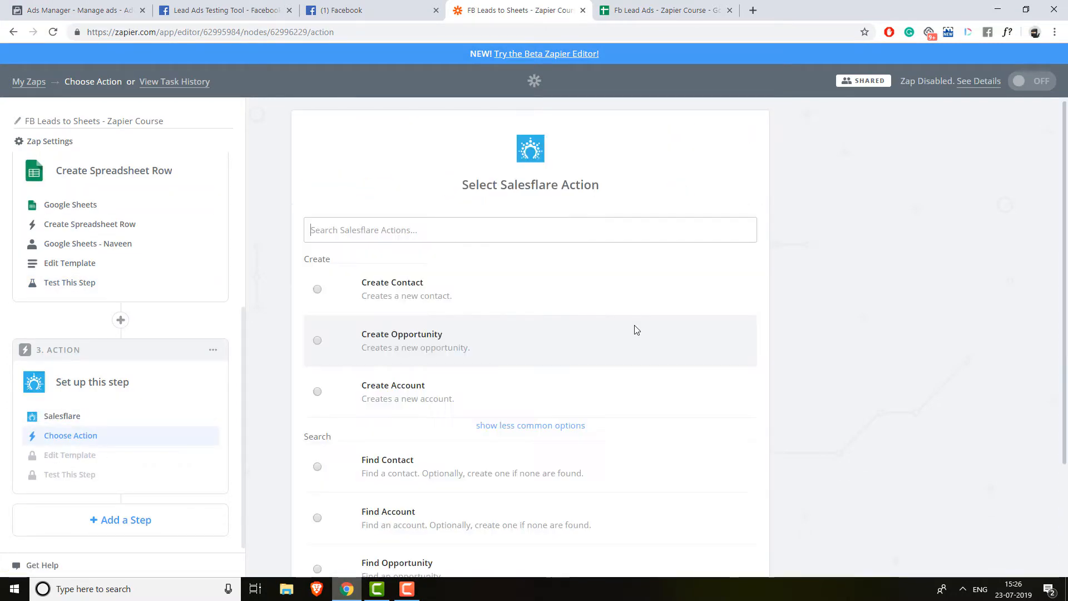
{"action": "mouse_move", "coordinate": [477, 326]}
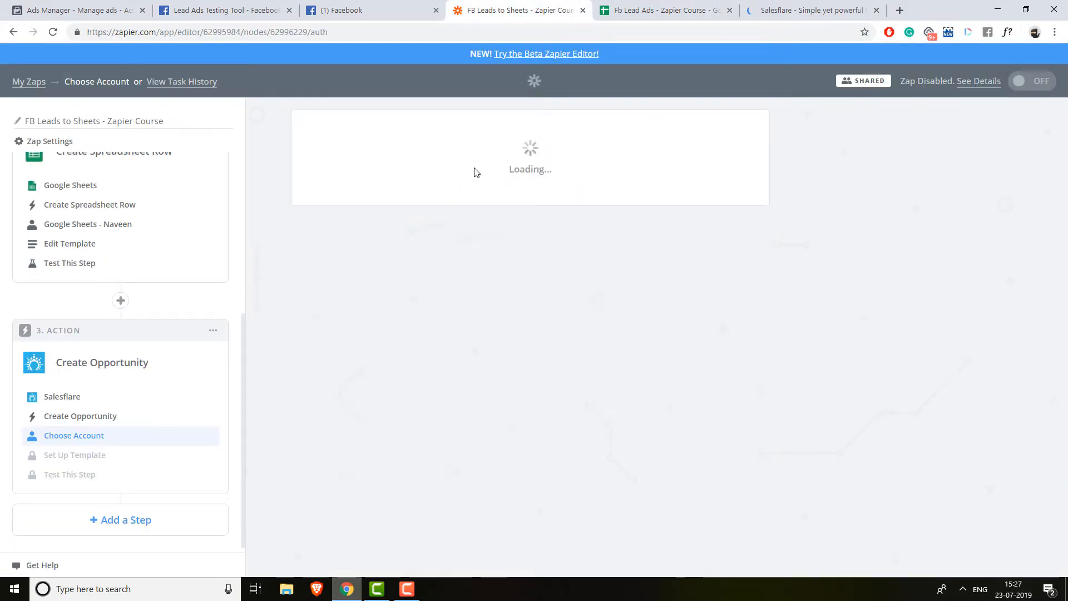
Step: Connect the Salesflare account and name the opportunity Designer Course FB Leads
{"action": "left_click", "coordinate": [811, 10]}
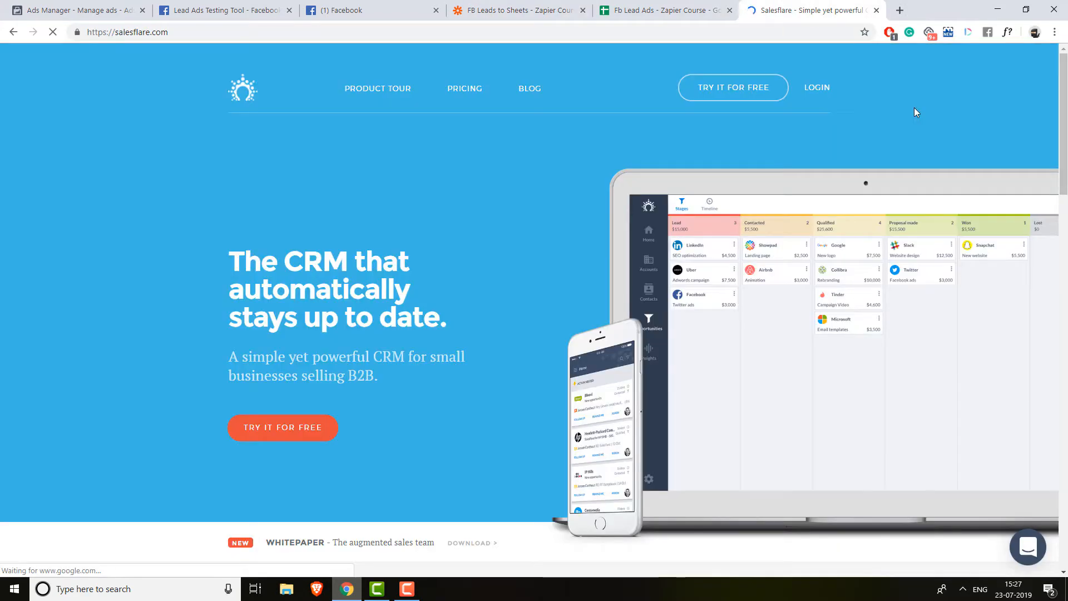
{"action": "left_click", "coordinate": [518, 10]}
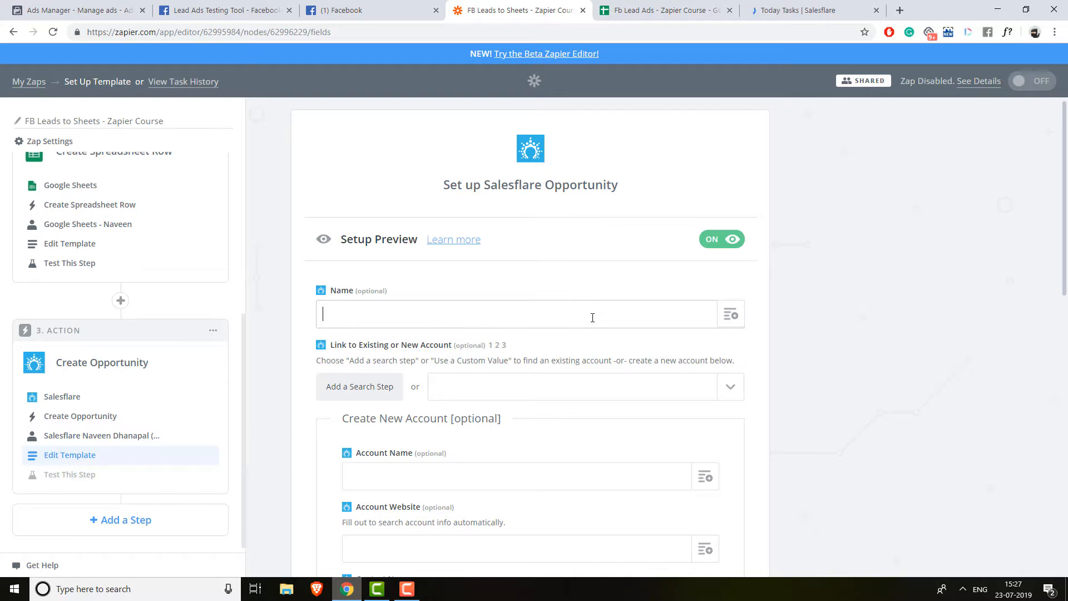
{"action": "scroll", "scroll_direction": "down", "scroll_amount": 3}
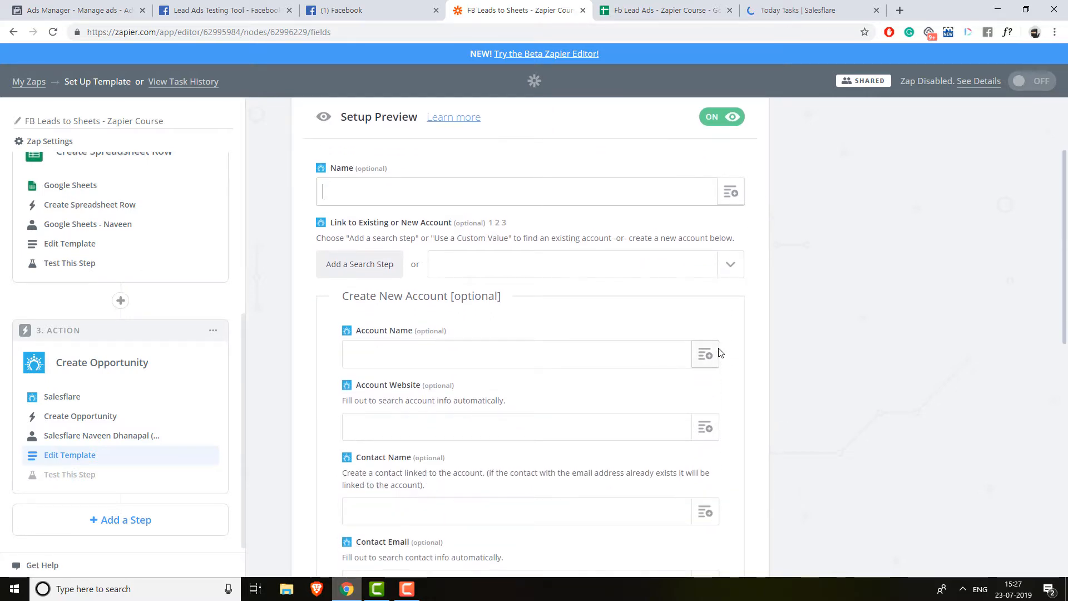
{"action": "mouse_move", "coordinate": [746, 351]}
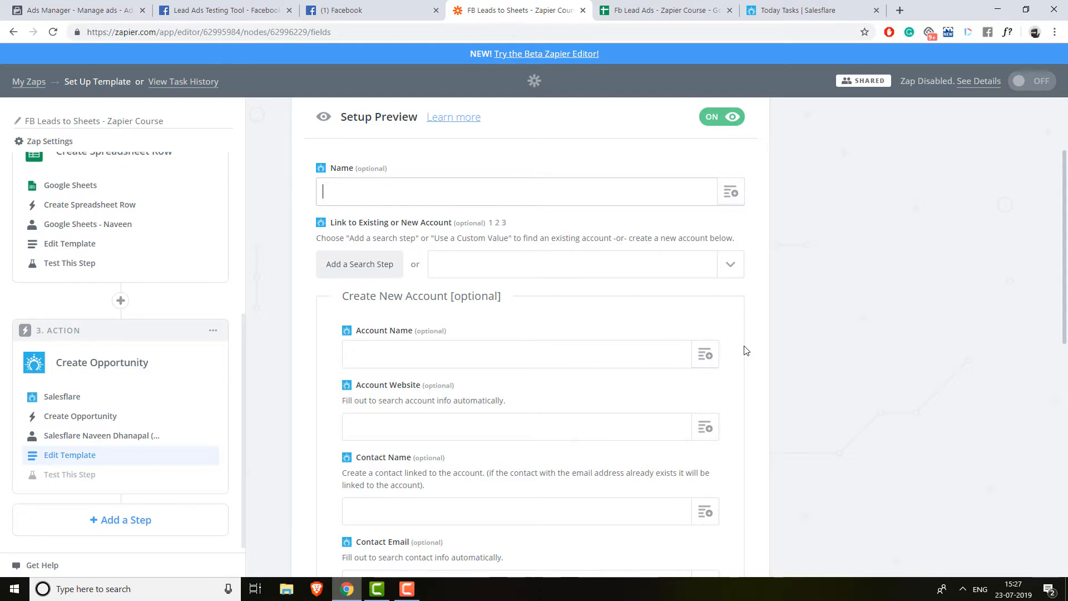
{"action": "type", "text": "Designer Cours"}
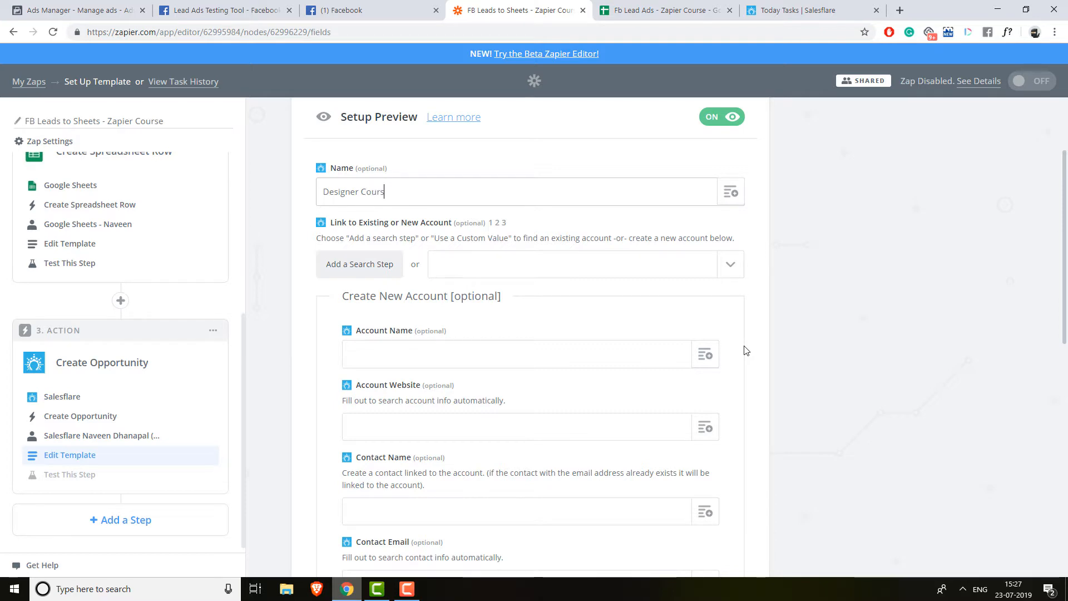
{"action": "type", "text": "FB Lead"}
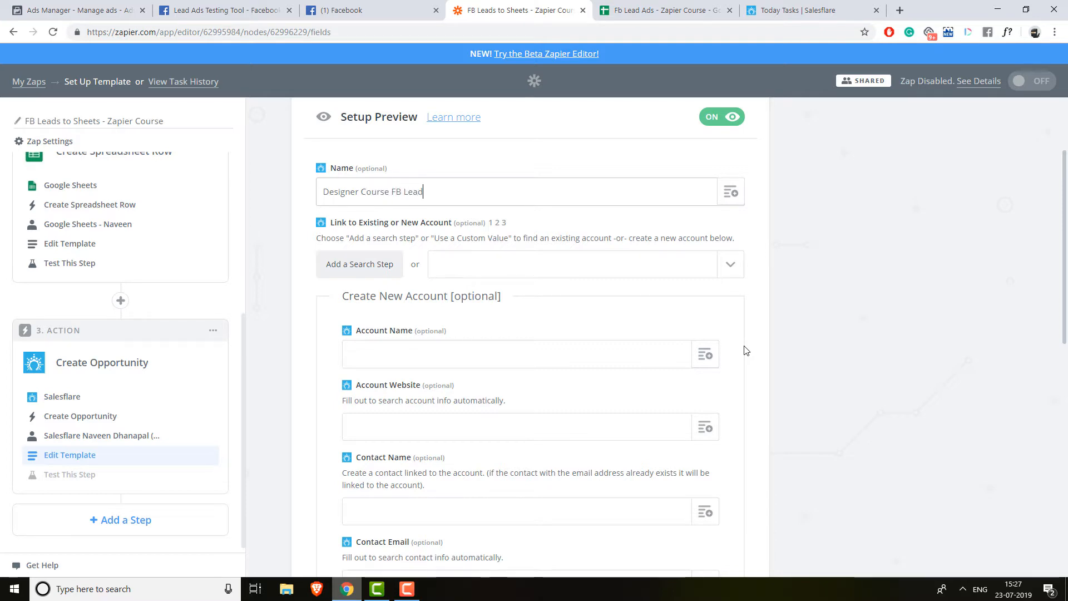
Step: Map the lead's name to both Account Name and Contact Name
{"action": "left_click", "coordinate": [705, 354]}
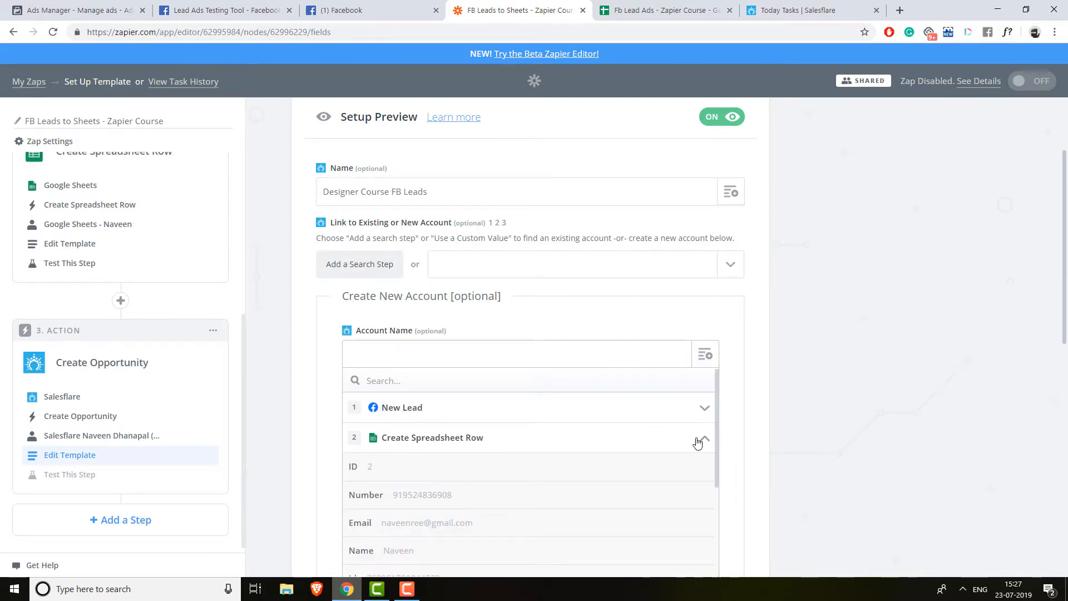
{"action": "left_click", "coordinate": [398, 550]}
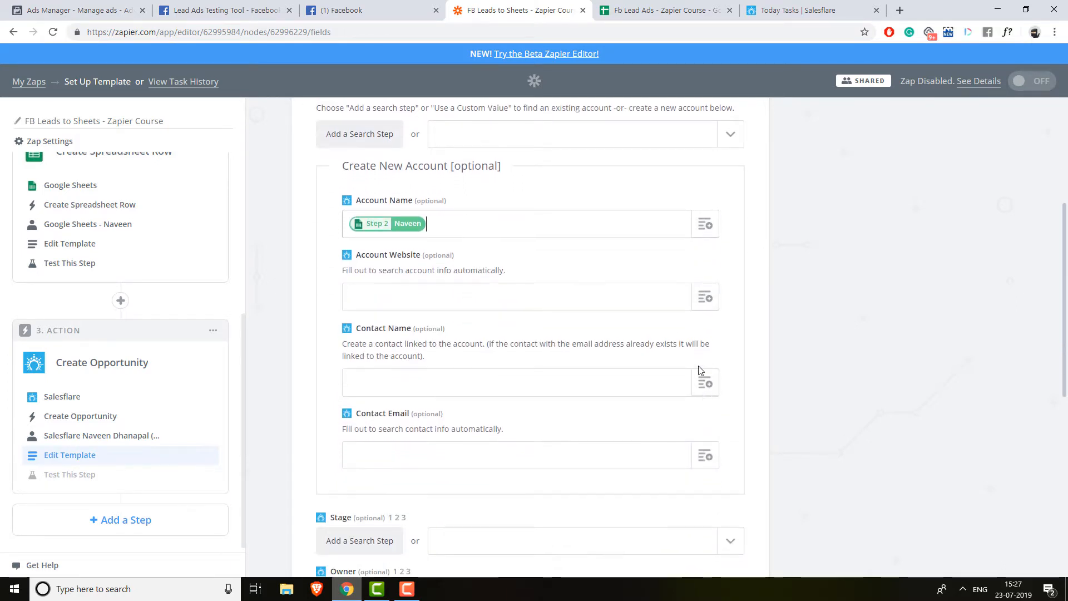
{"action": "left_click", "coordinate": [521, 382]}
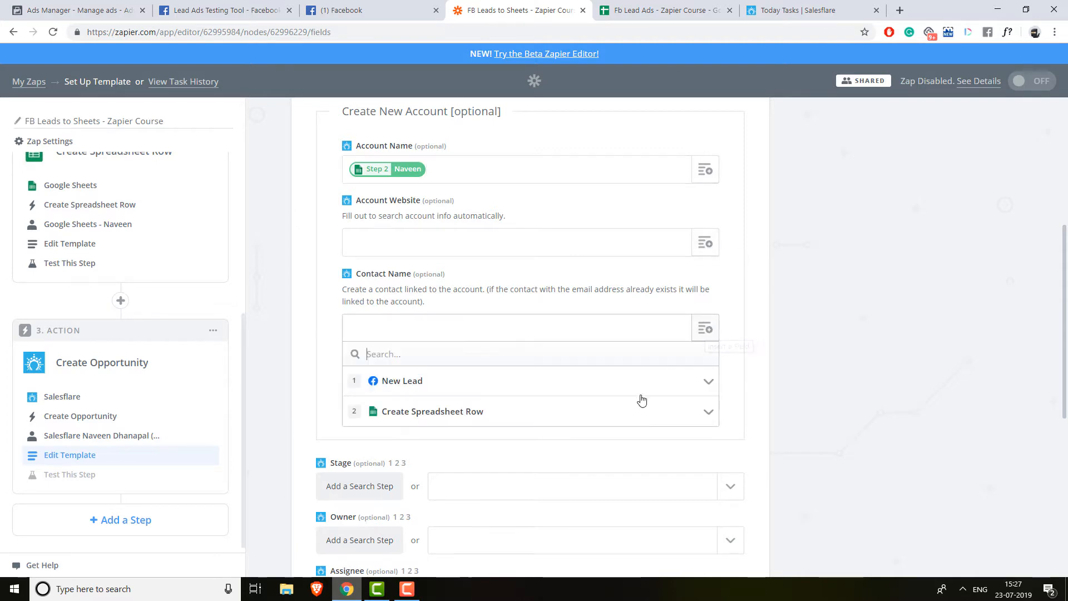
{"action": "left_click", "coordinate": [402, 380]}
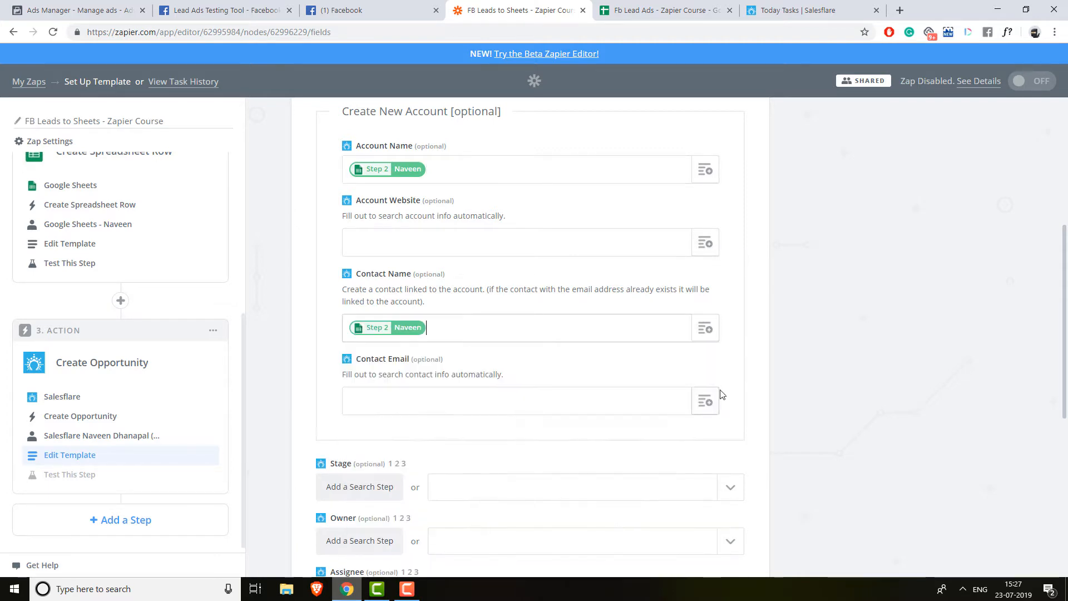
Step: Set Contact Email to the Facebook lead's email, clearing a duplicate spreadsheet email first
{"action": "left_click", "coordinate": [705, 399]}
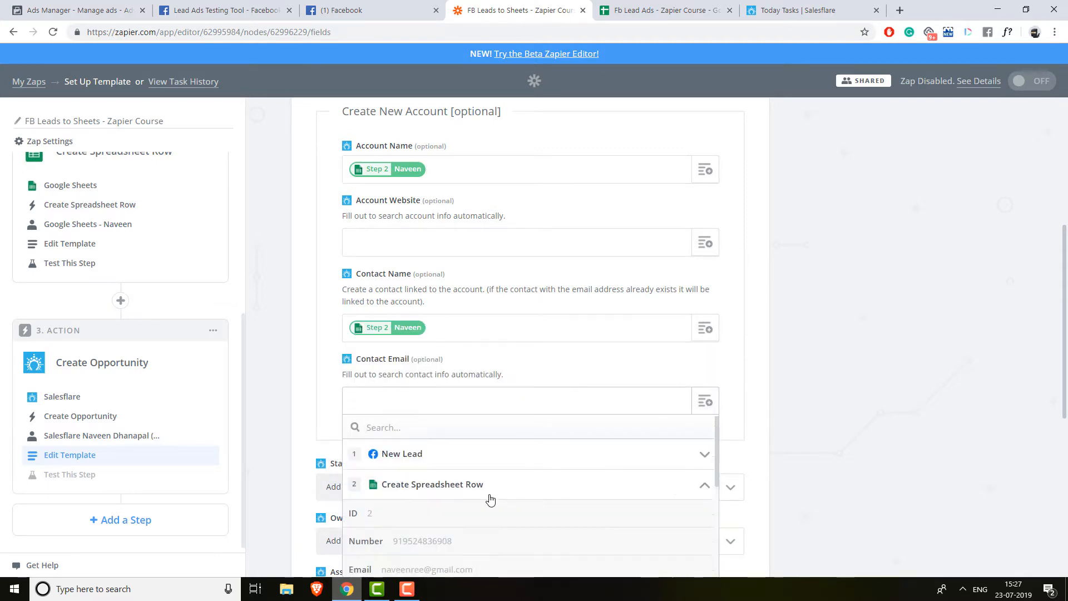
{"action": "left_click", "coordinate": [427, 569]}
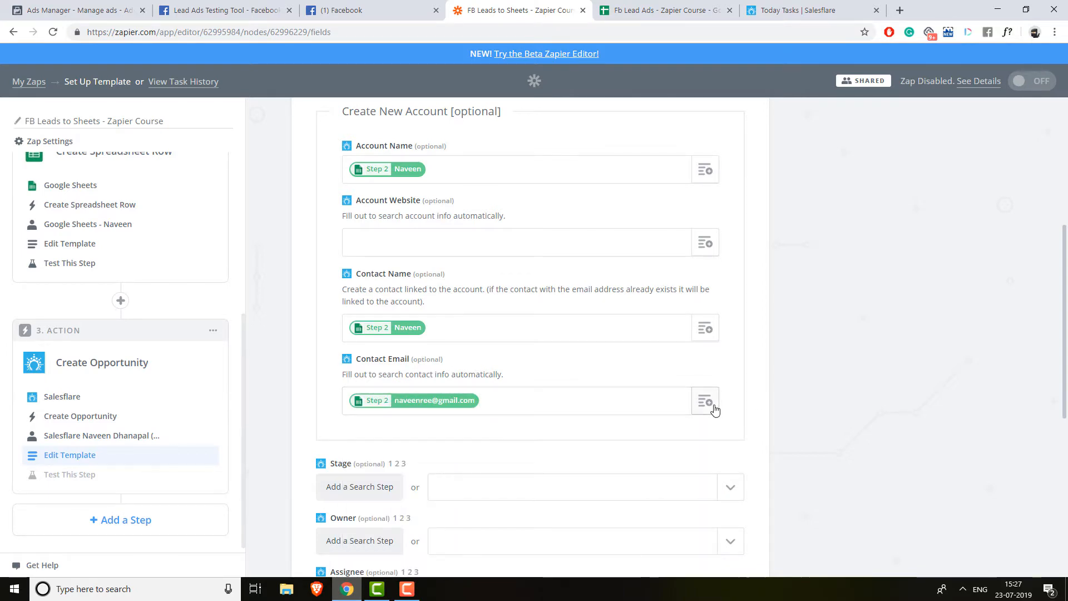
{"action": "left_click", "coordinate": [705, 401]}
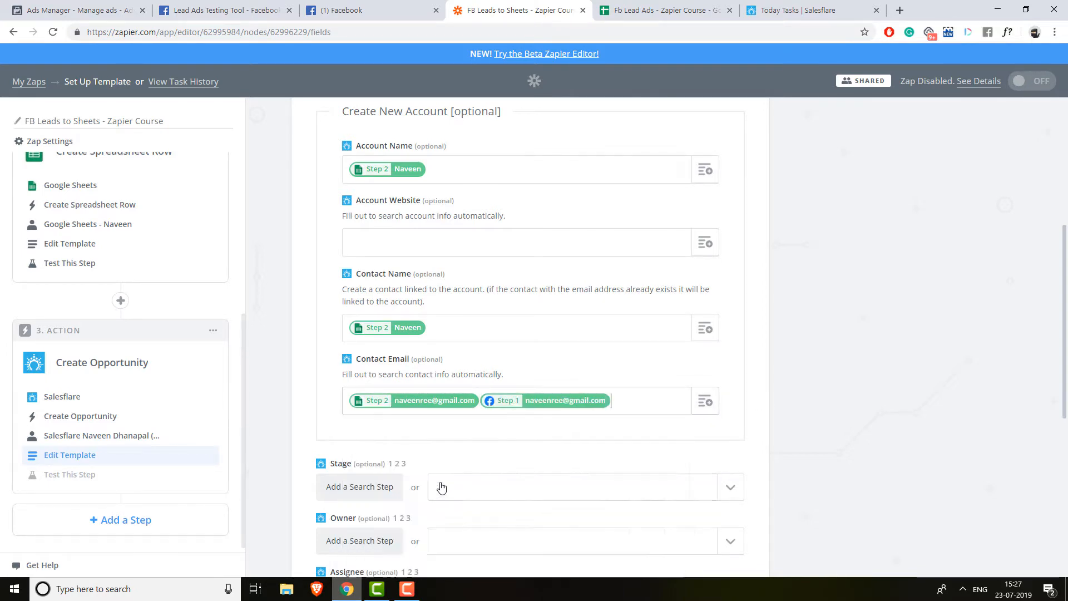
{"action": "left_click", "coordinate": [530, 401]}
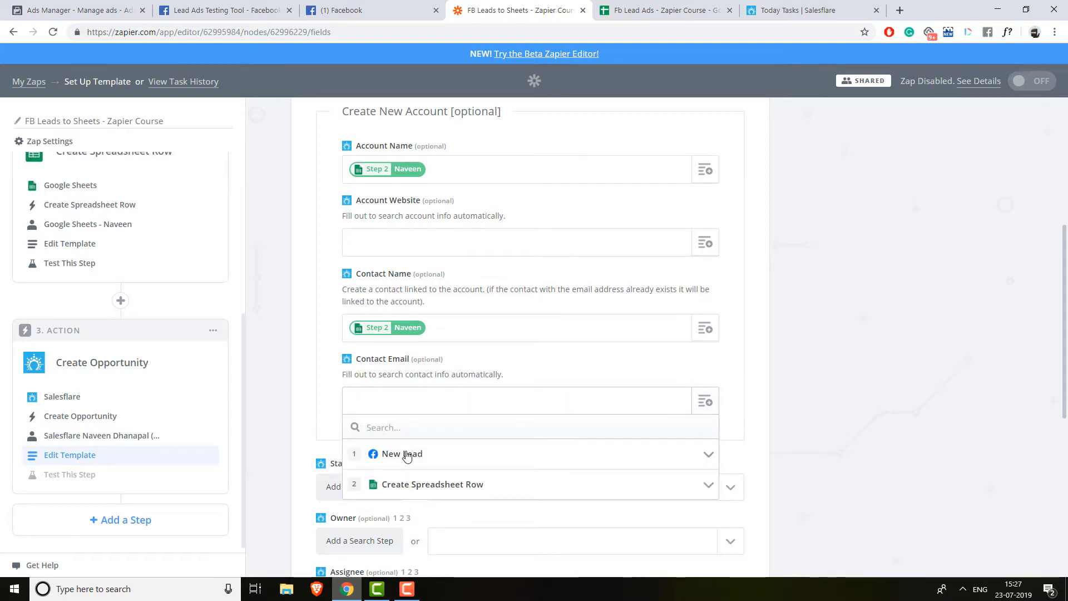
{"action": "left_click", "coordinate": [403, 454]}
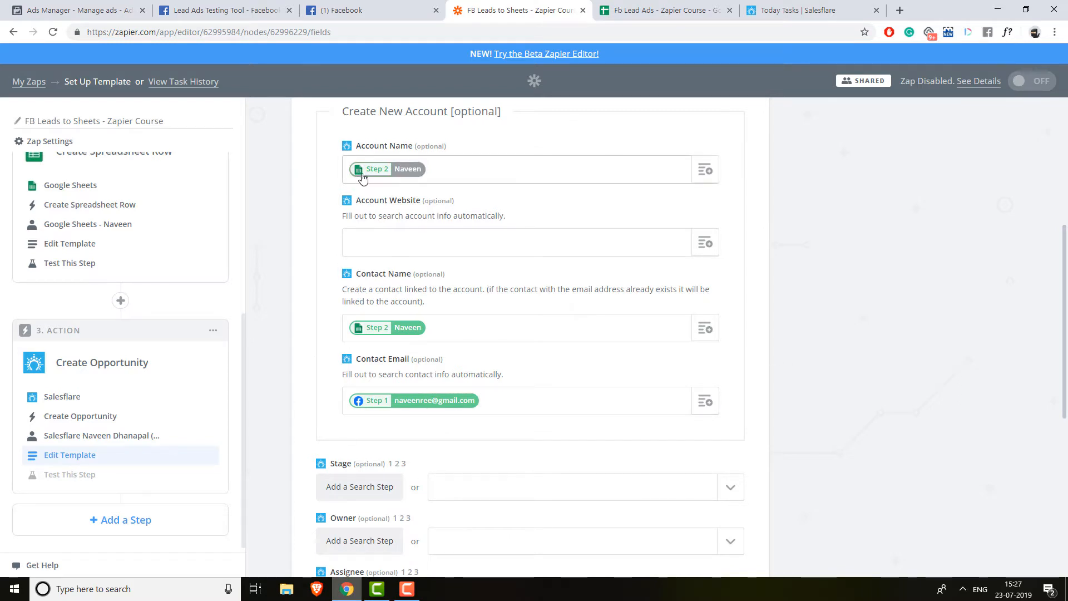
Step: Set the opportunity stage to Default - Lead and assign it to the team member
{"action": "scroll", "scroll_direction": "down", "scroll_amount": 3}
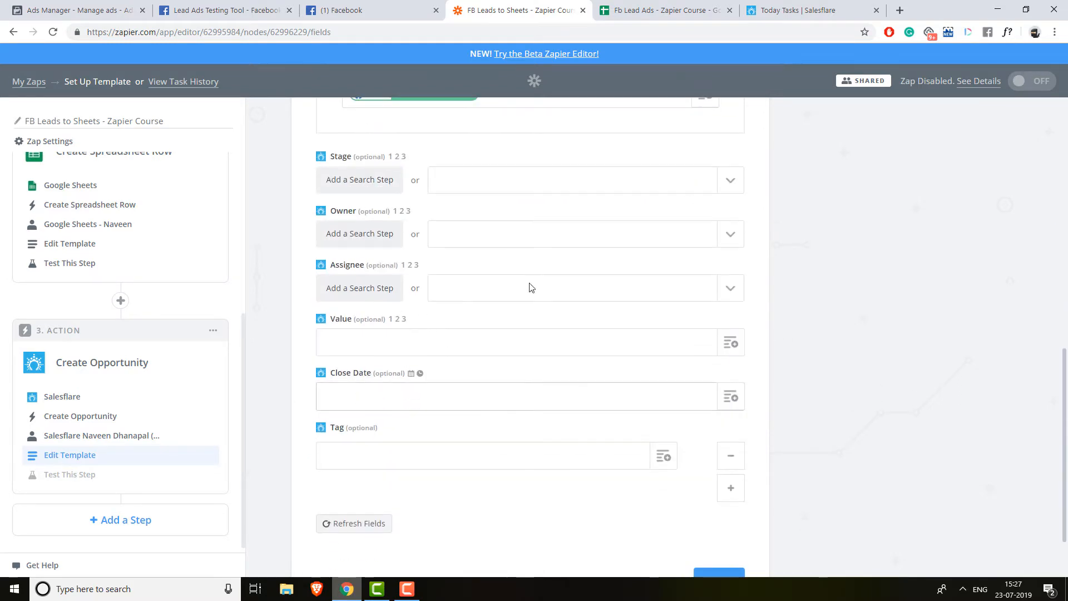
{"action": "left_click", "coordinate": [730, 181]}
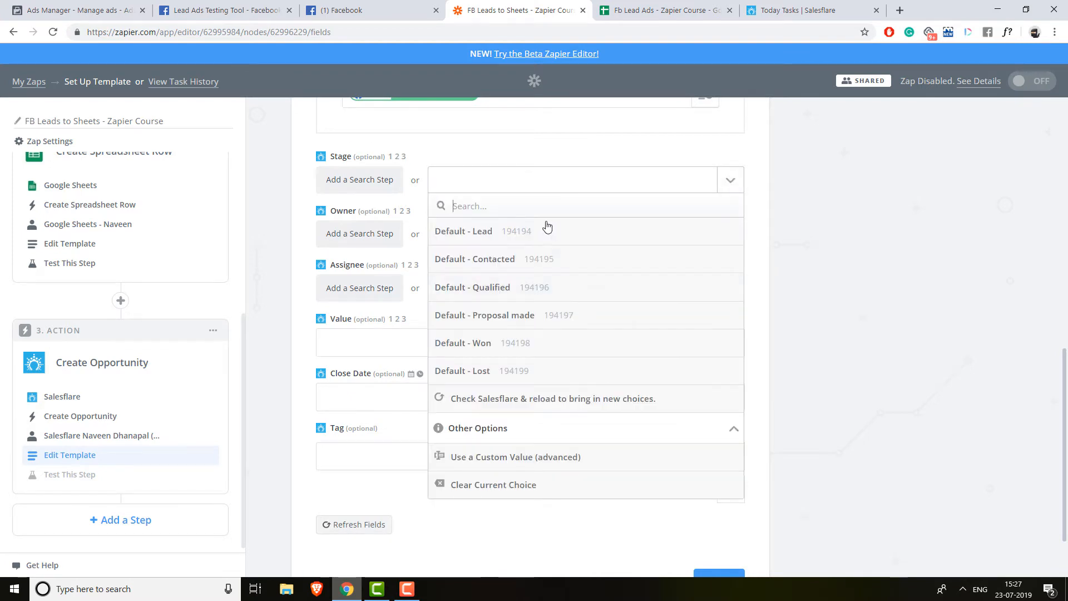
{"action": "left_click", "coordinate": [463, 231]}
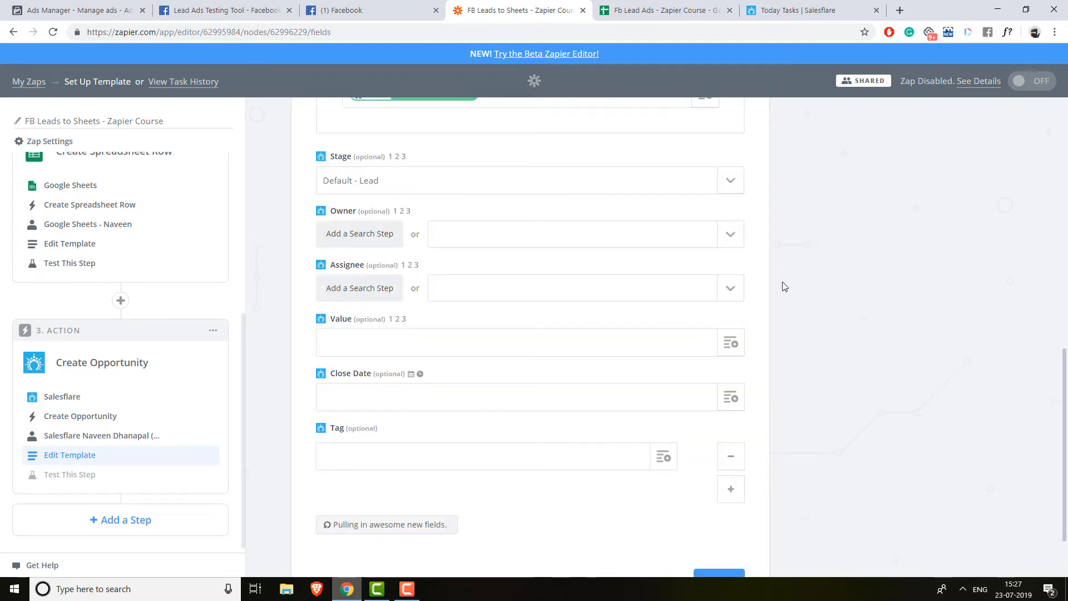
{"action": "left_click", "coordinate": [730, 288]}
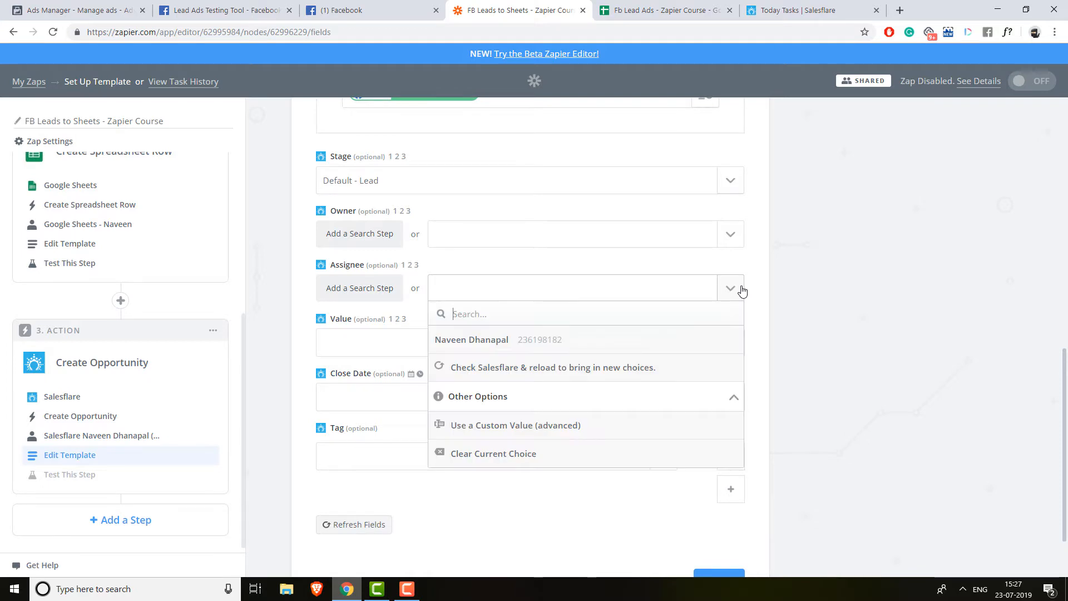
{"action": "mouse_move", "coordinate": [700, 344]}
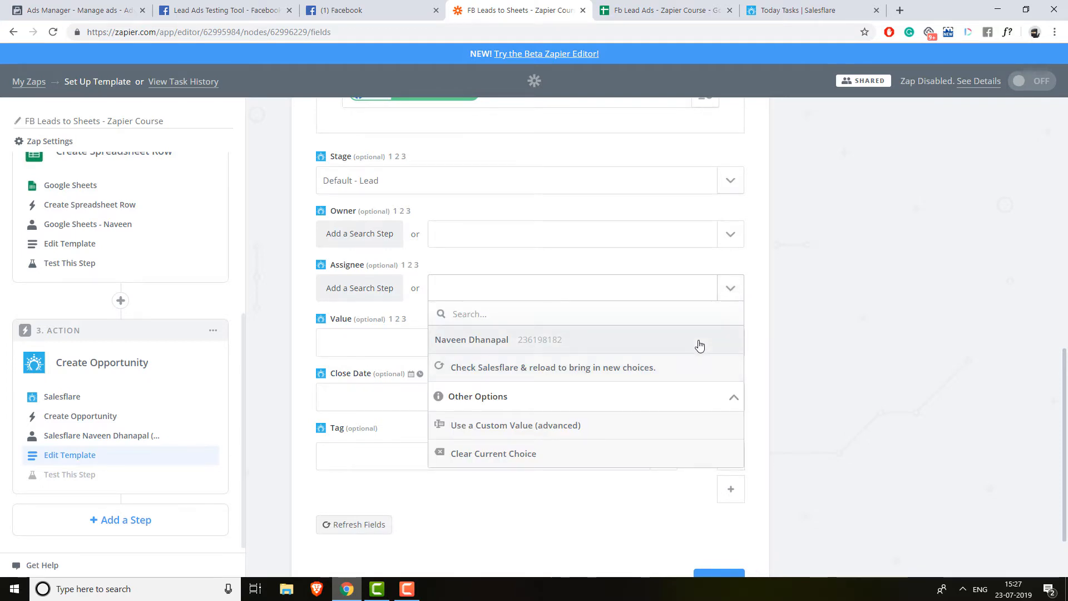
{"action": "left_click", "coordinate": [471, 339]}
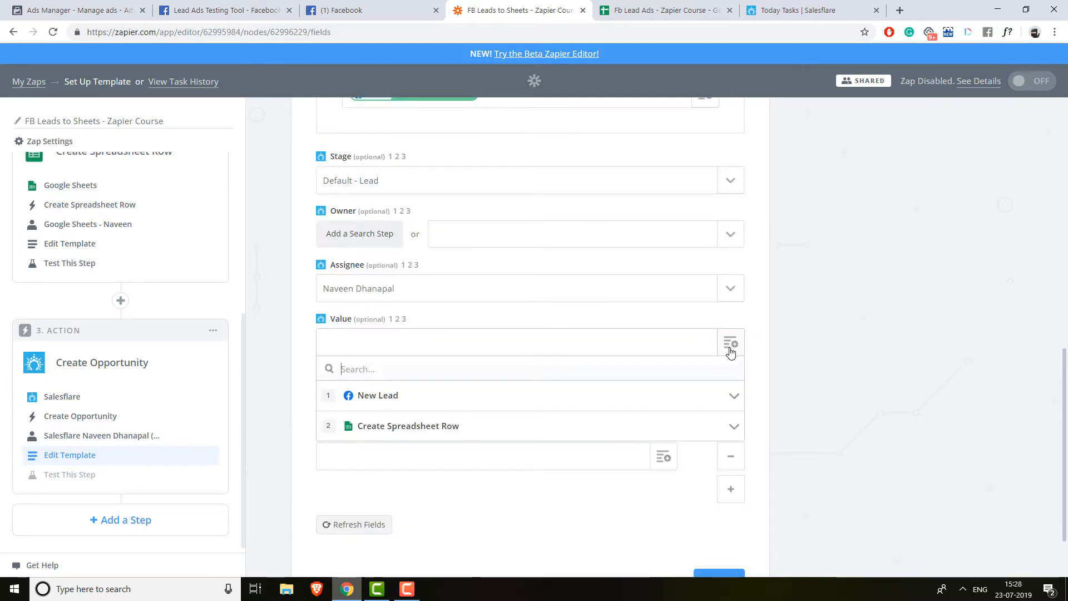
{"action": "mouse_move", "coordinate": [806, 359]}
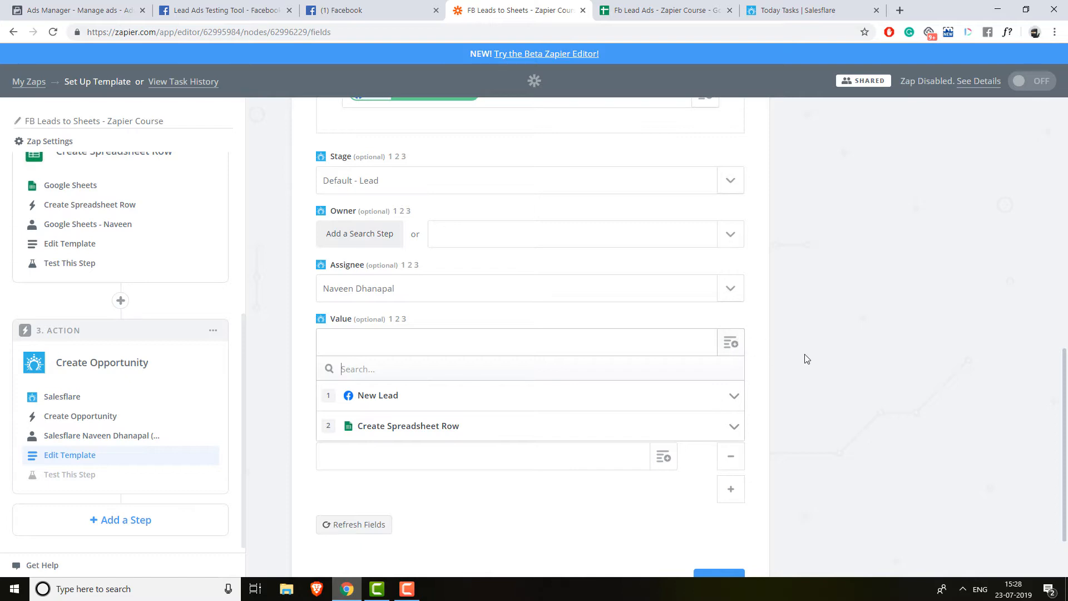
{"action": "scroll", "scroll_direction": "down", "scroll_amount": 3}
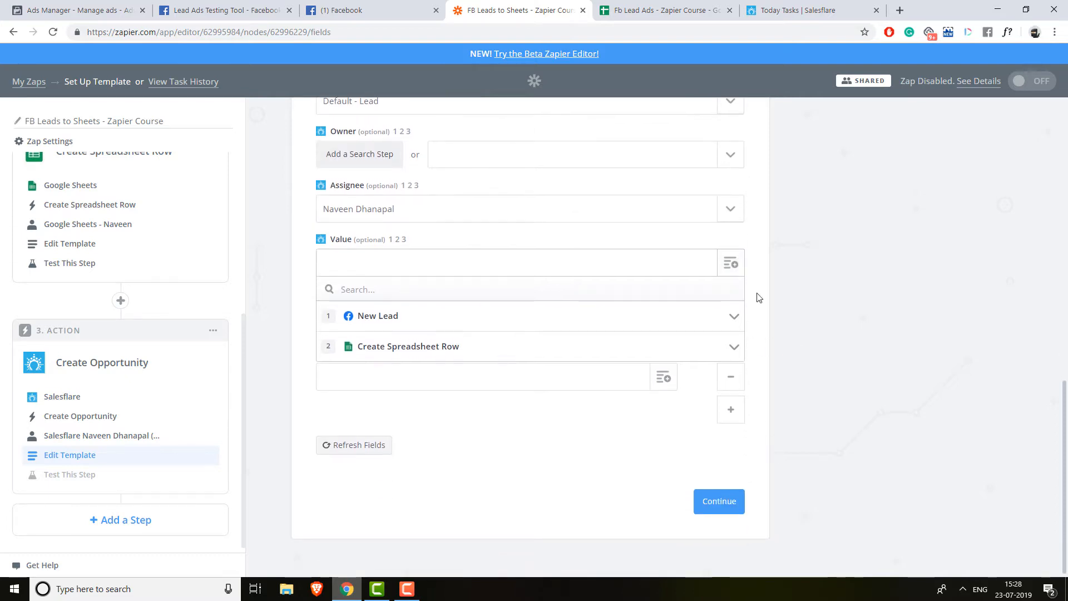
{"action": "left_click", "coordinate": [803, 10]}
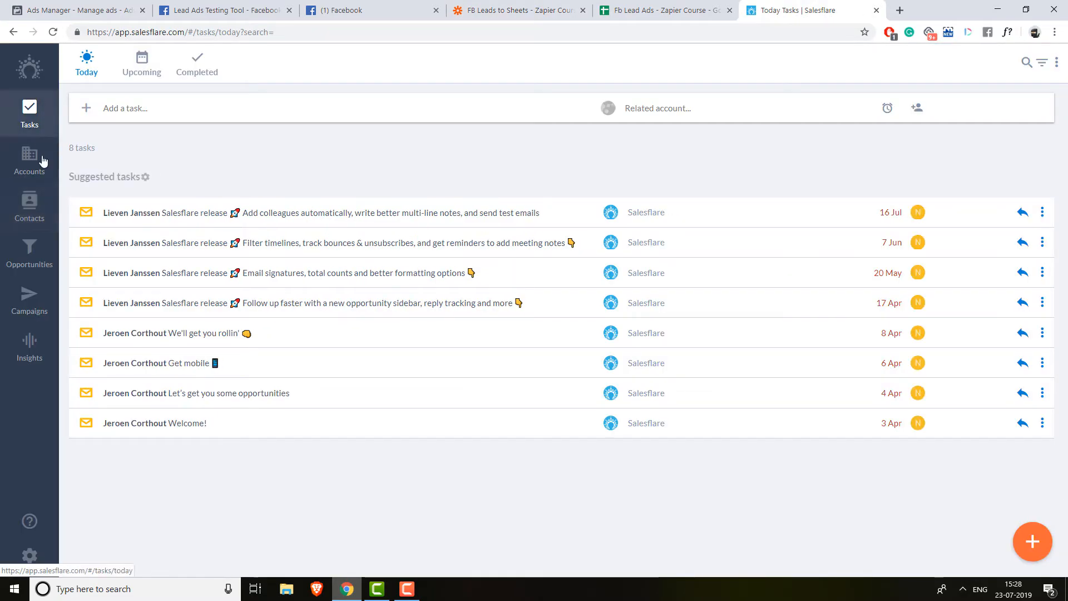
Step: Open Salesflare's Opportunities pipeline, then send a test opportunity from the zap to Salesflare
{"action": "left_click", "coordinate": [29, 253]}
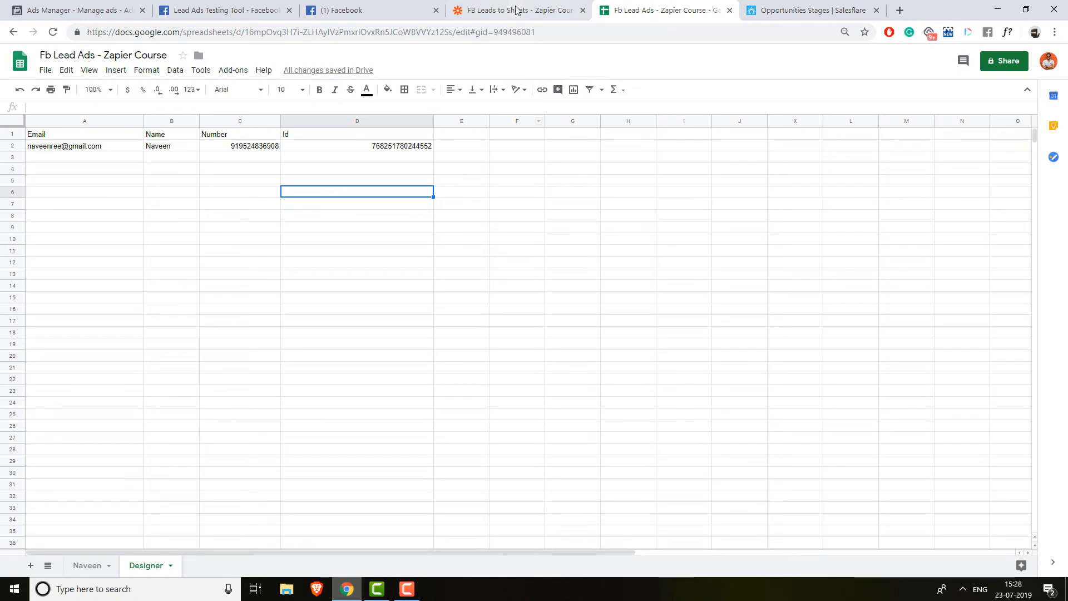
{"action": "left_click", "coordinate": [518, 10]}
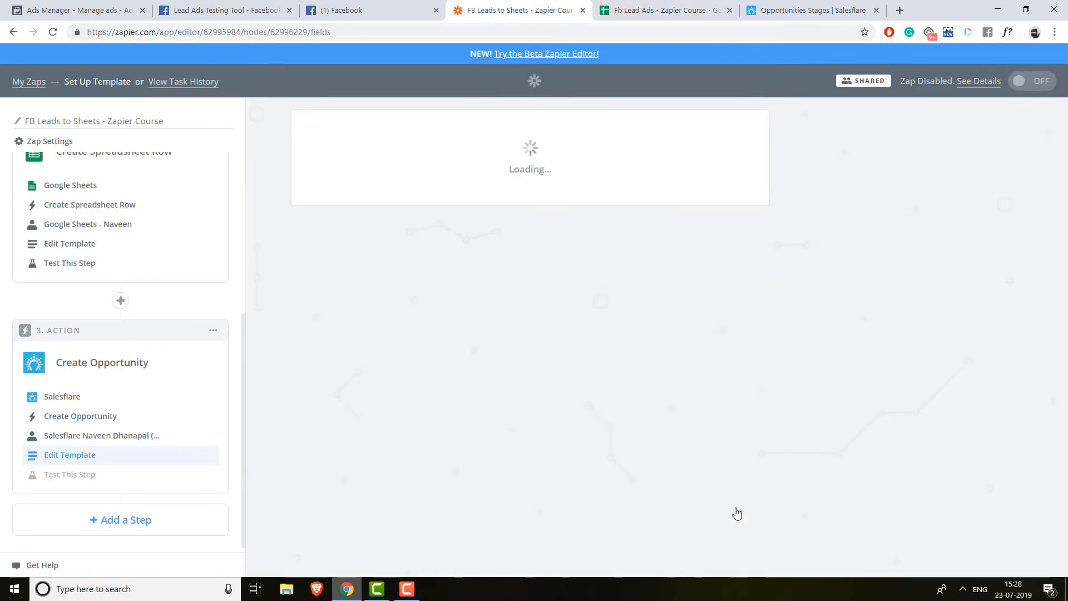
{"action": "left_click", "coordinate": [69, 474]}
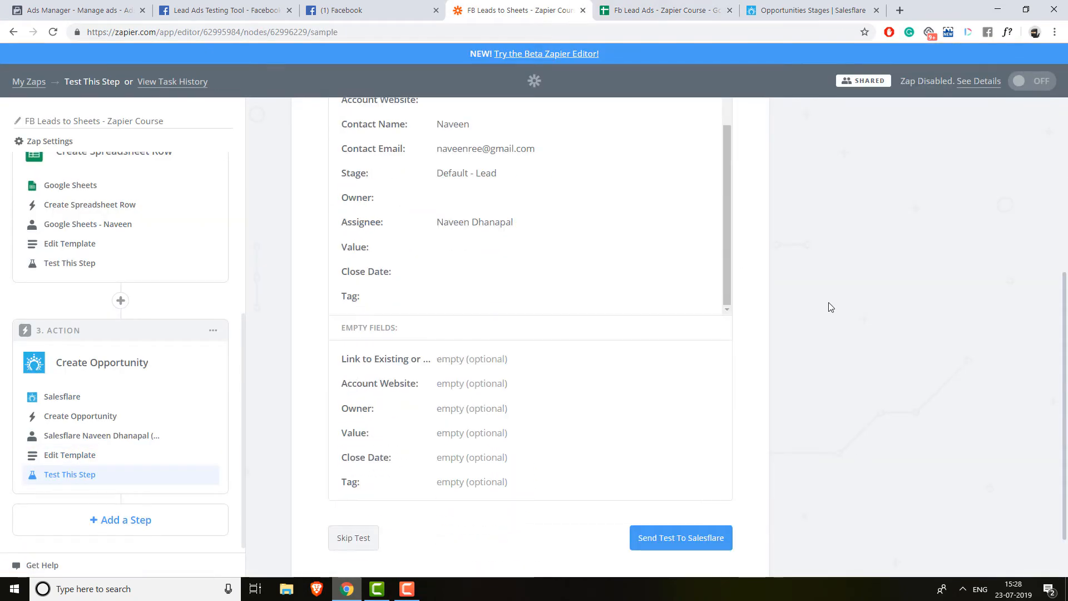
{"action": "left_click", "coordinate": [680, 537]}
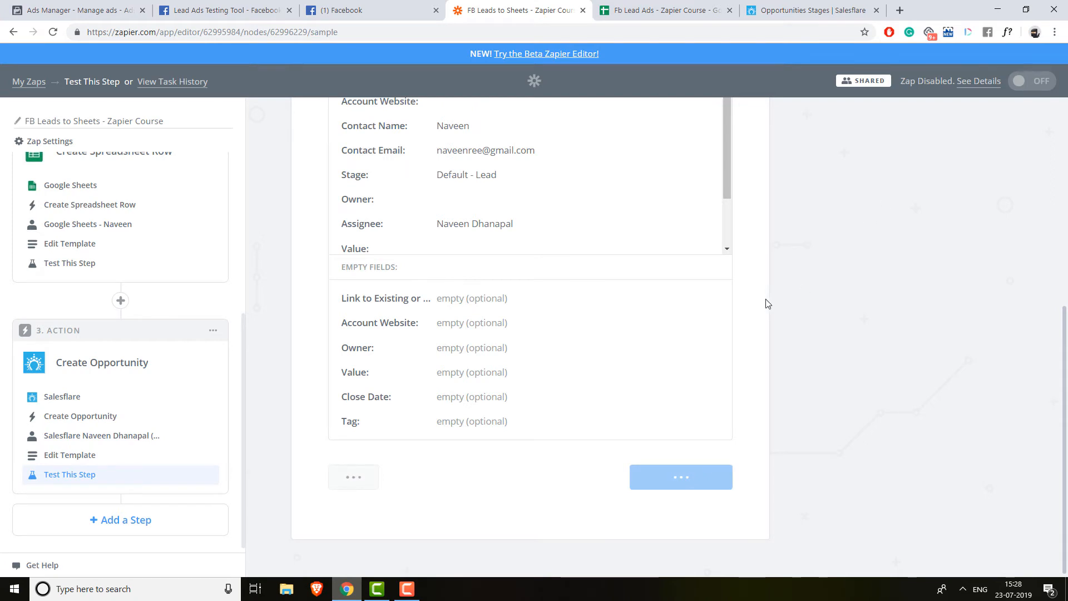
{"action": "left_click", "coordinate": [679, 477]}
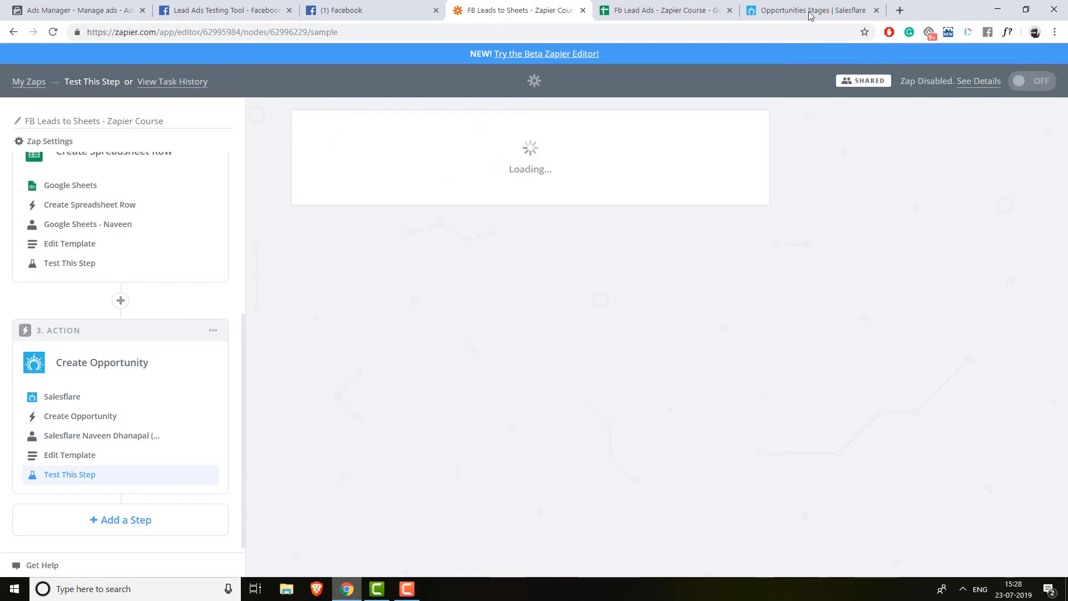
Step: Confirm the Designer Course FB Leads opportunity sits under Lead and view its Naveen account
{"action": "left_click", "coordinate": [811, 10]}
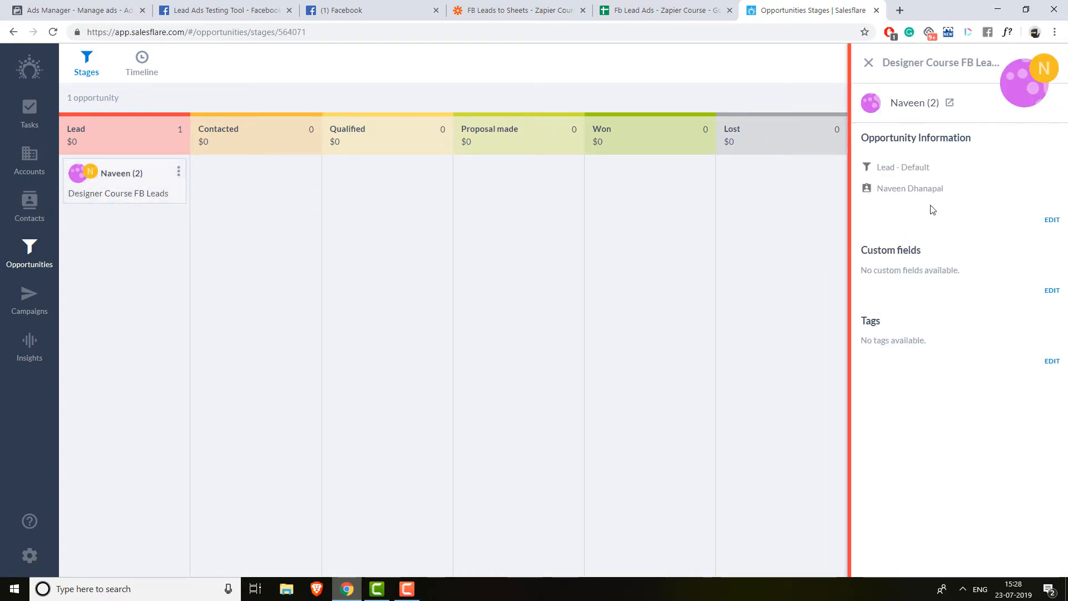
{"action": "mouse_move", "coordinate": [641, 224]}
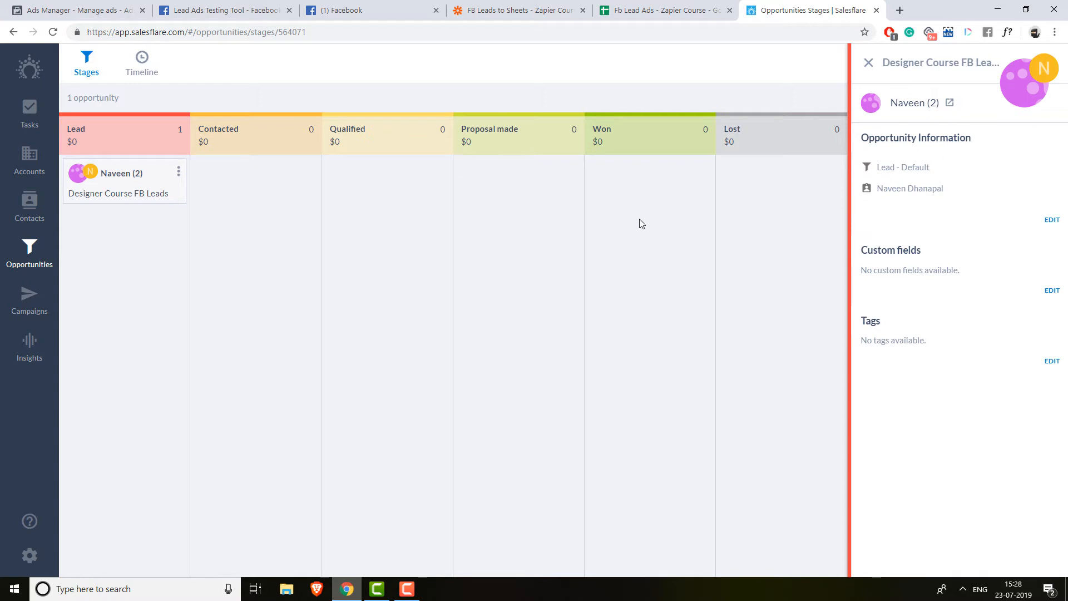
{"action": "mouse_move", "coordinate": [867, 73]}
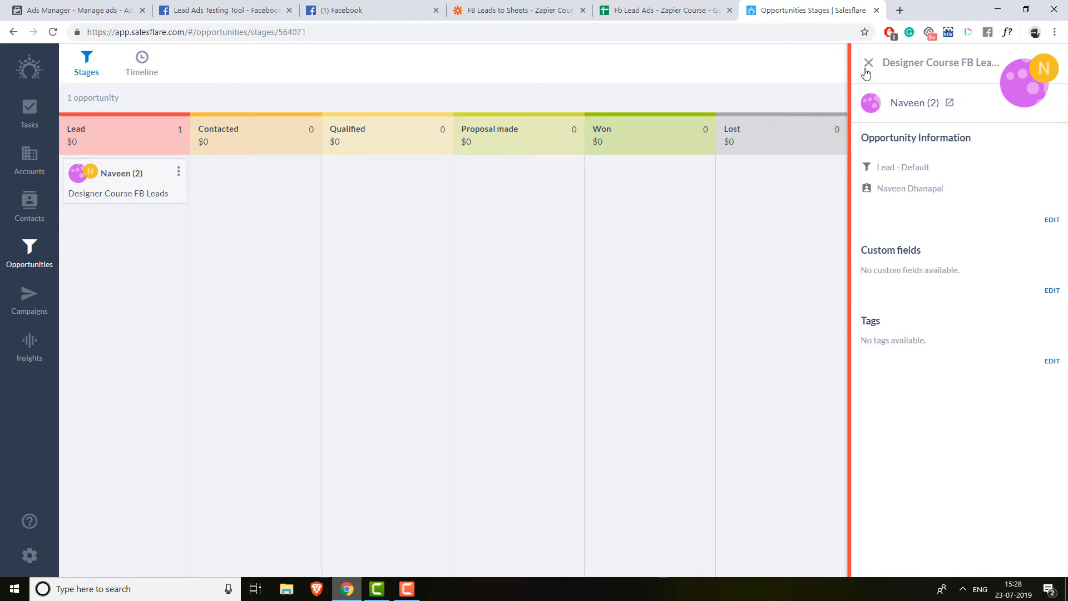
{"action": "mouse_move", "coordinate": [949, 104]}
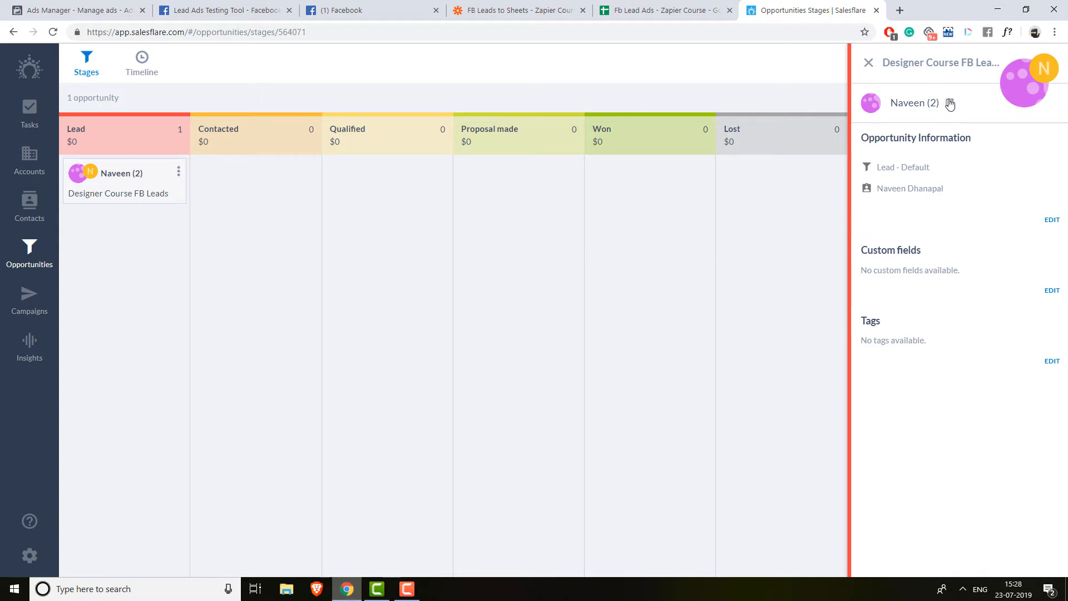
{"action": "left_click", "coordinate": [912, 103]}
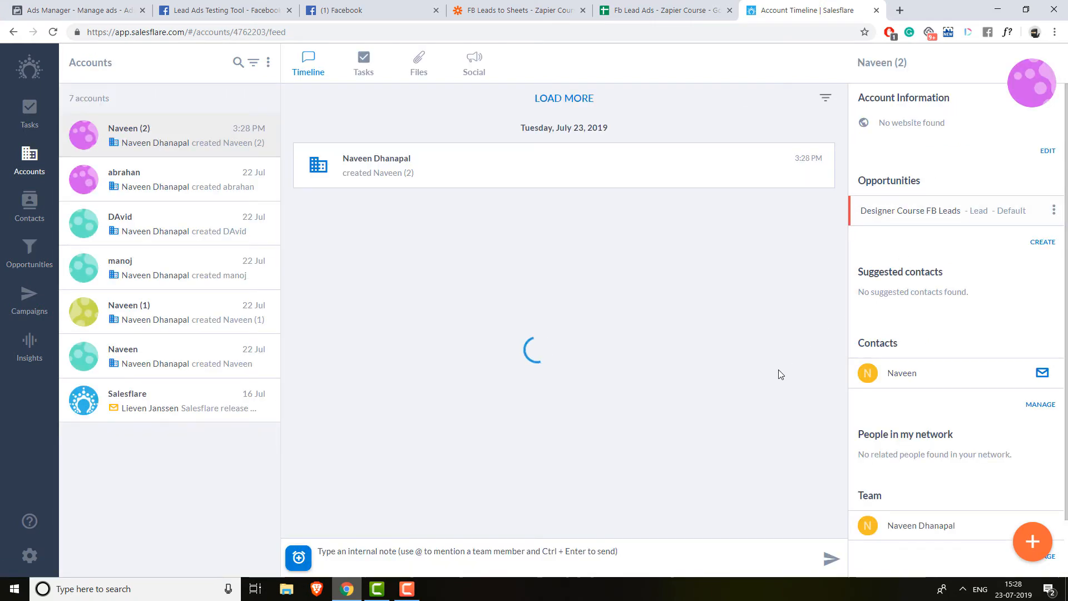
{"action": "scroll", "scroll_direction": "down", "scroll_amount": 3}
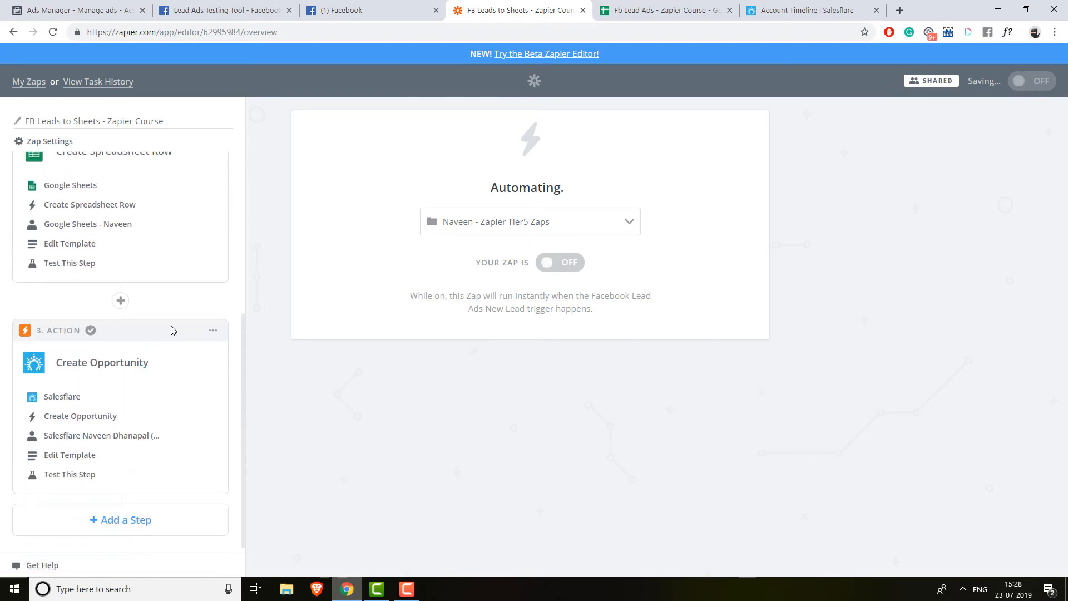
Step: Switch the 'FB Leads to Sheets - Zapier Course' zap from OFF to ON
{"action": "left_click", "coordinate": [560, 262]}
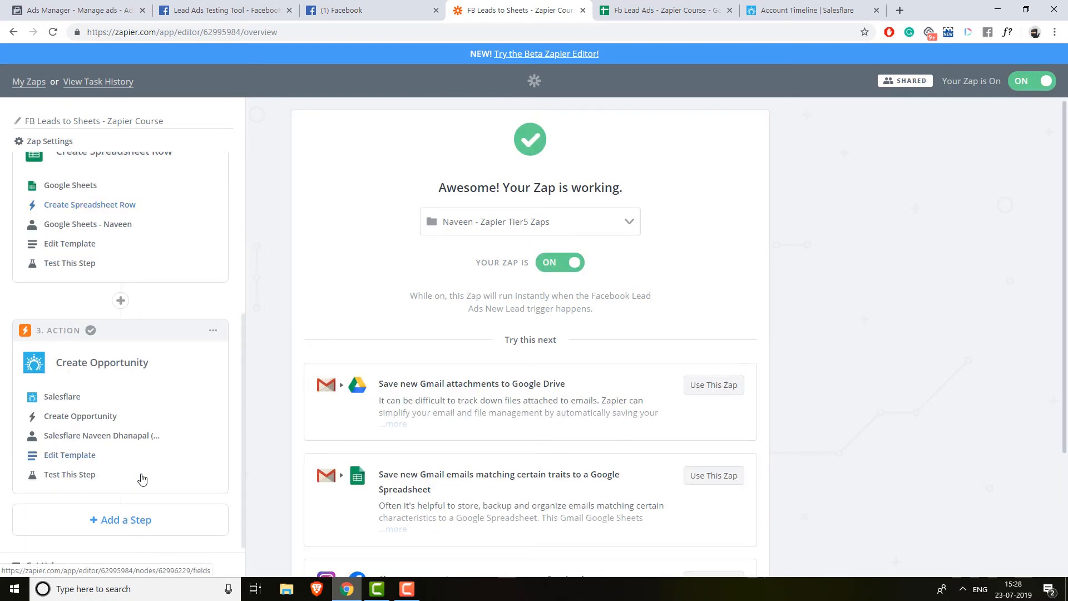
{"action": "left_click", "coordinate": [120, 520]}
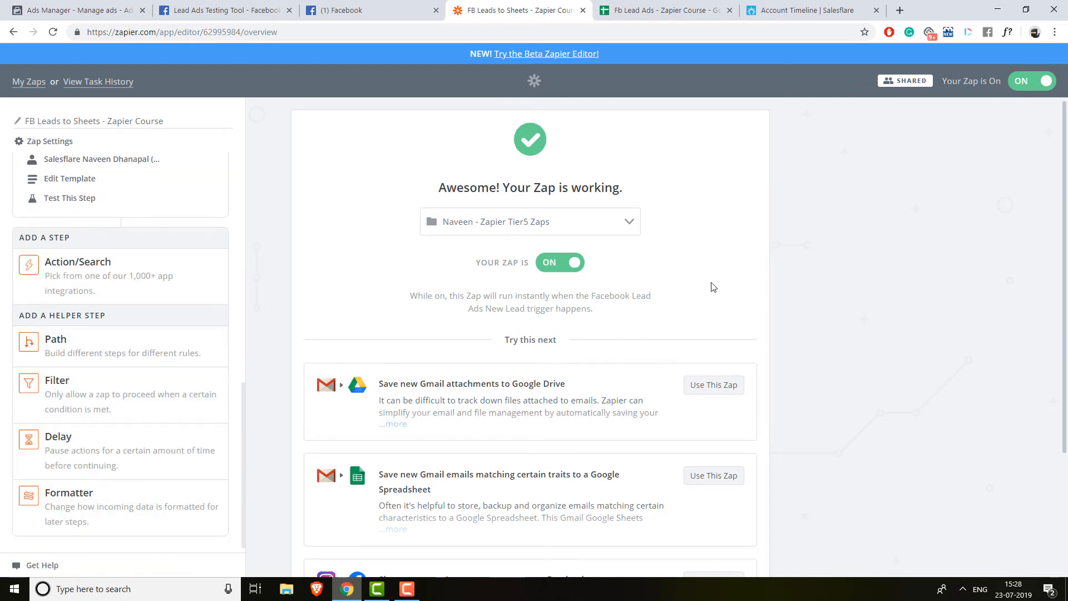
{"action": "mouse_move", "coordinate": [22, 191]}
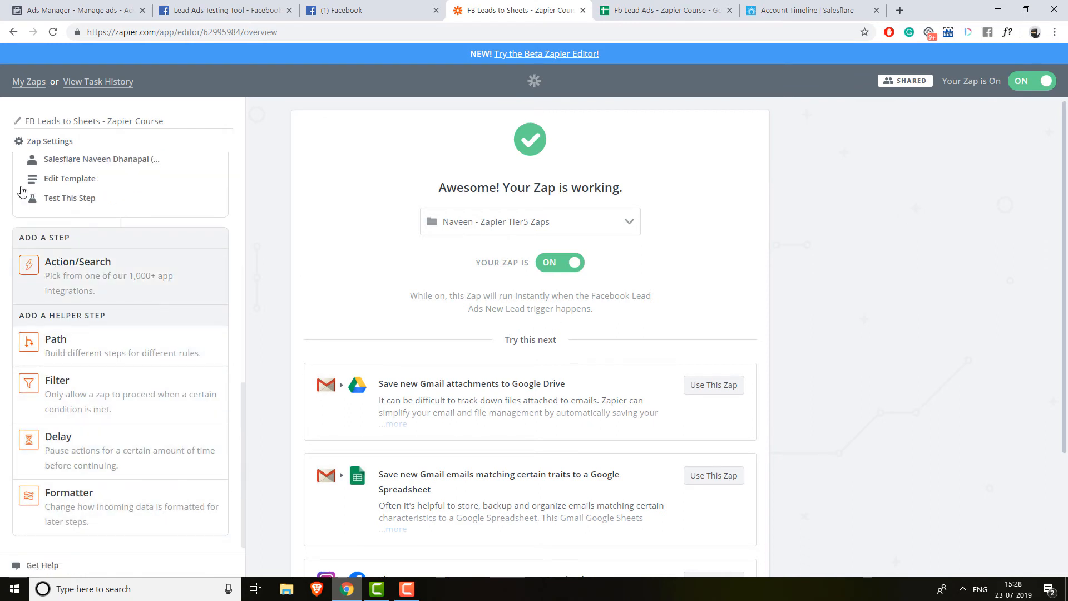
{"action": "mouse_move", "coordinate": [29, 81]}
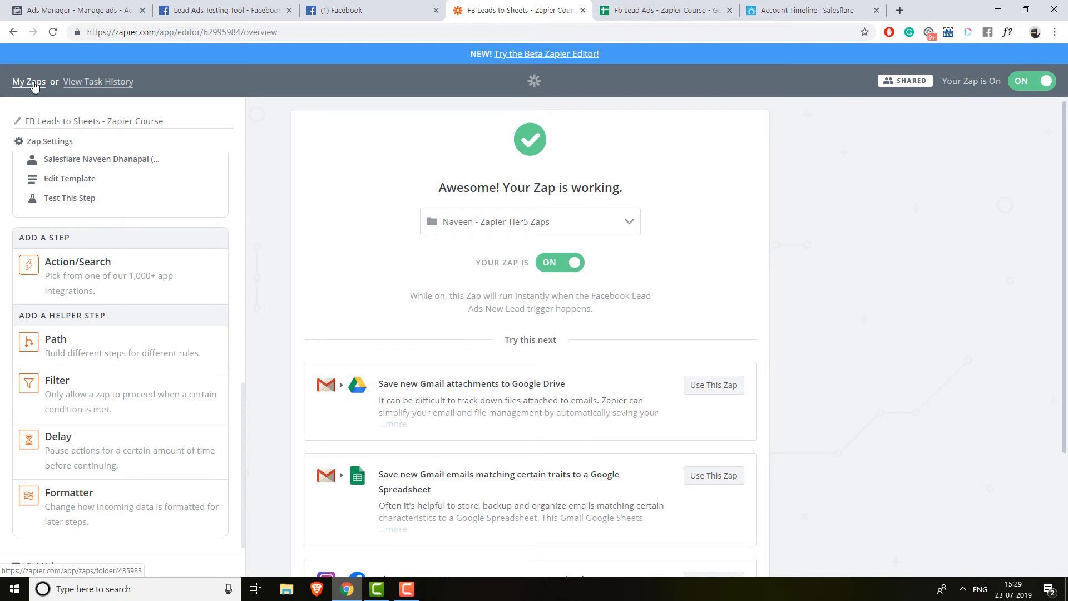
Step: Return to My Zaps, where the zap now shows as on among five zaps
{"action": "left_click", "coordinate": [29, 81]}
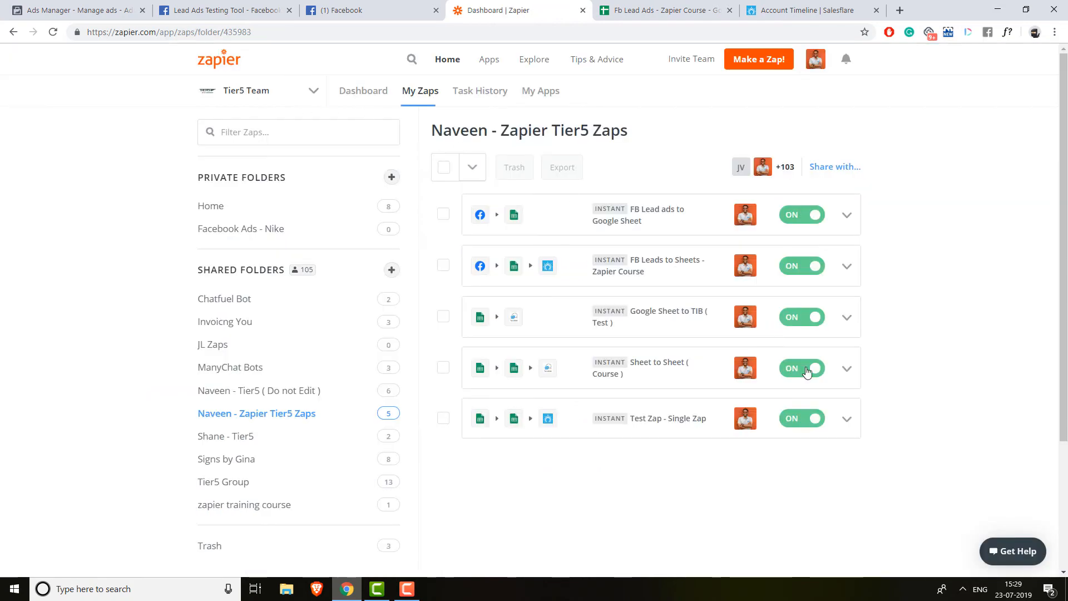
{"action": "mouse_move", "coordinate": [575, 475]}
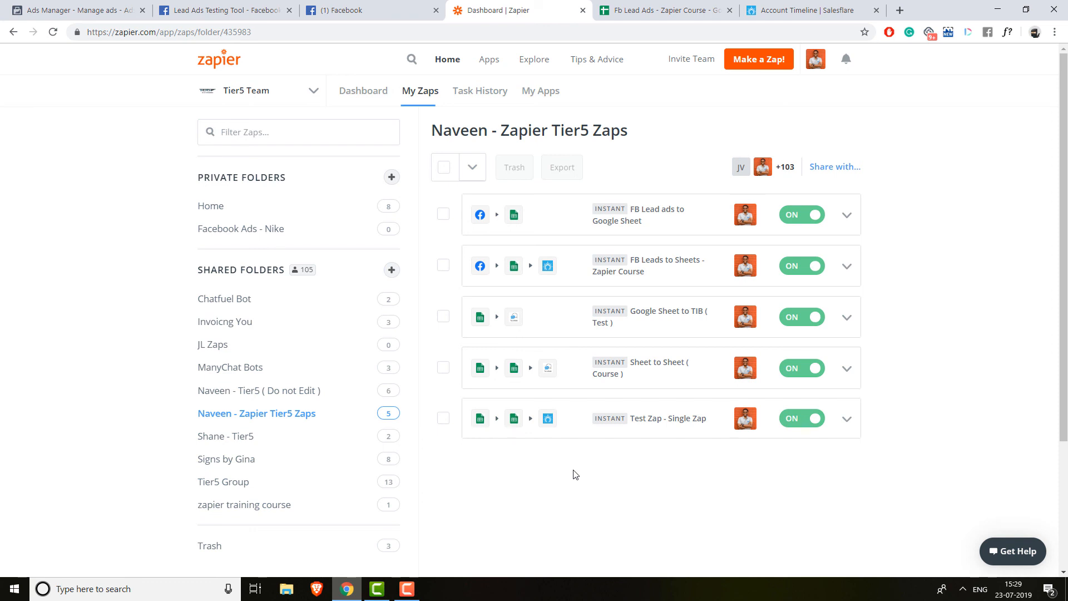
{"action": "mouse_move", "coordinate": [641, 533]}
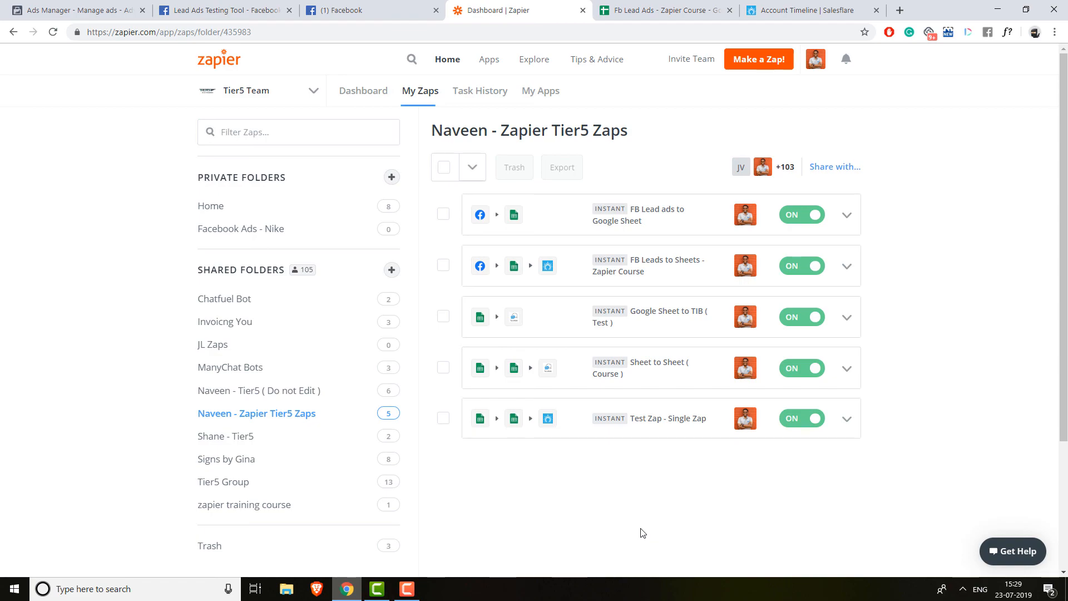